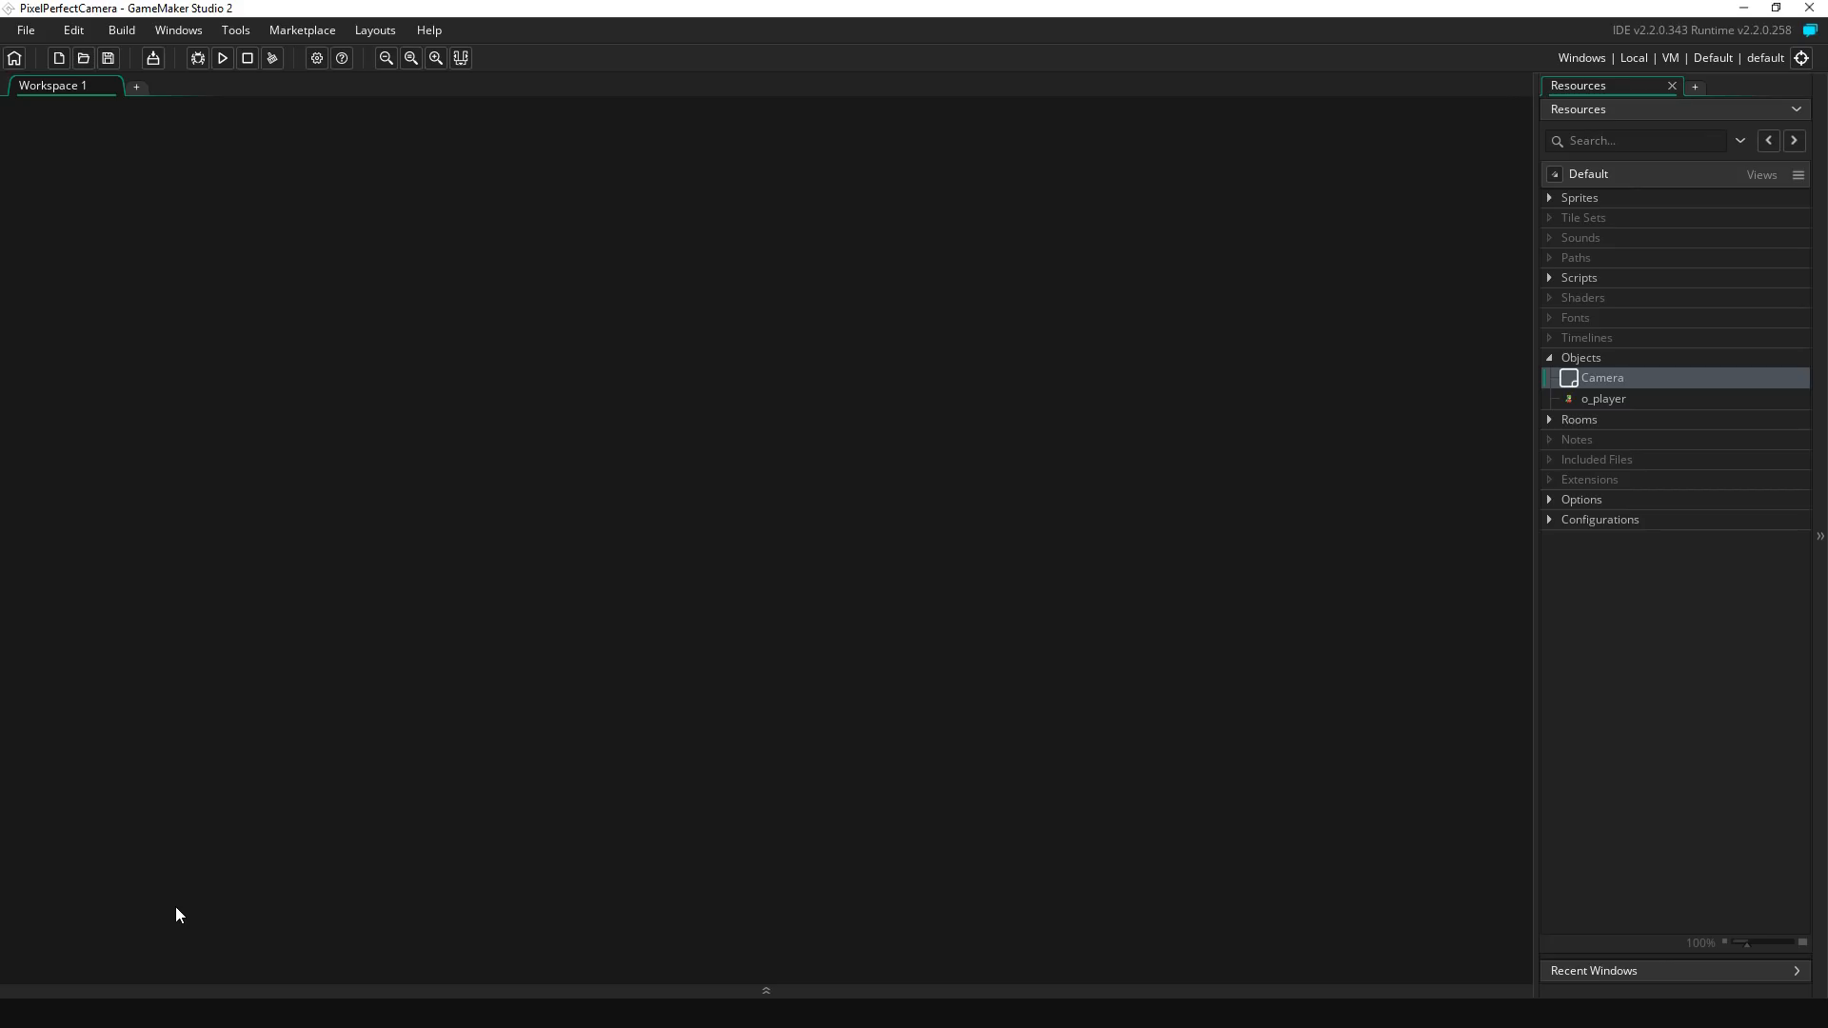
{"action": "mouse_move", "coordinate": [206, 925]}
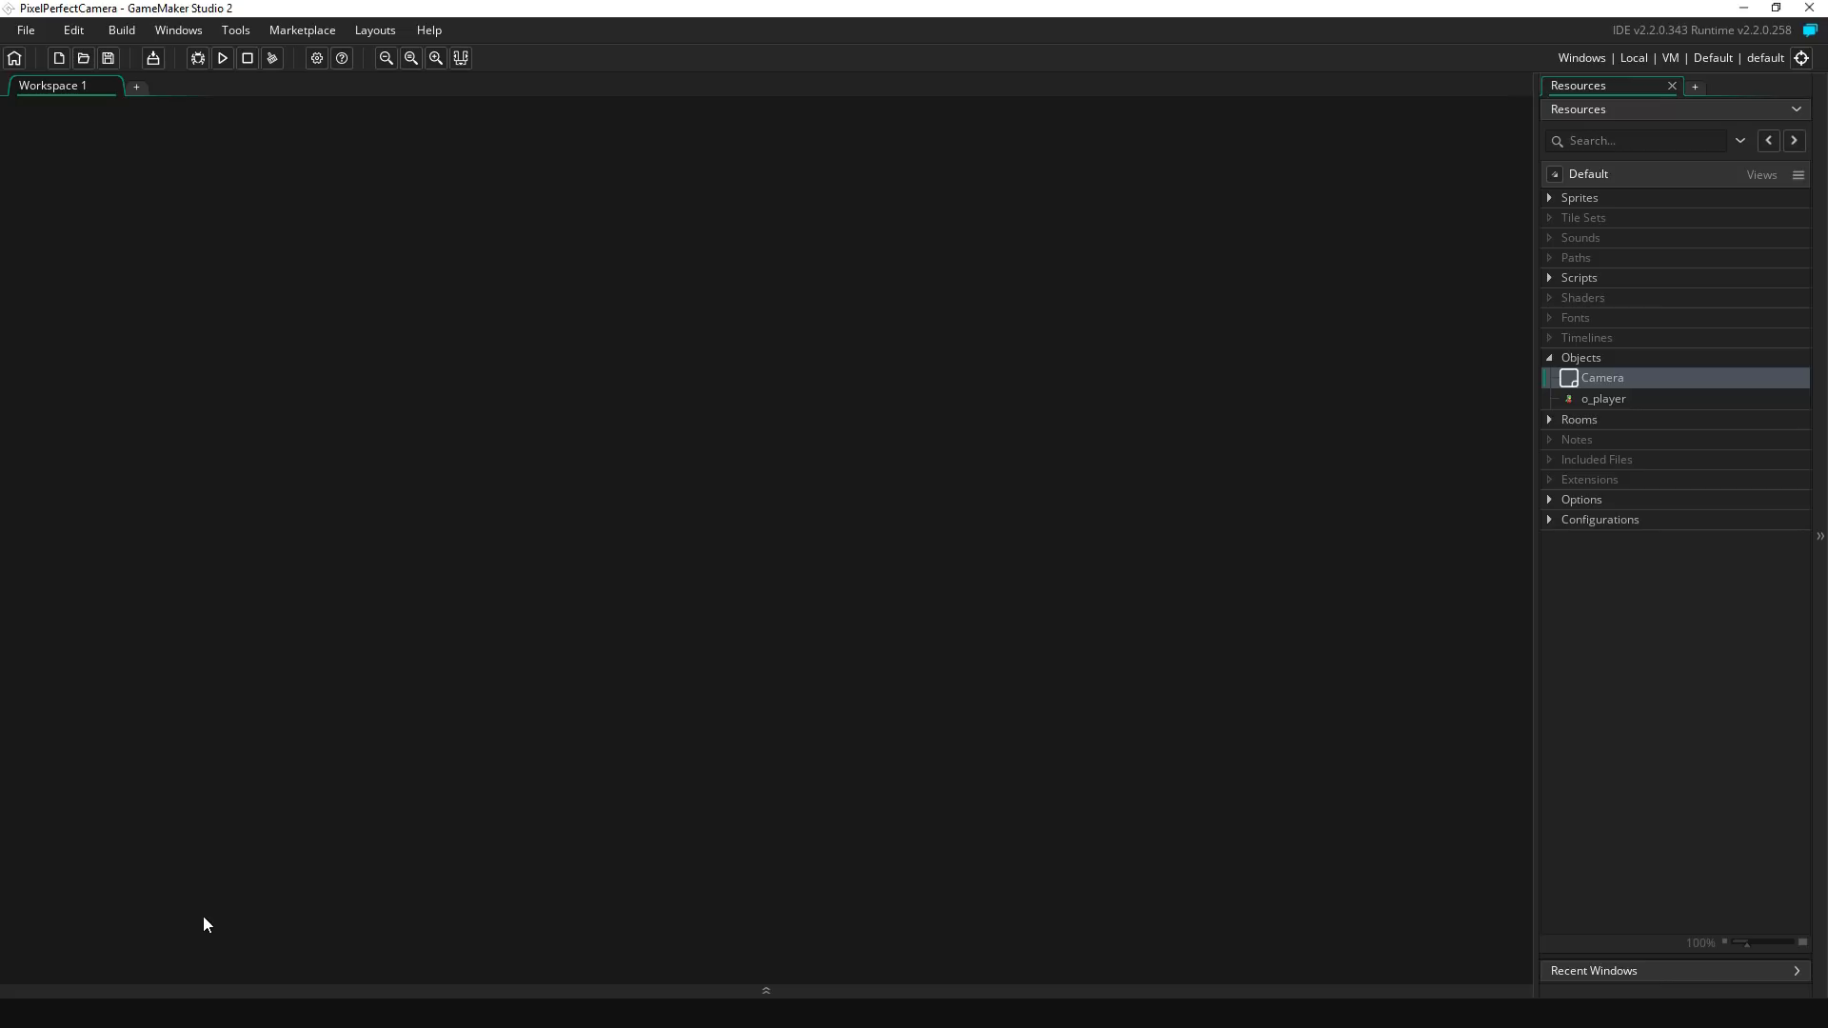
{"action": "mouse_move", "coordinate": [357, 555]}
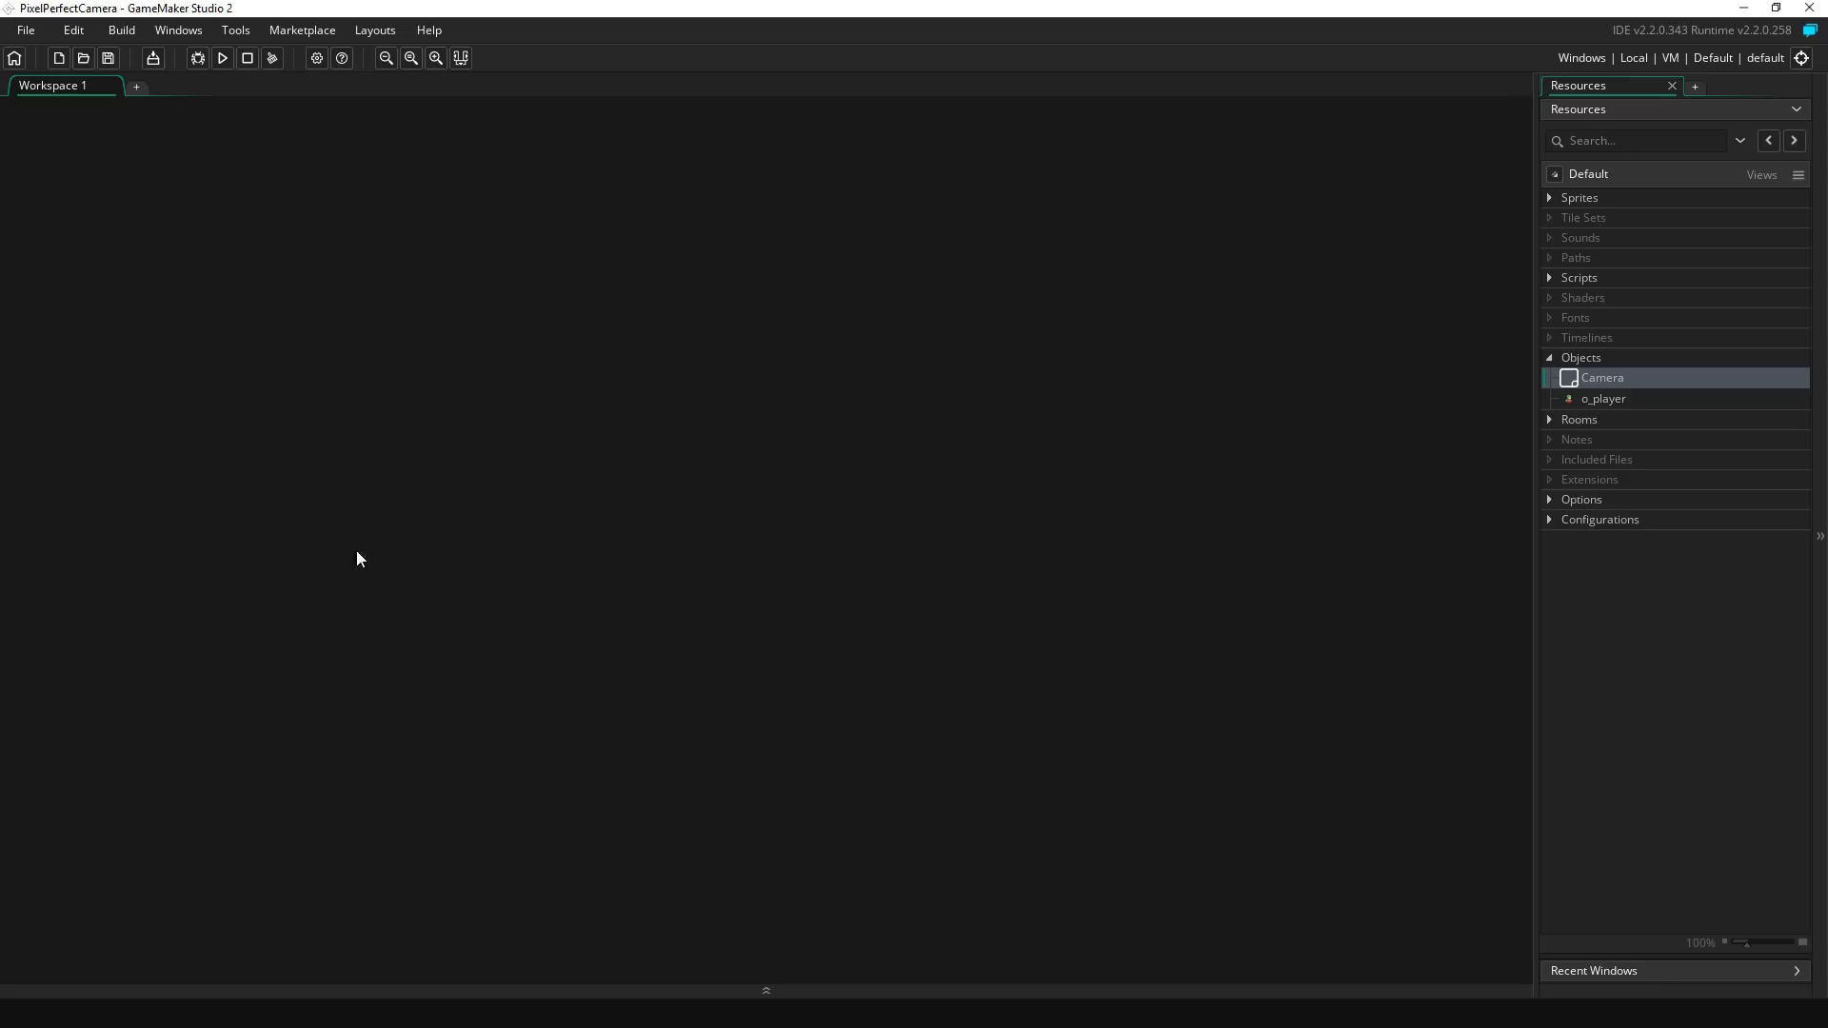
{"action": "mouse_move", "coordinate": [347, 220]}
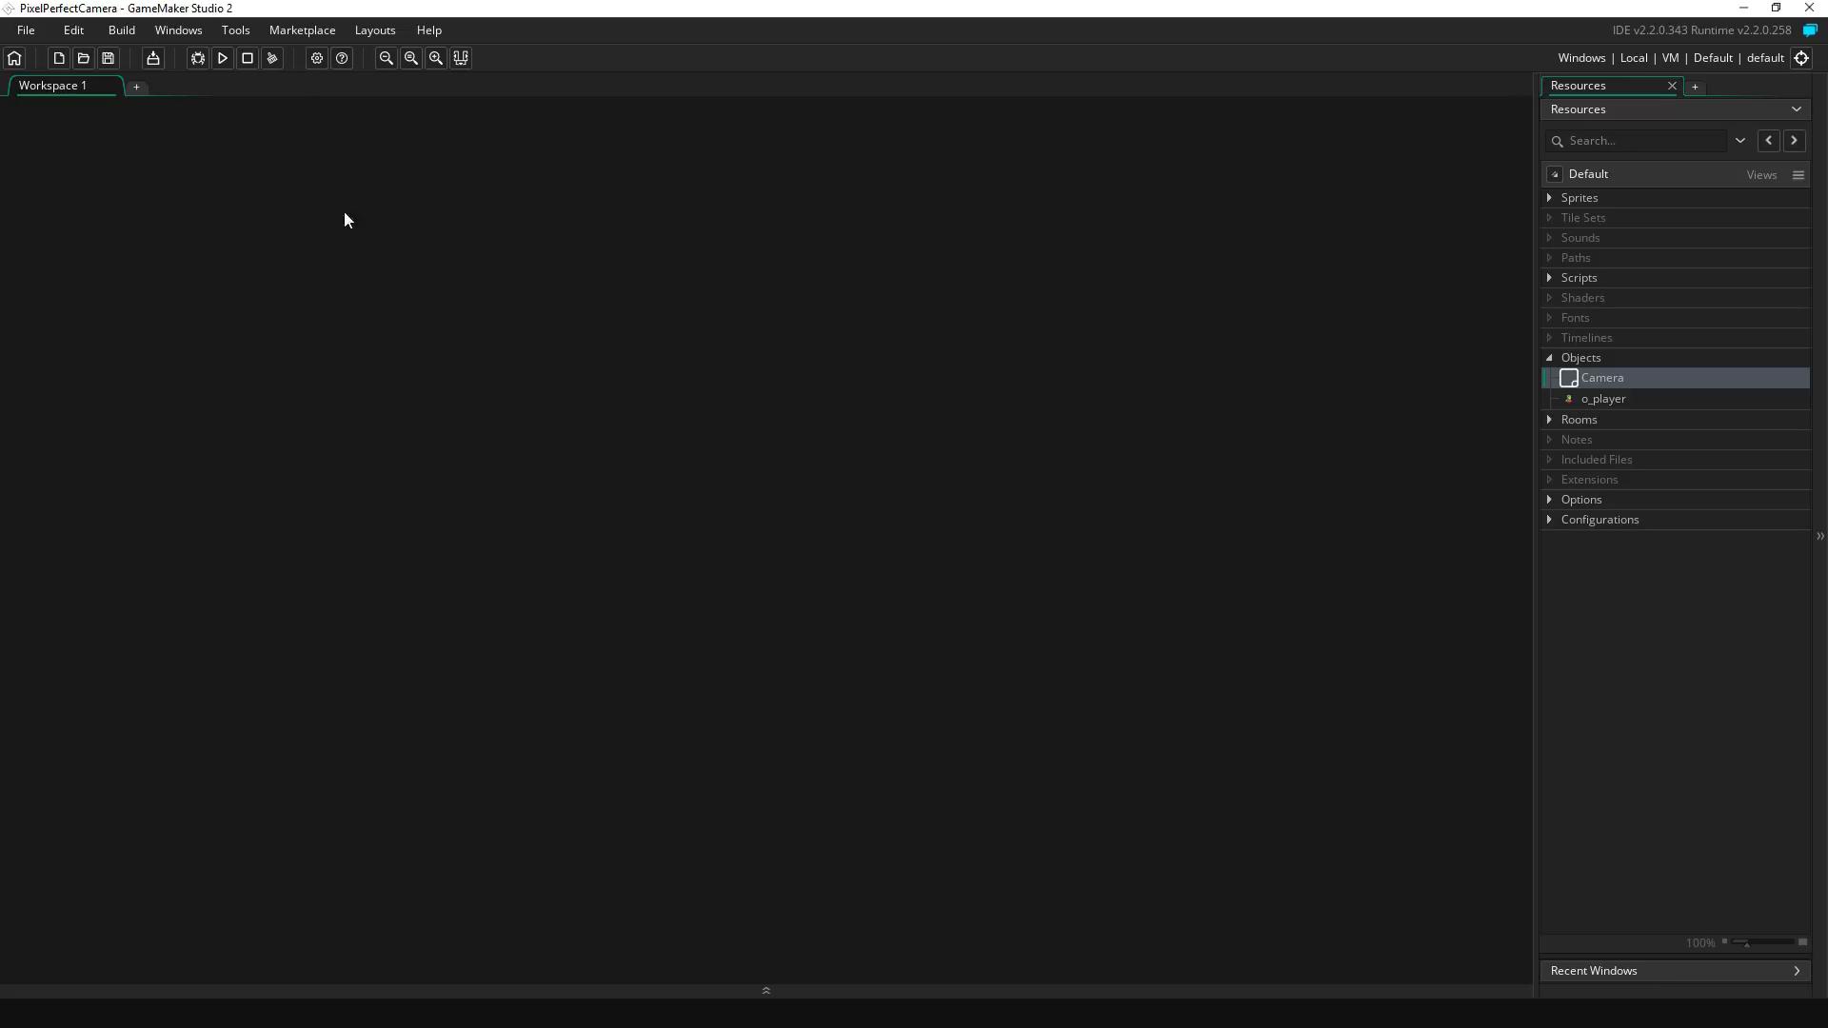
Step: Launch the game to see the frog character standing on the checkered room
{"action": "left_click", "coordinate": [222, 58]}
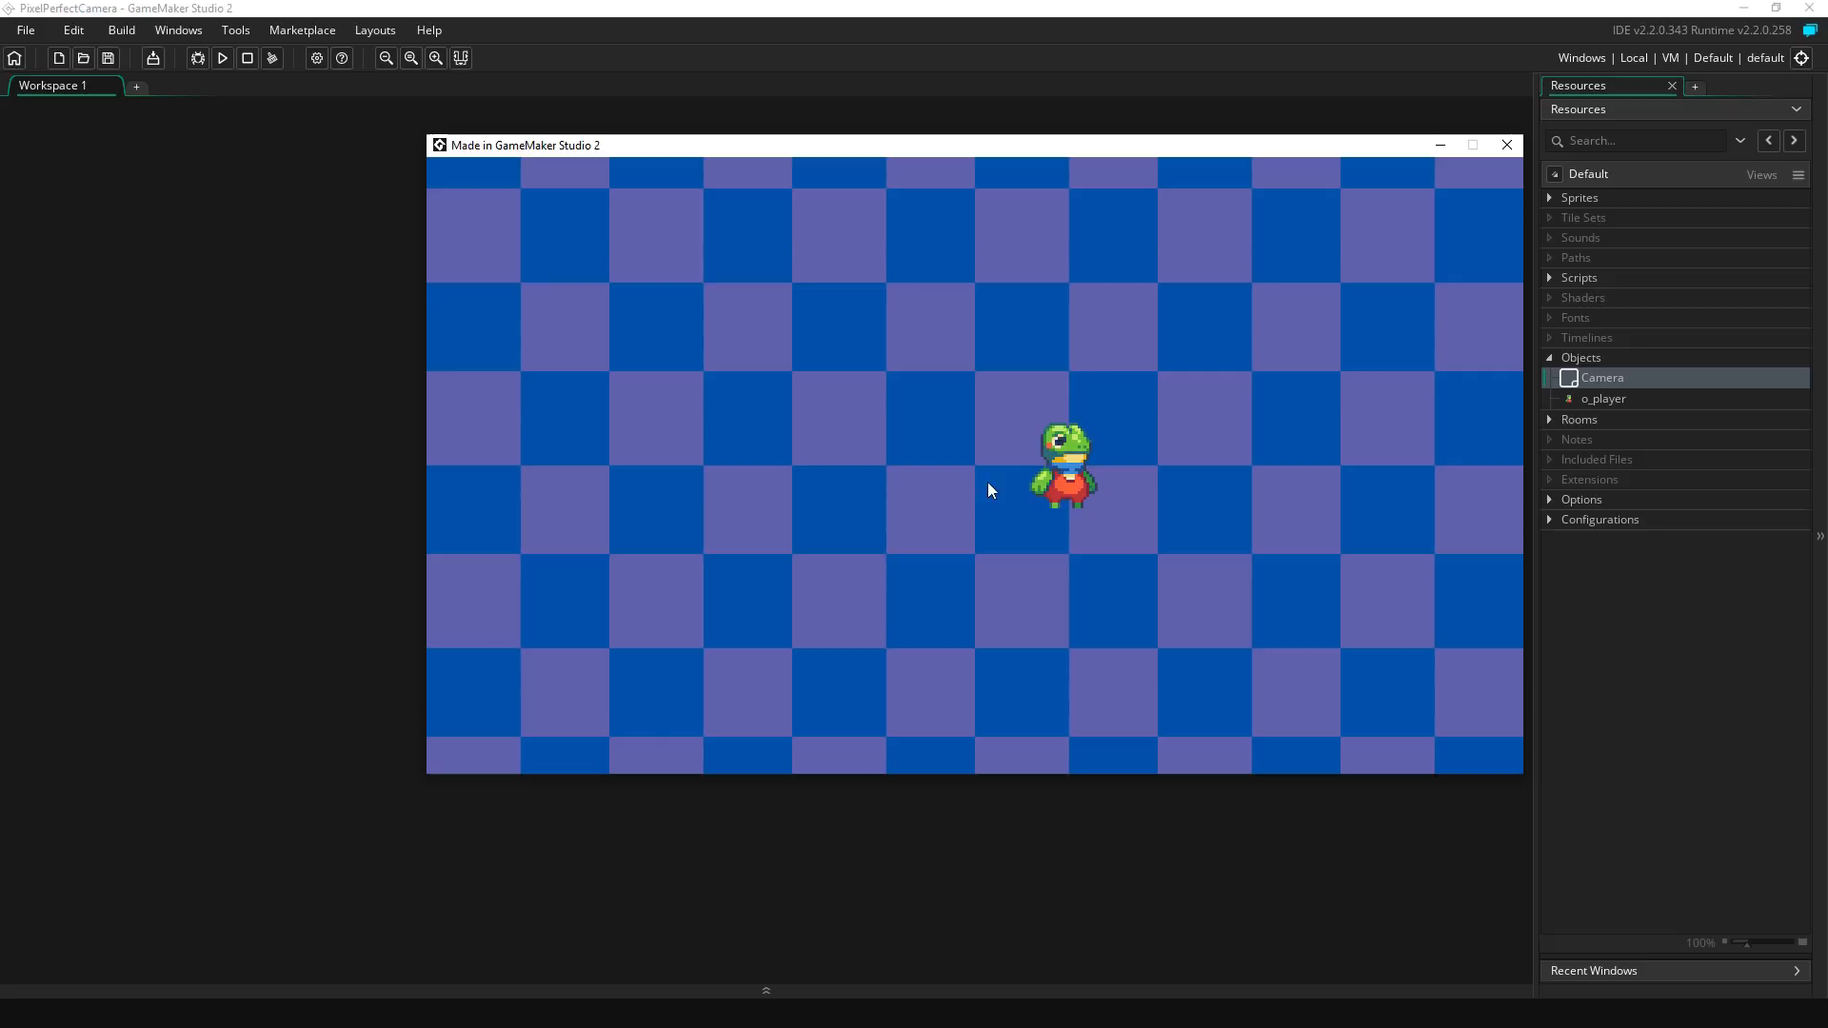
{"action": "mouse_move", "coordinate": [1112, 914]}
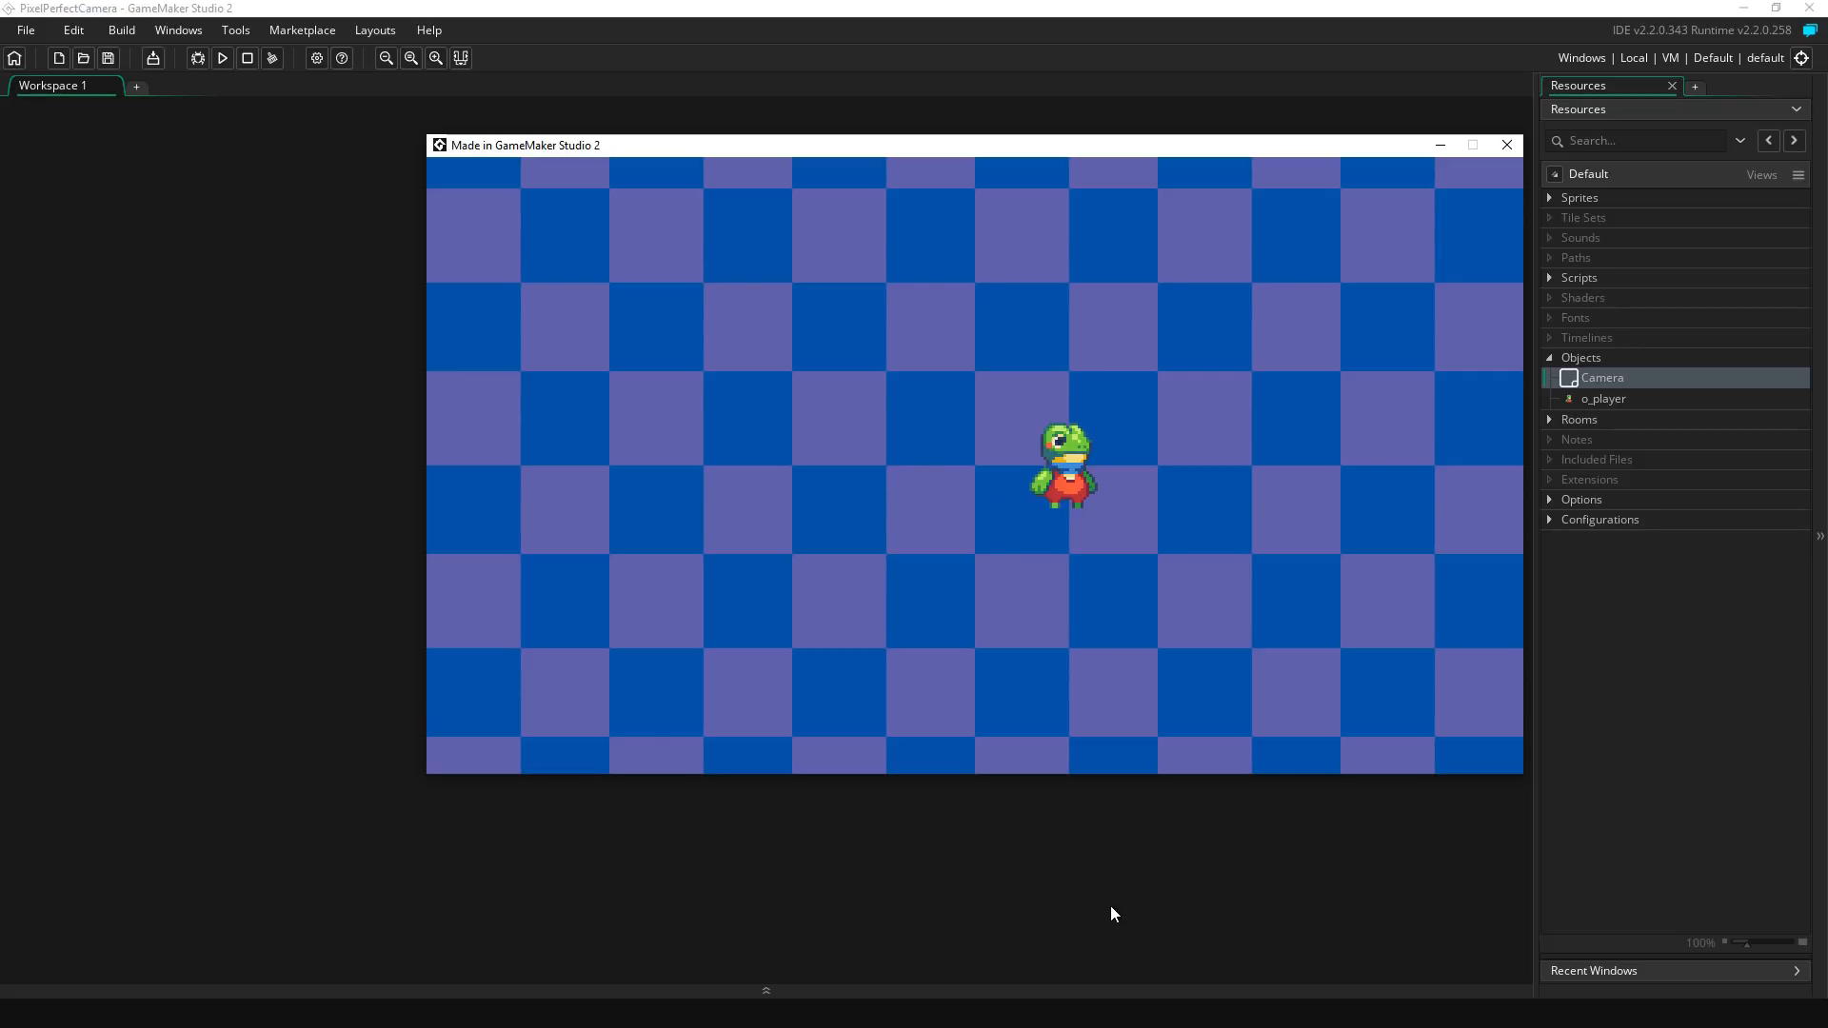
{"action": "mouse_move", "coordinate": [922, 897]}
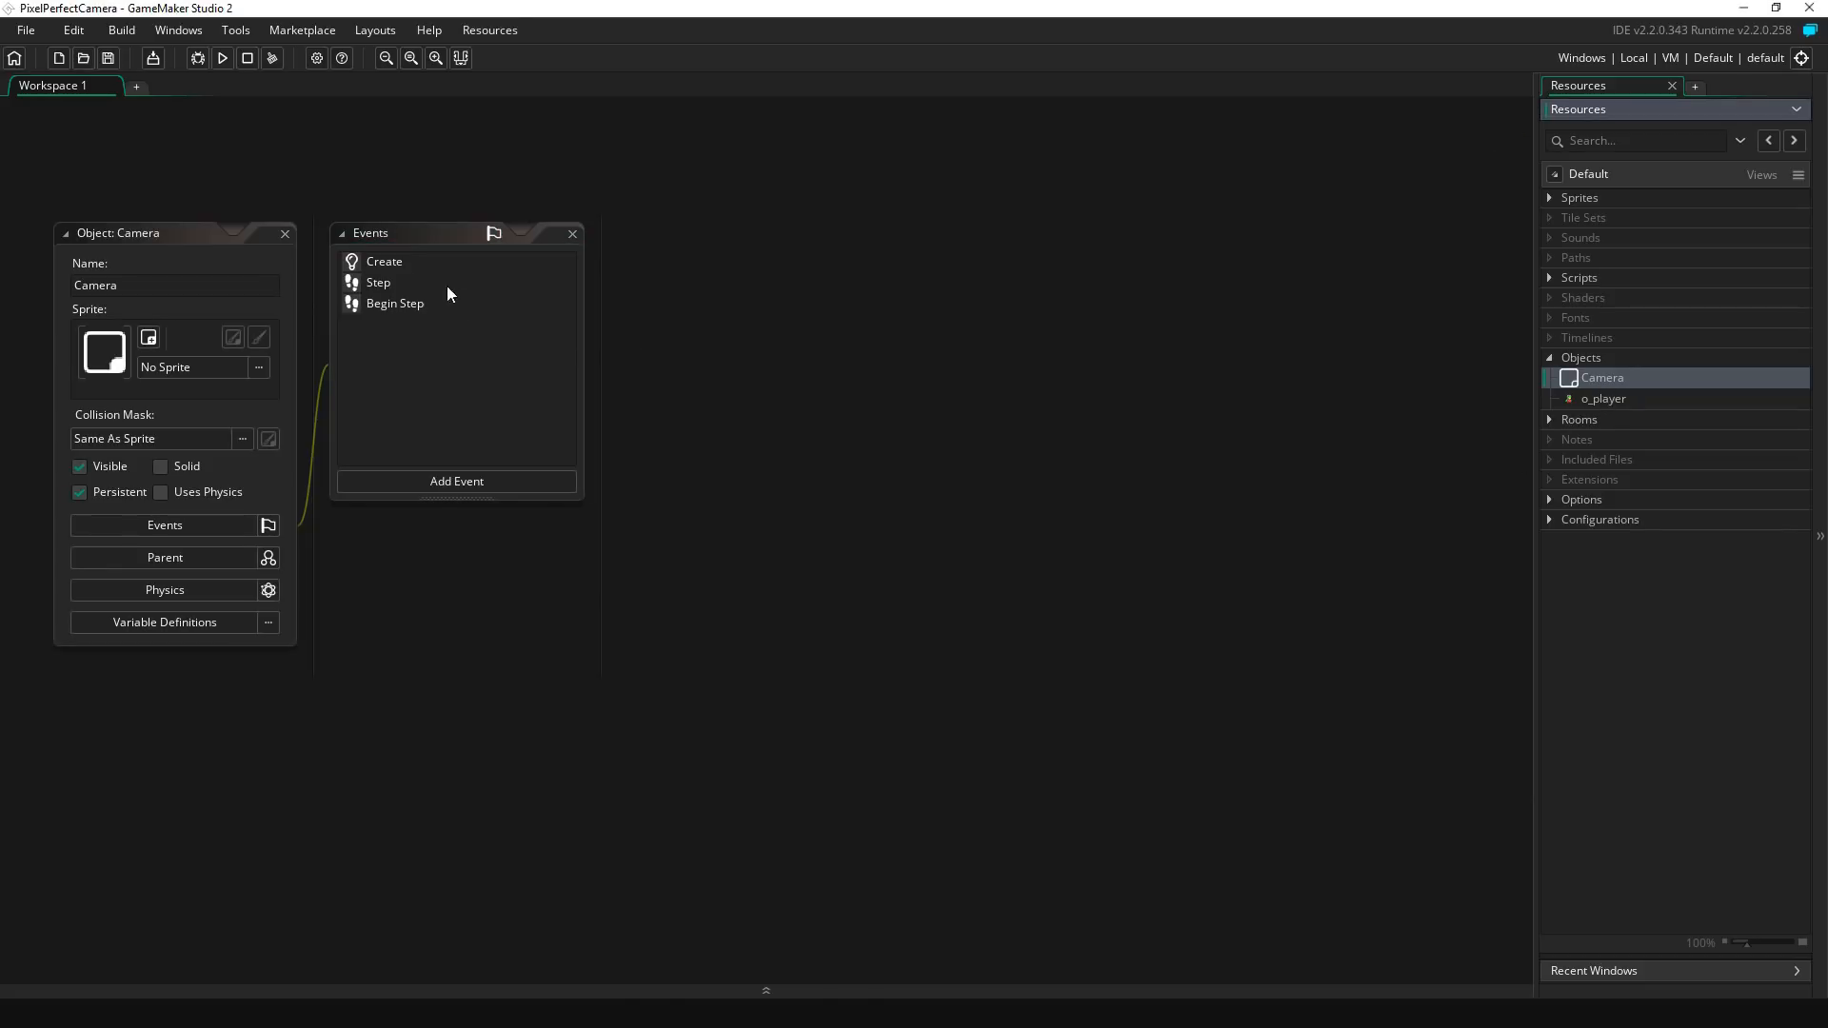
Step: Add viewx = 0;, viewy = 0; and target = noone; to the Camera's Create event
{"action": "double_click", "coordinate": [384, 261]}
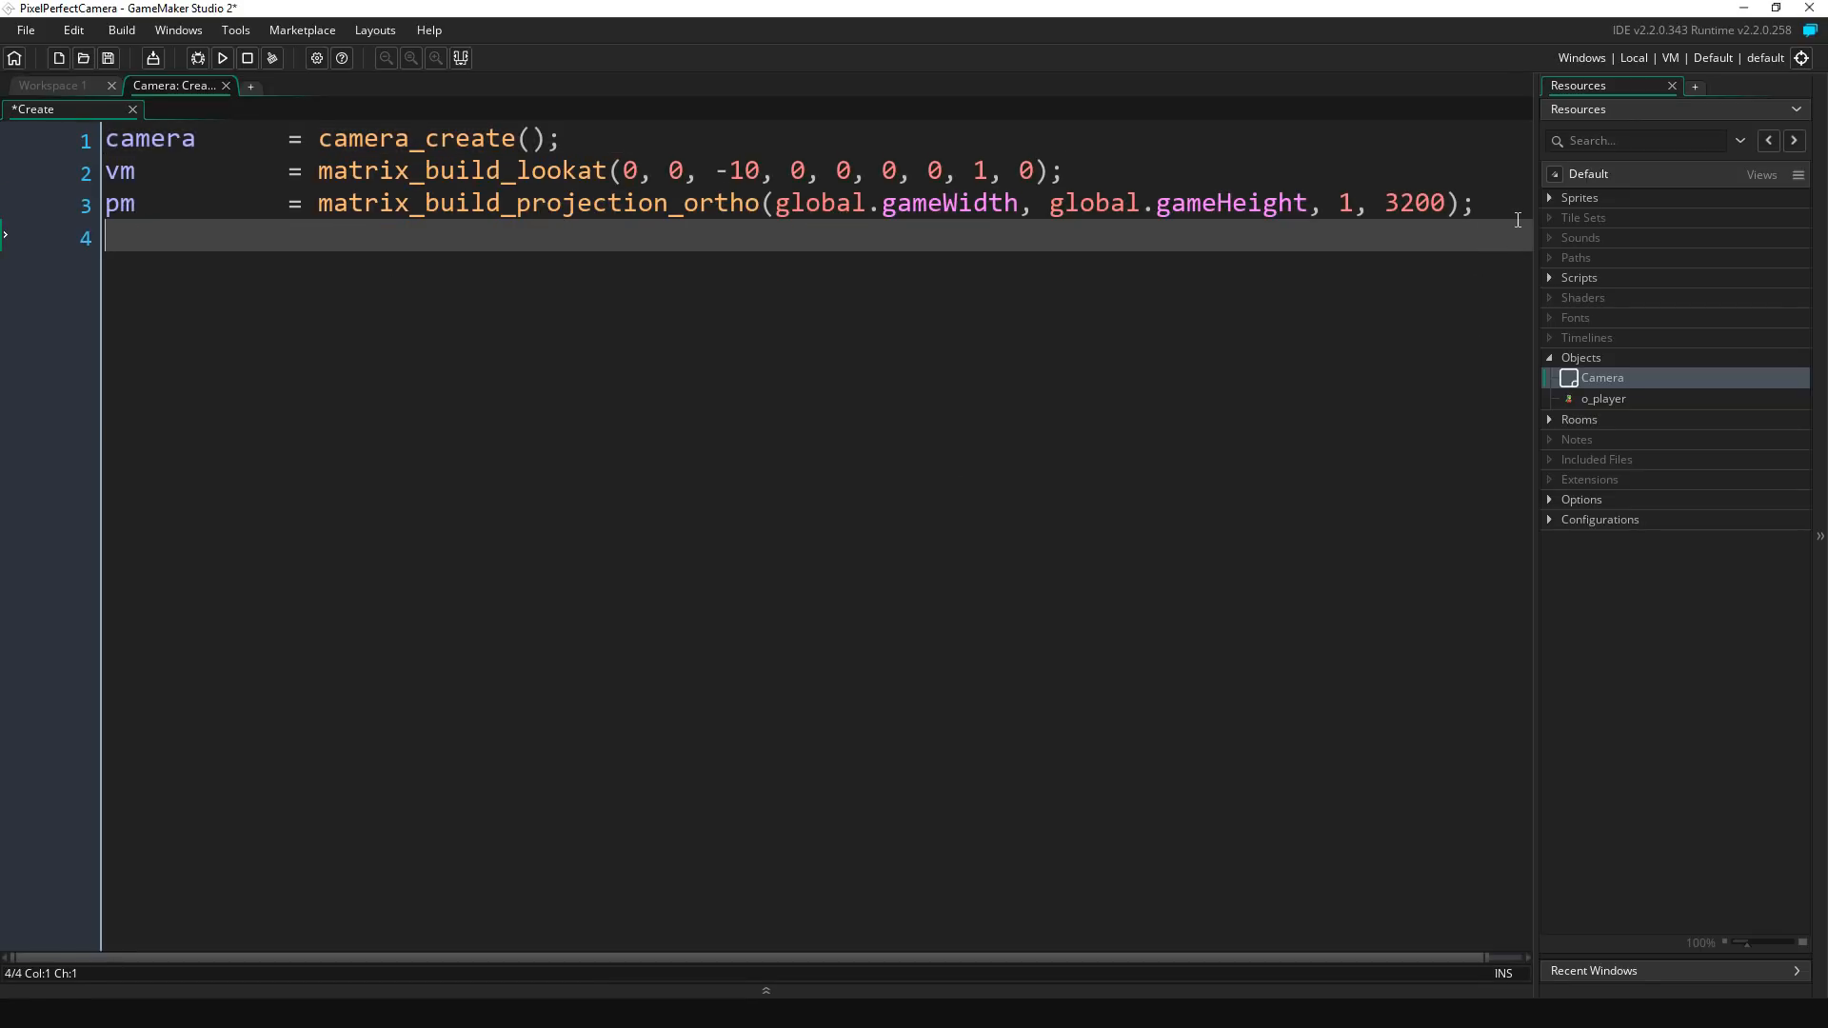
{"action": "type", "text": "viewx"}
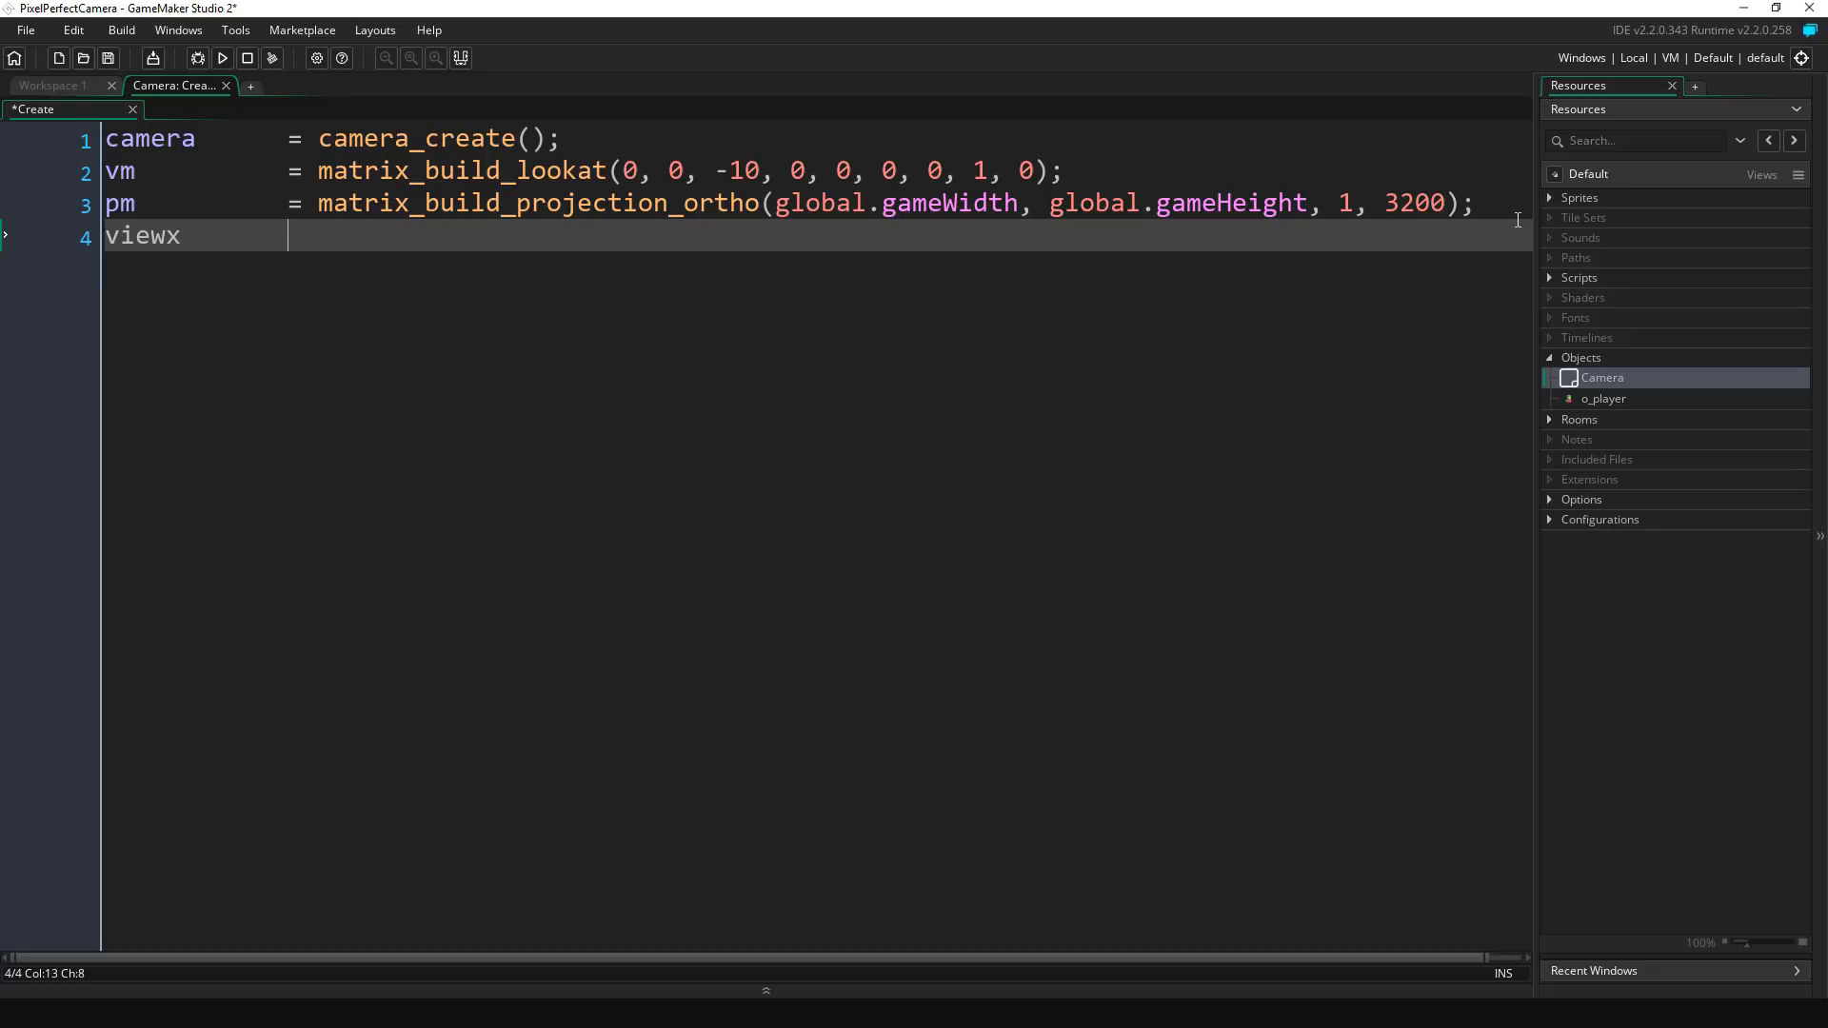
{"action": "type", "text": "= 0;"}
{"action": "type", "text": "viewy   = 0"}
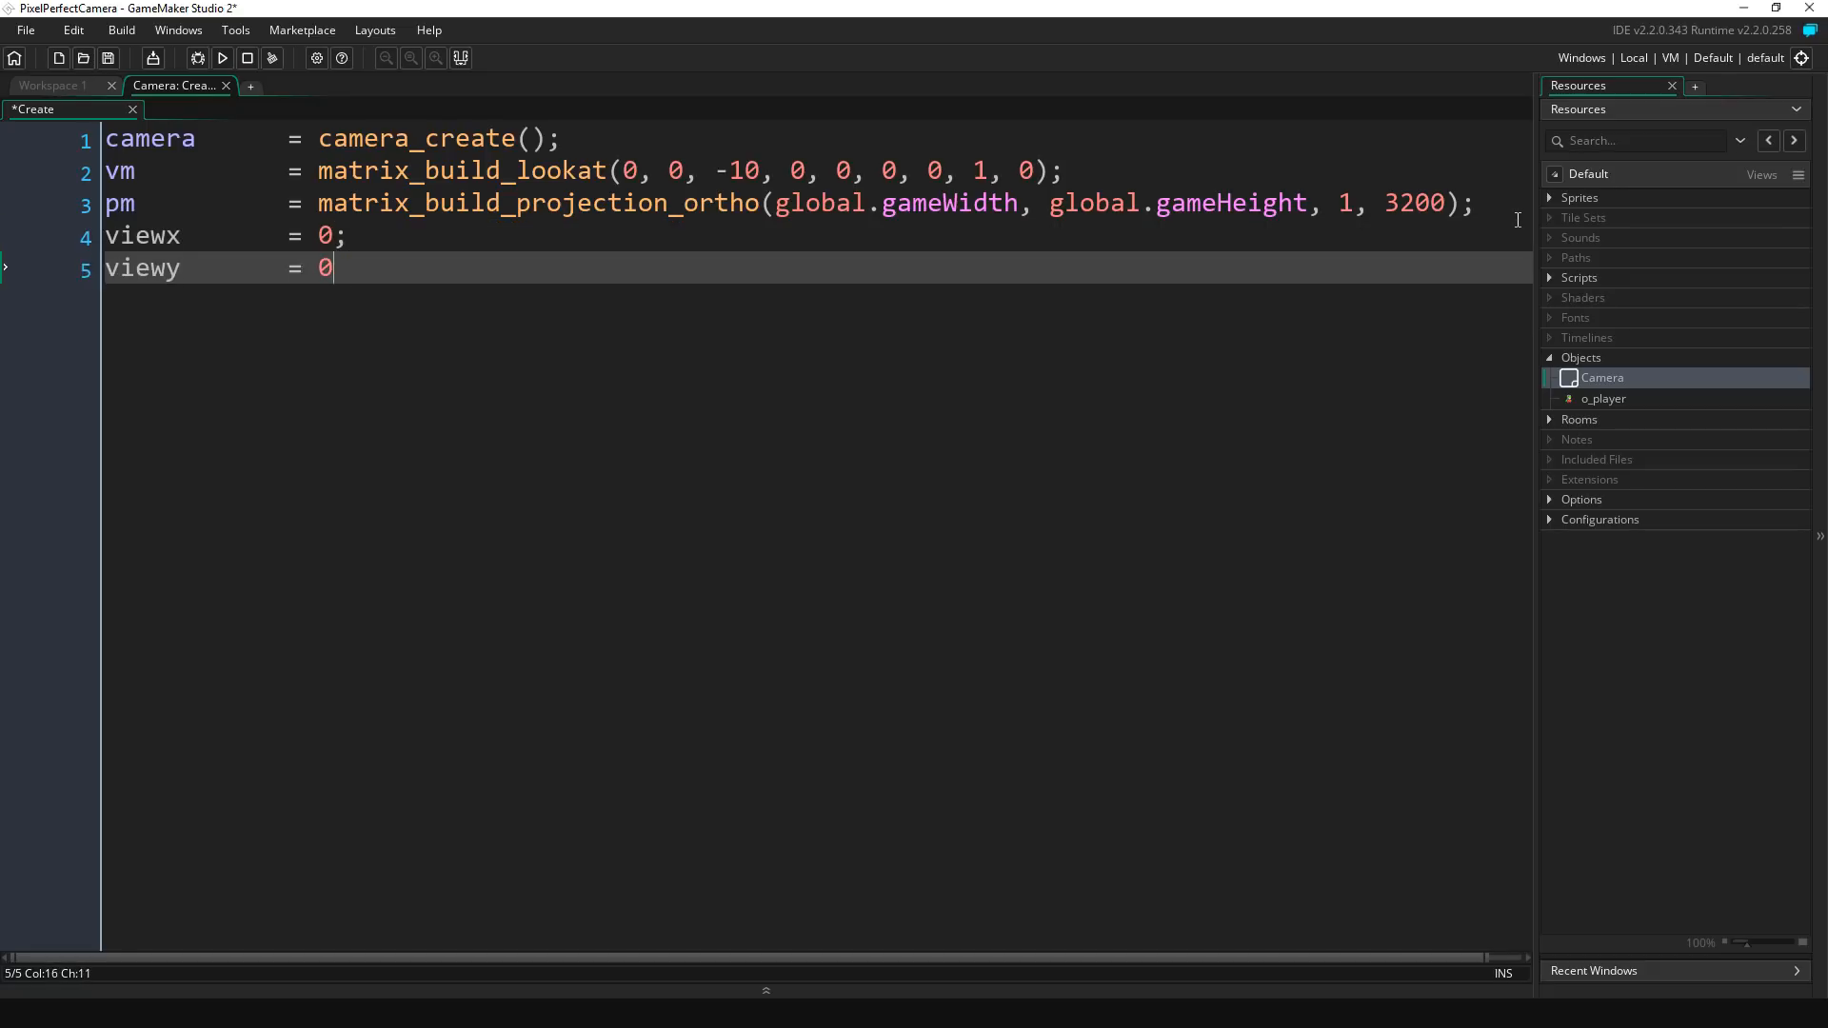
{"action": "key", "text": "Return"}
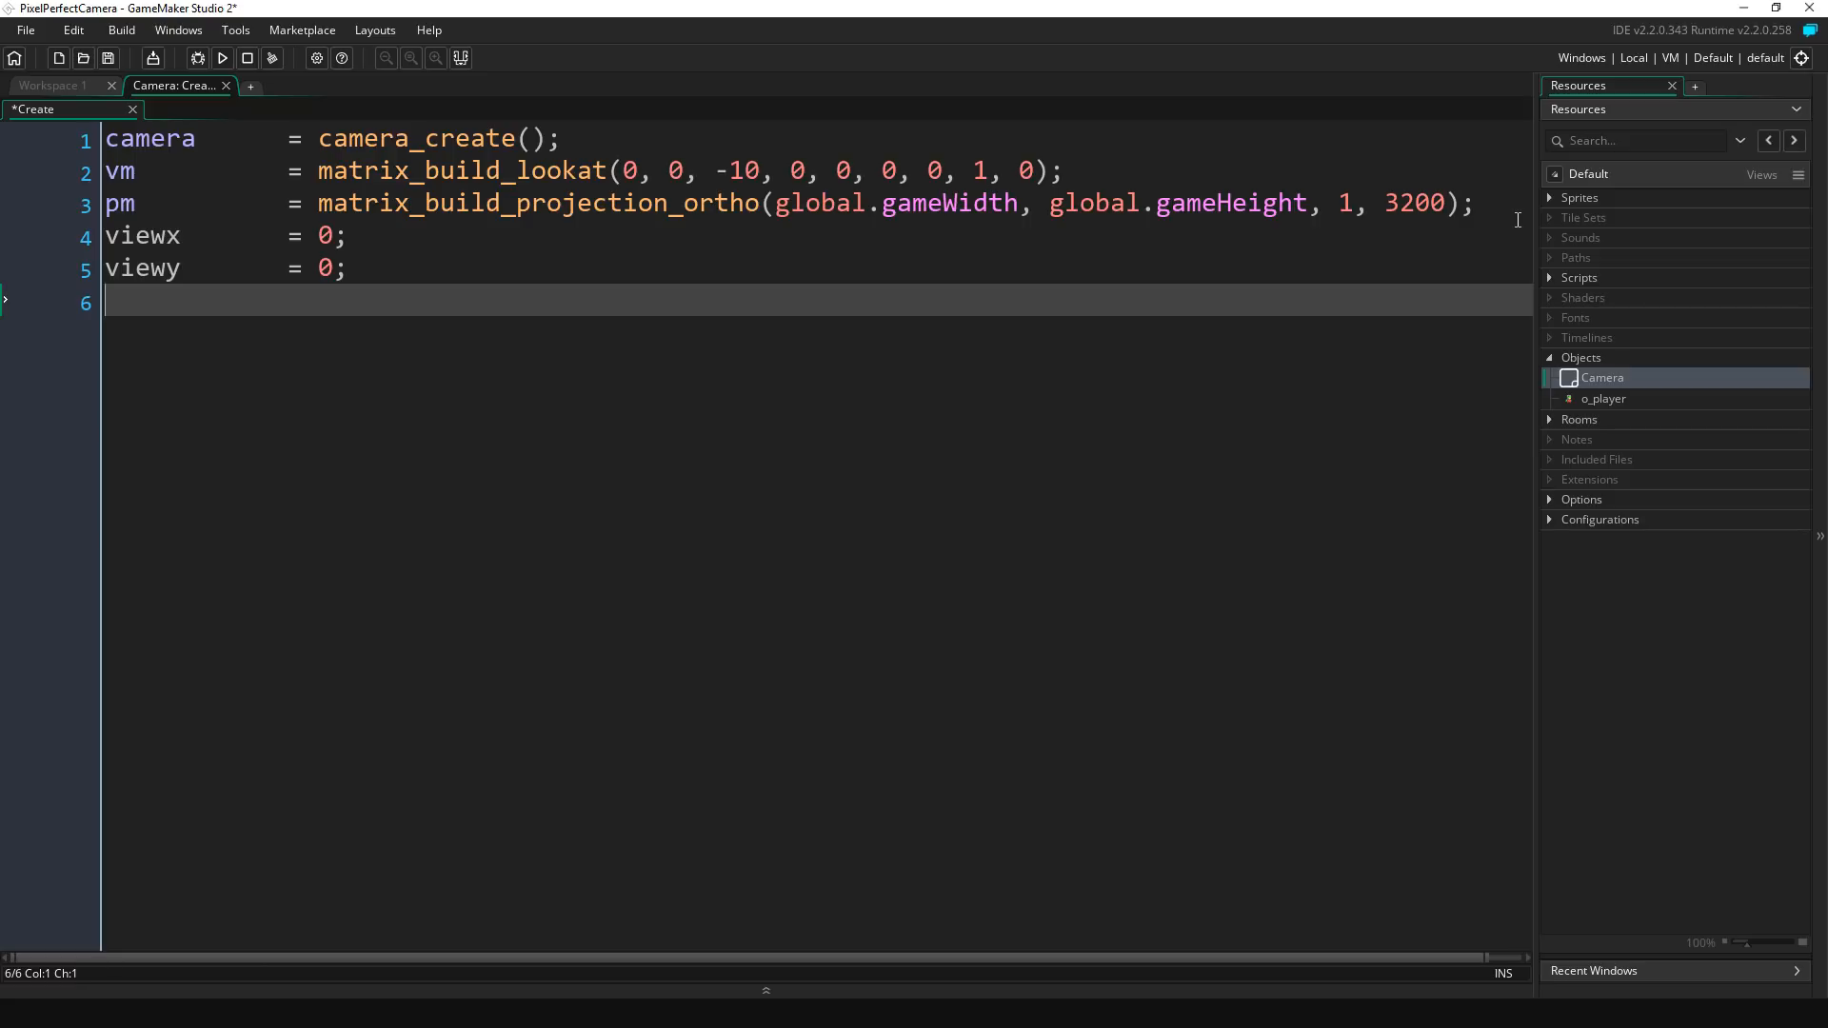
{"action": "type", "text": "target"}
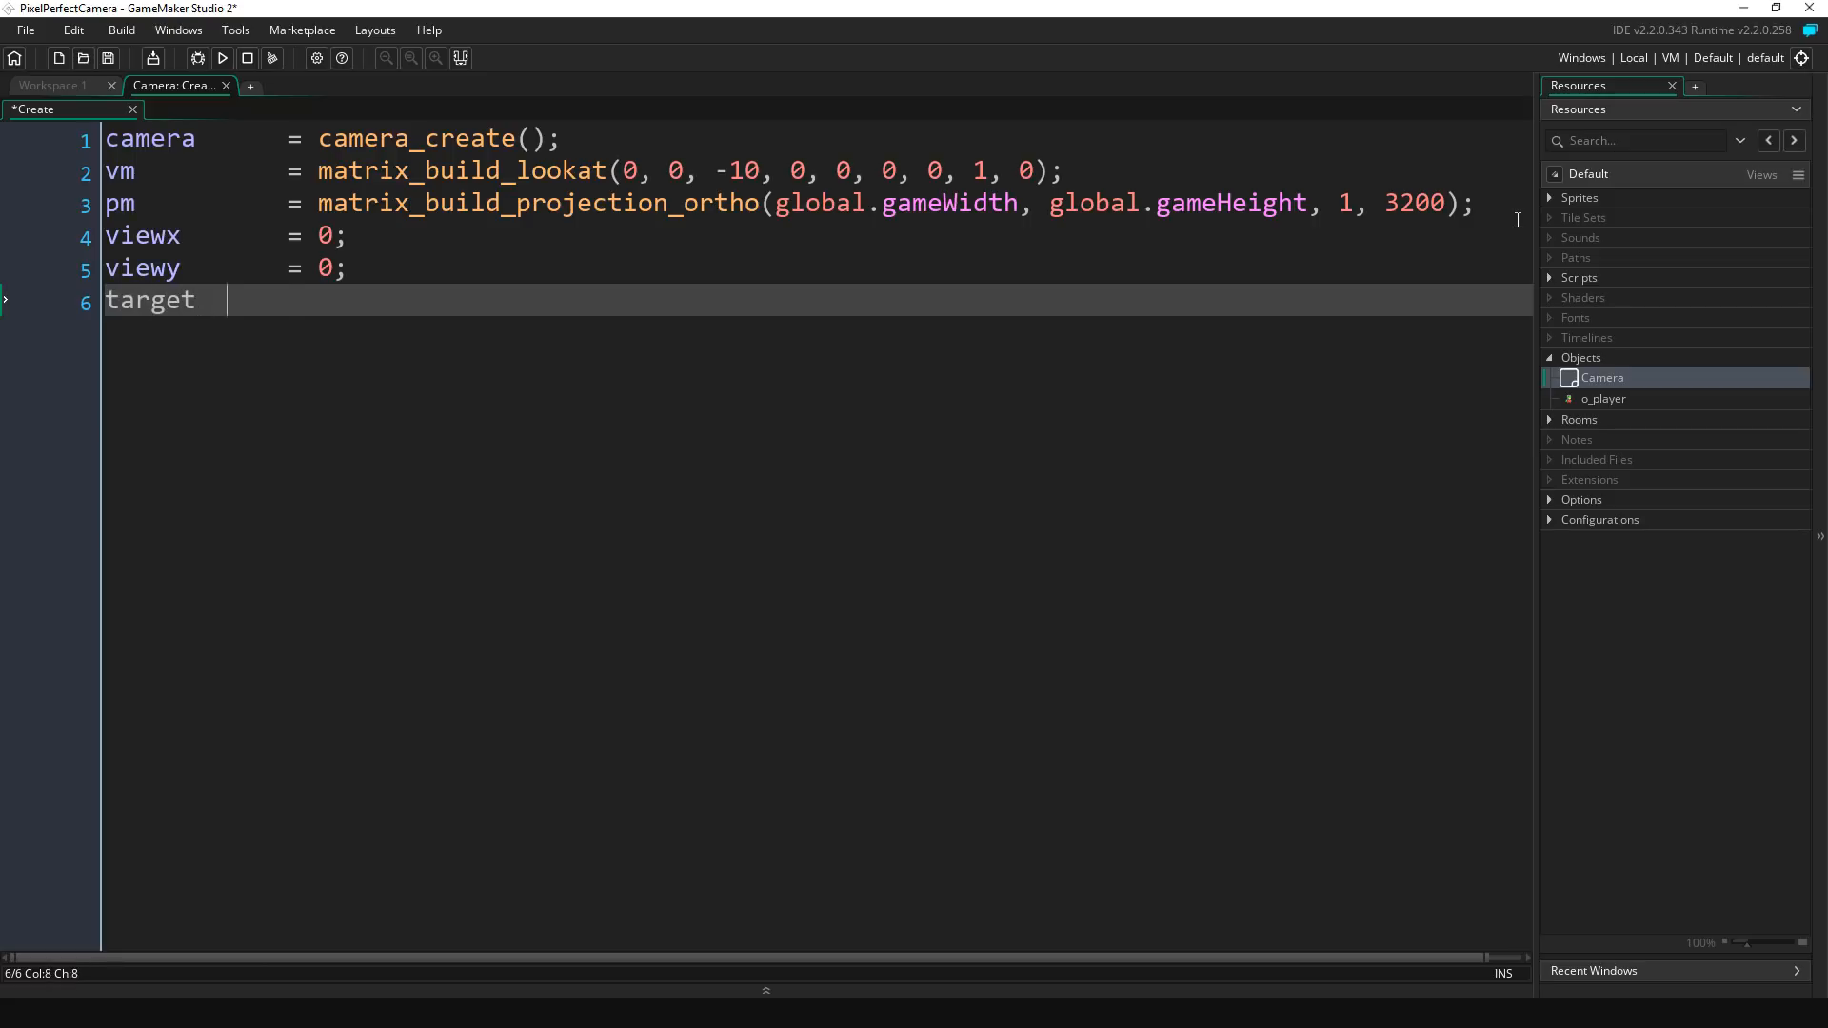
{"action": "type", "text": "= noone;"}
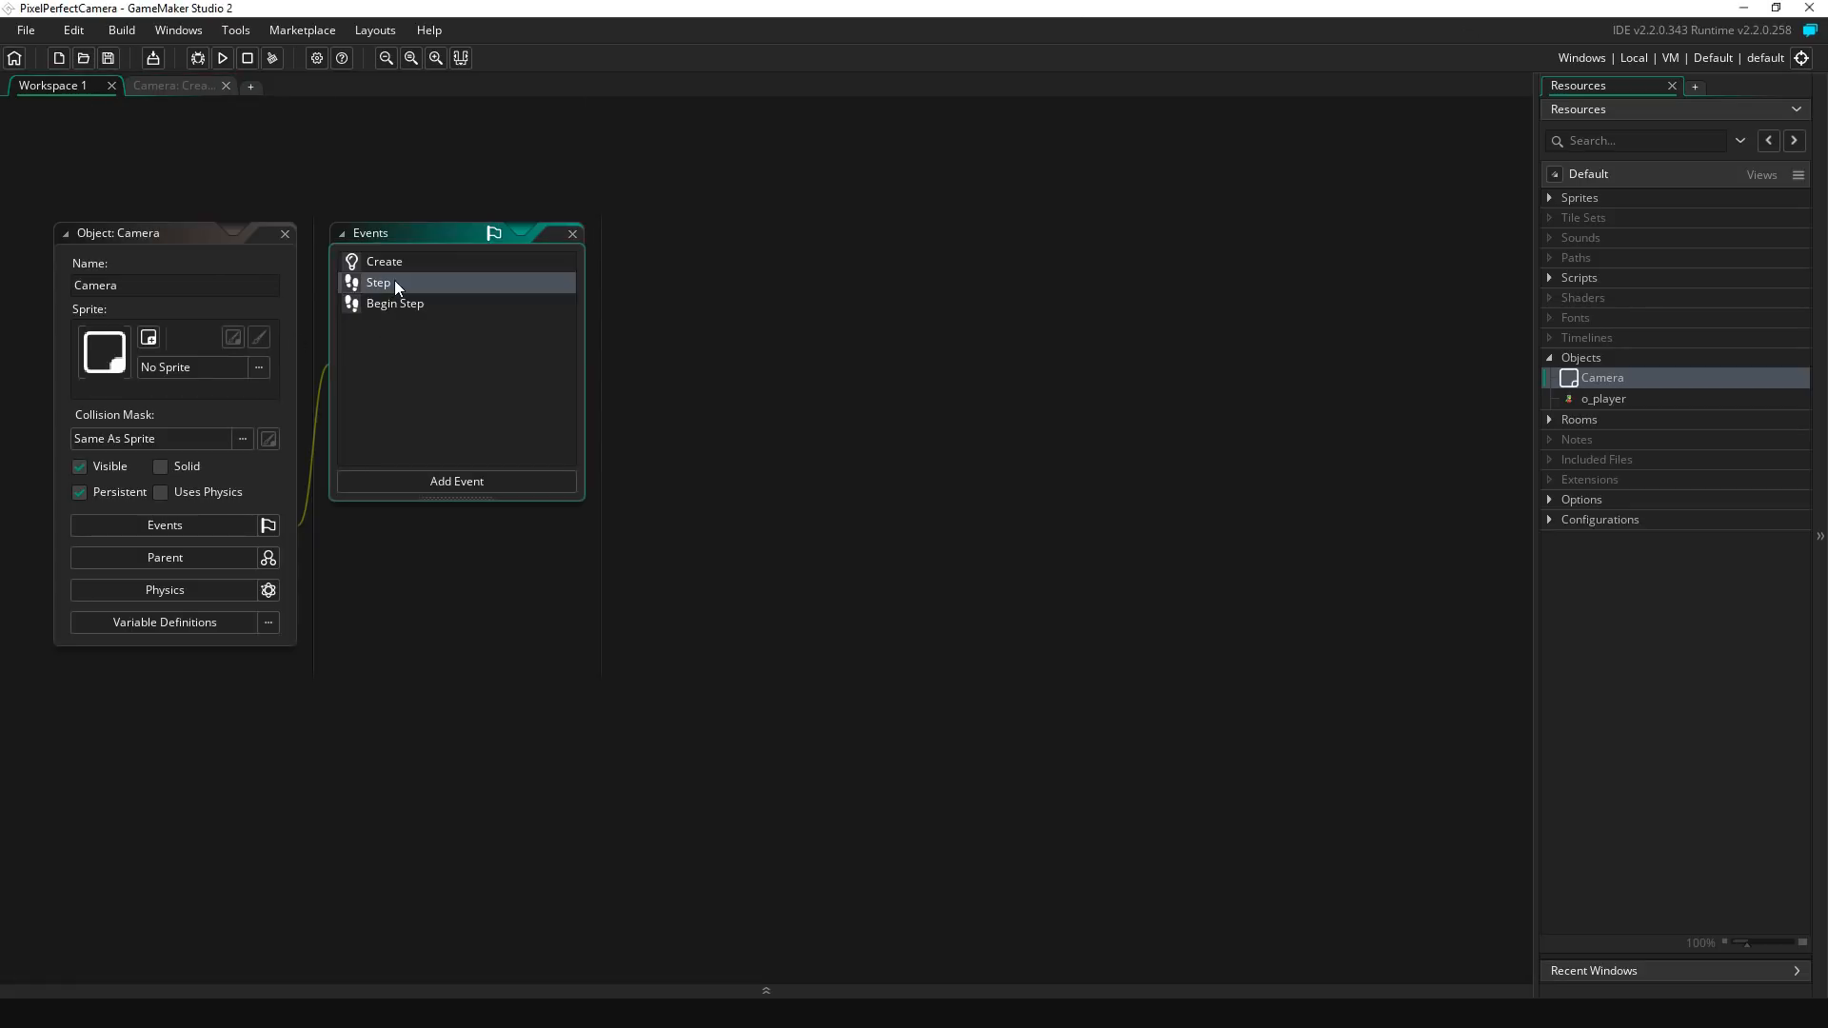
Step: In Step, write if (instance_exists(target)) setting viewx = target.x and viewy = target.y
{"action": "double_click", "coordinate": [378, 282]}
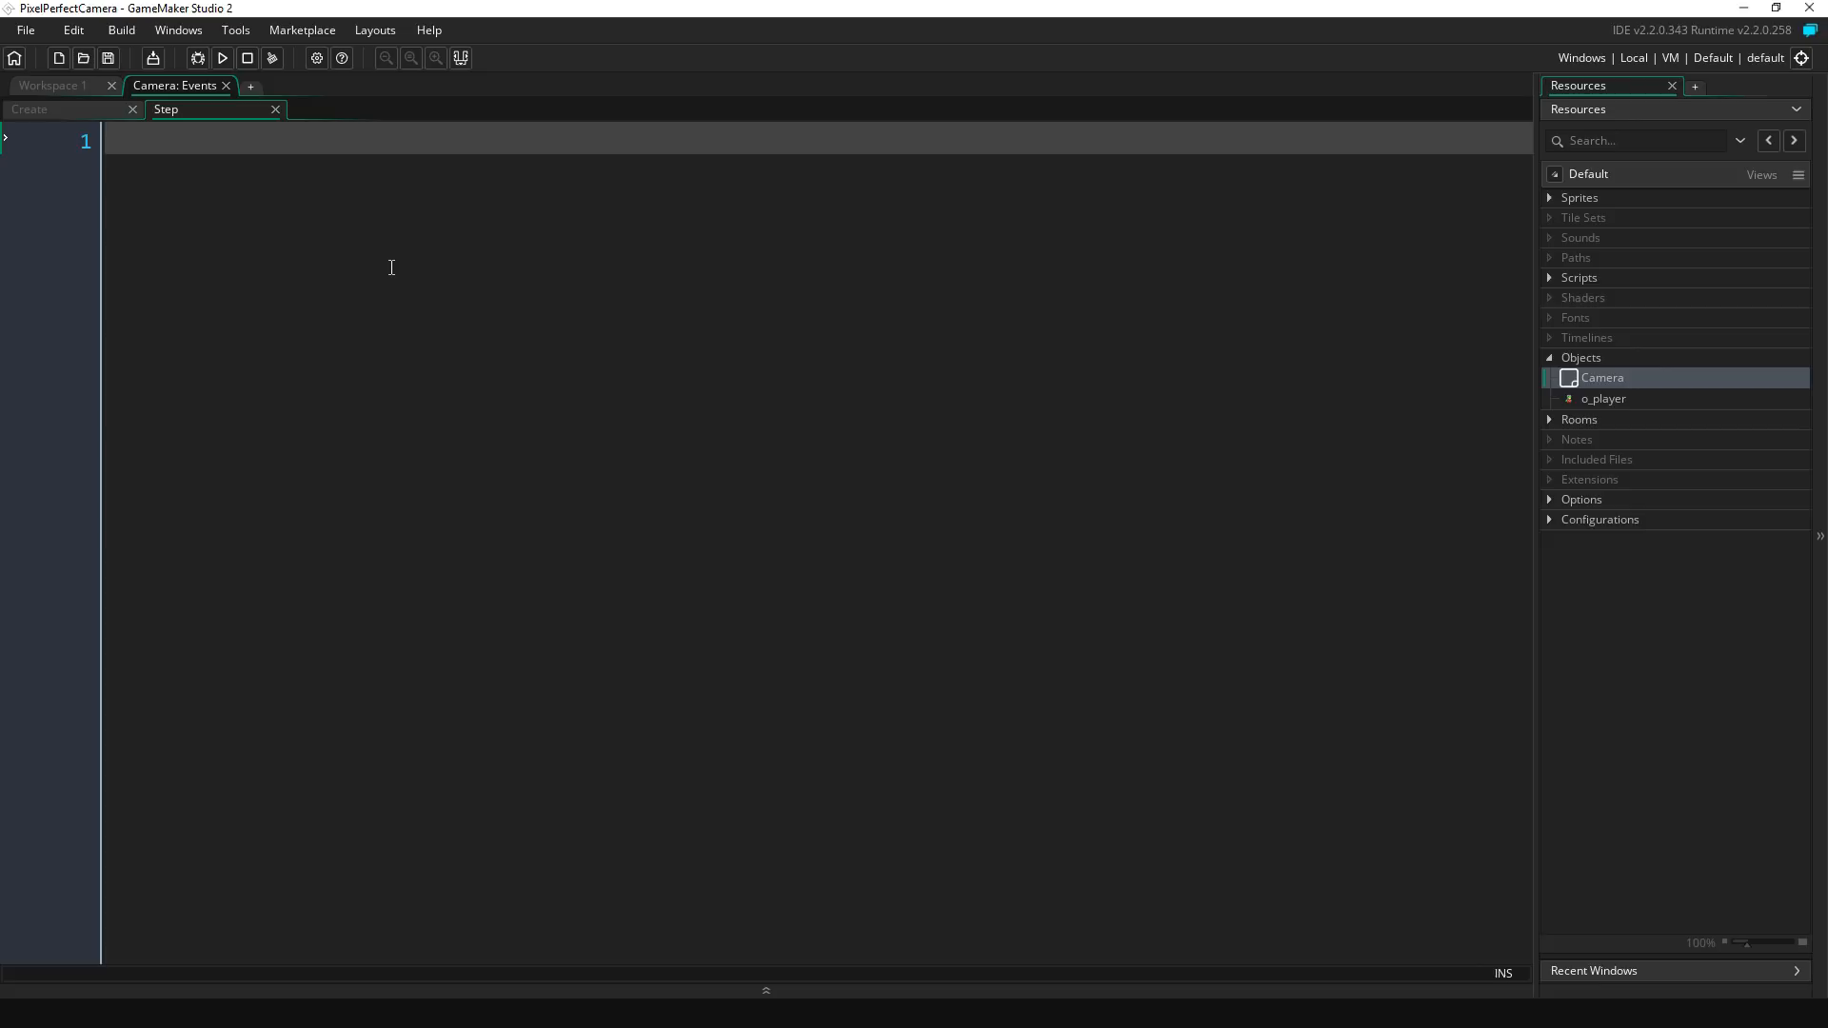
{"action": "type", "text": "if (i"}
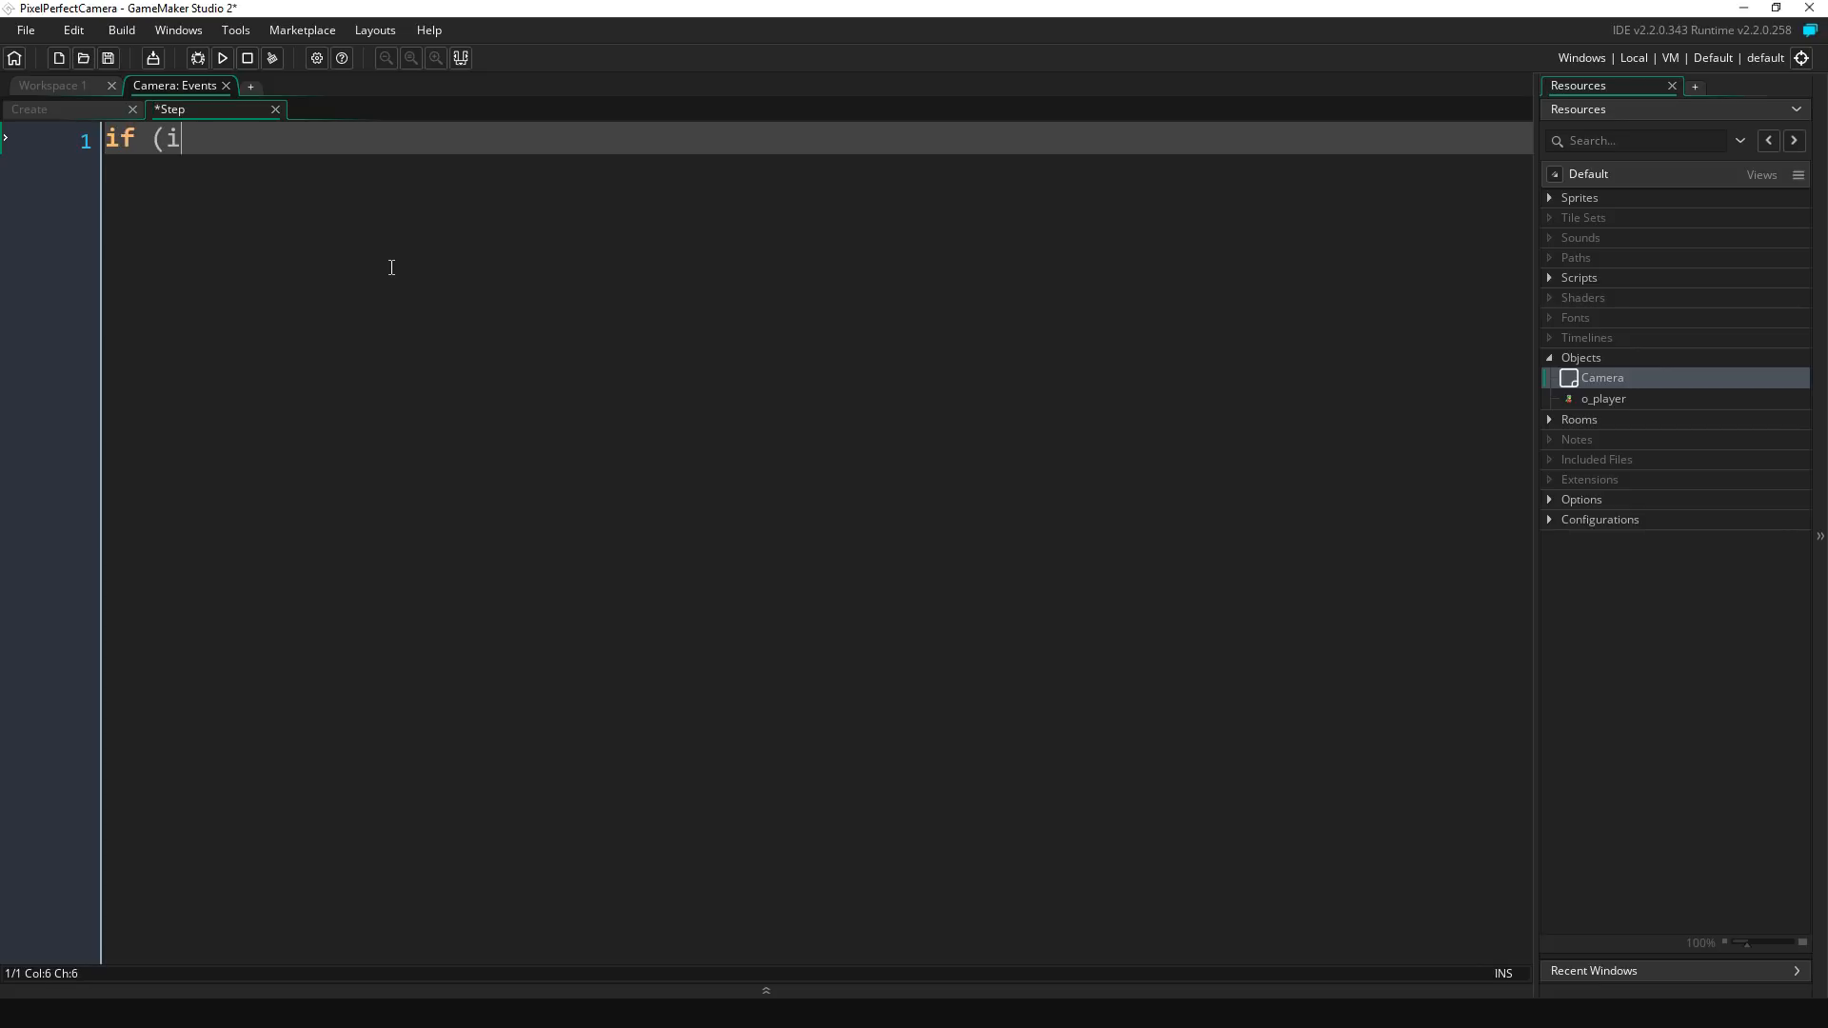
{"action": "type", "text": "nstance_exists(target"}
{"action": "type", "text": "{"}
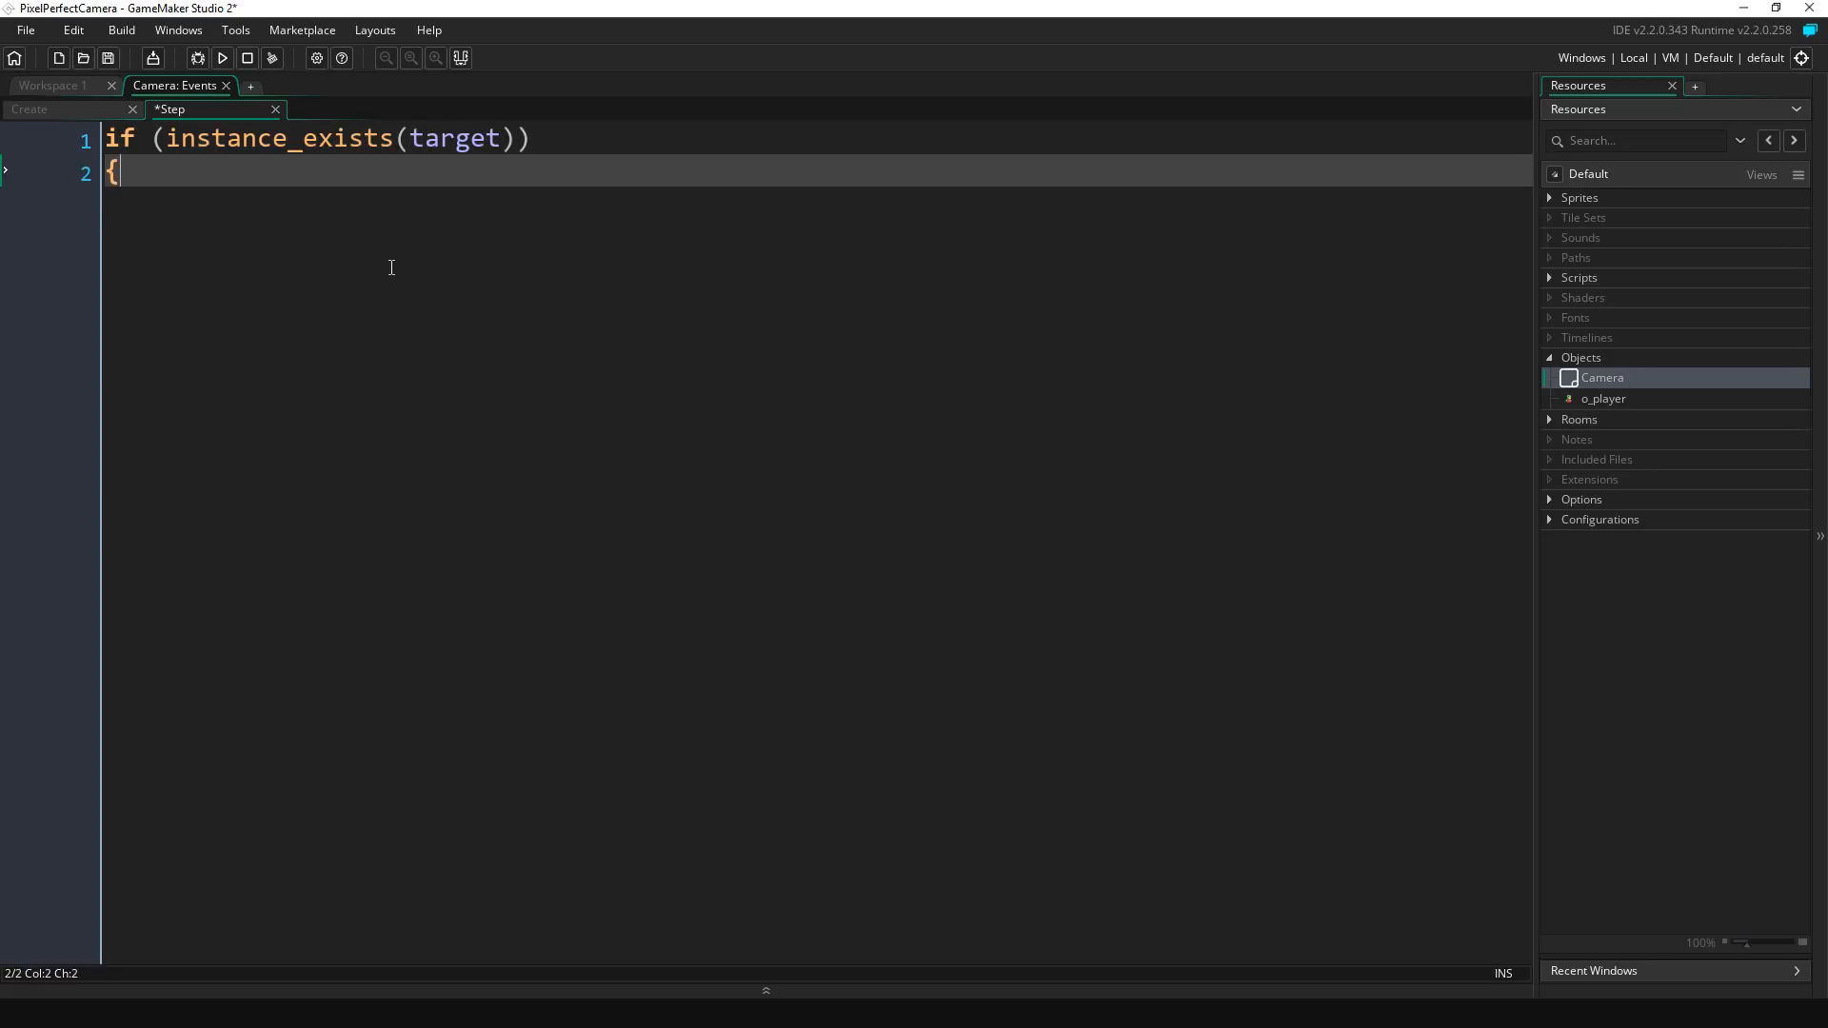
{"action": "key", "text": "Enter"}
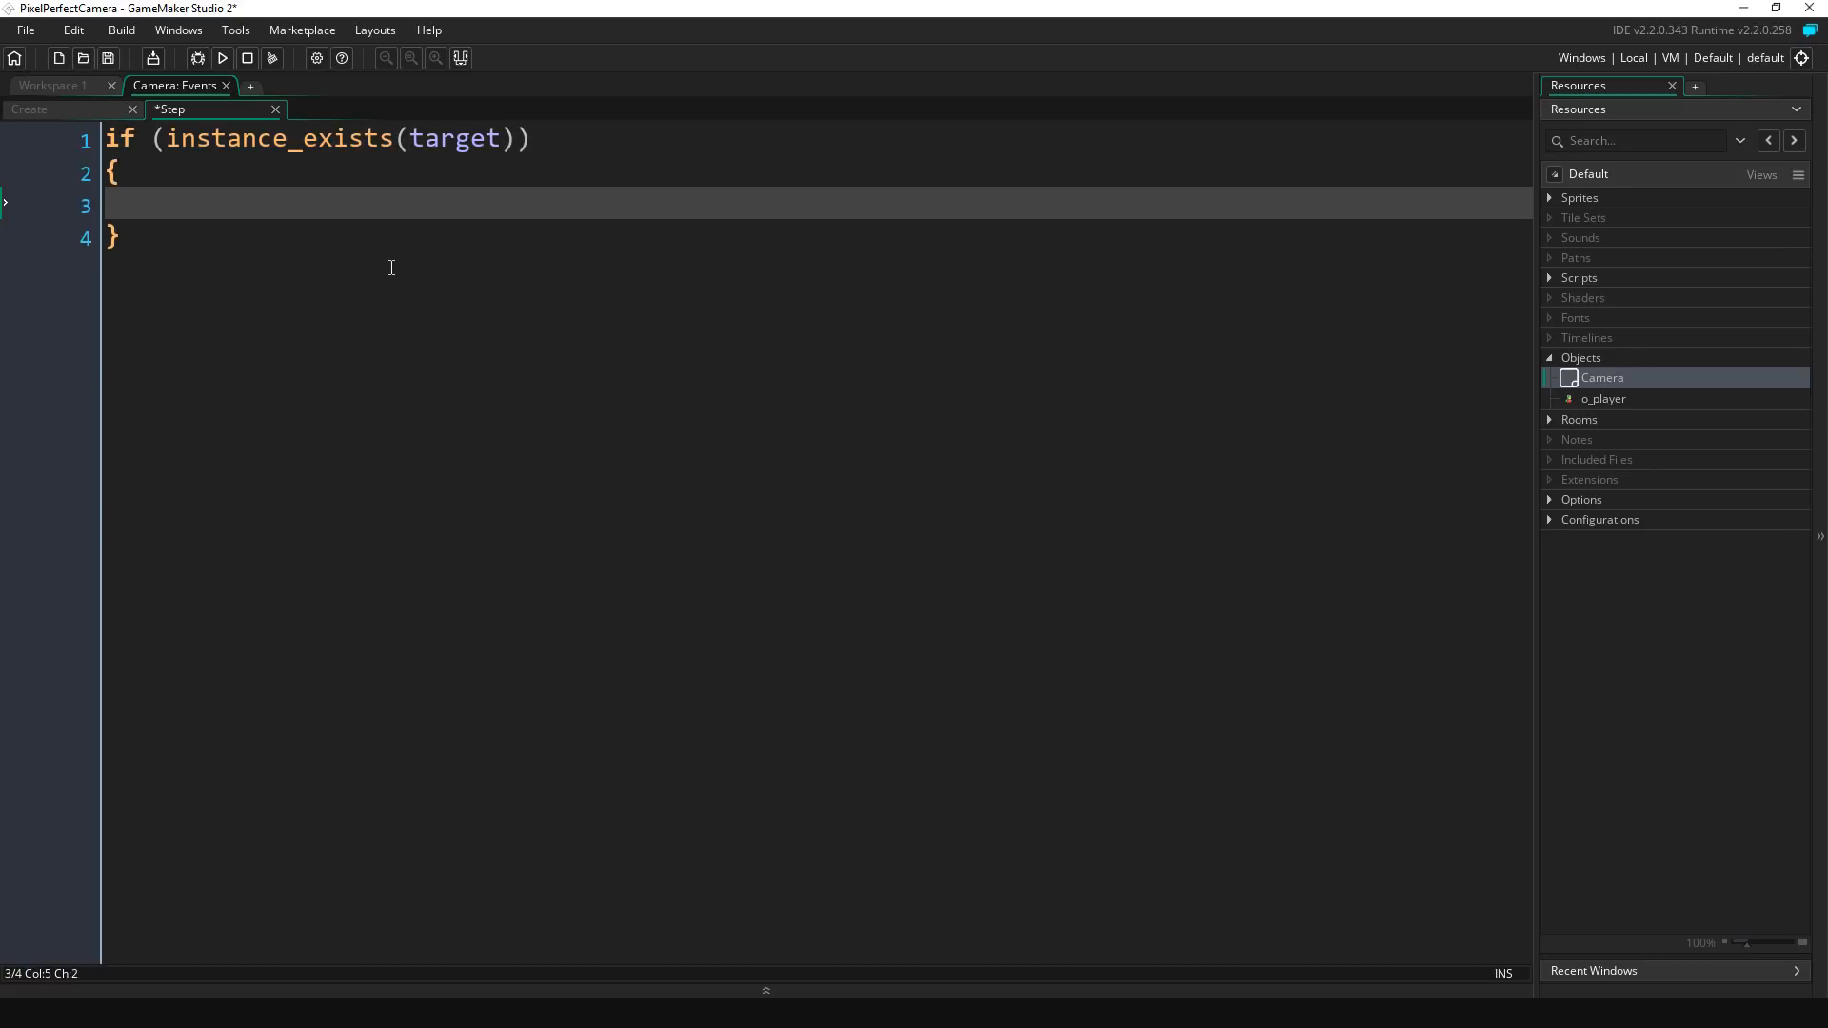
{"action": "type", "text": "viewx = tar"}
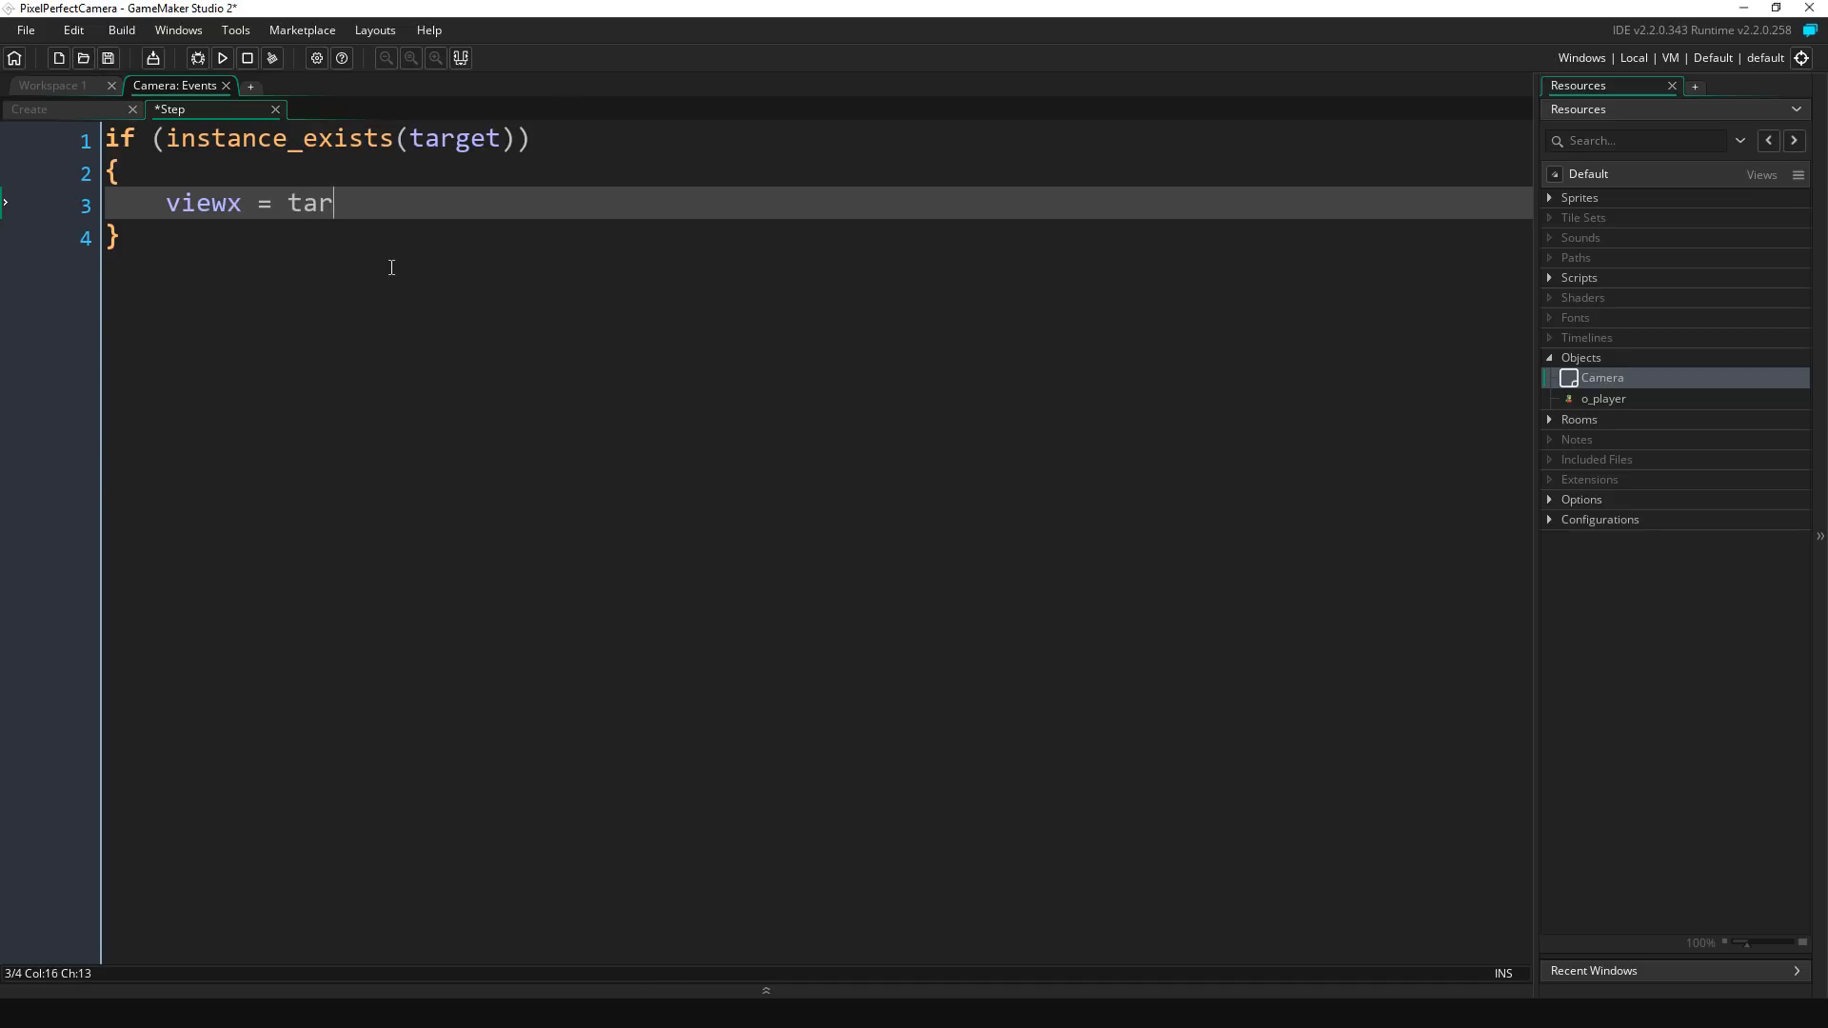
{"action": "type", "text": "get.x;"}
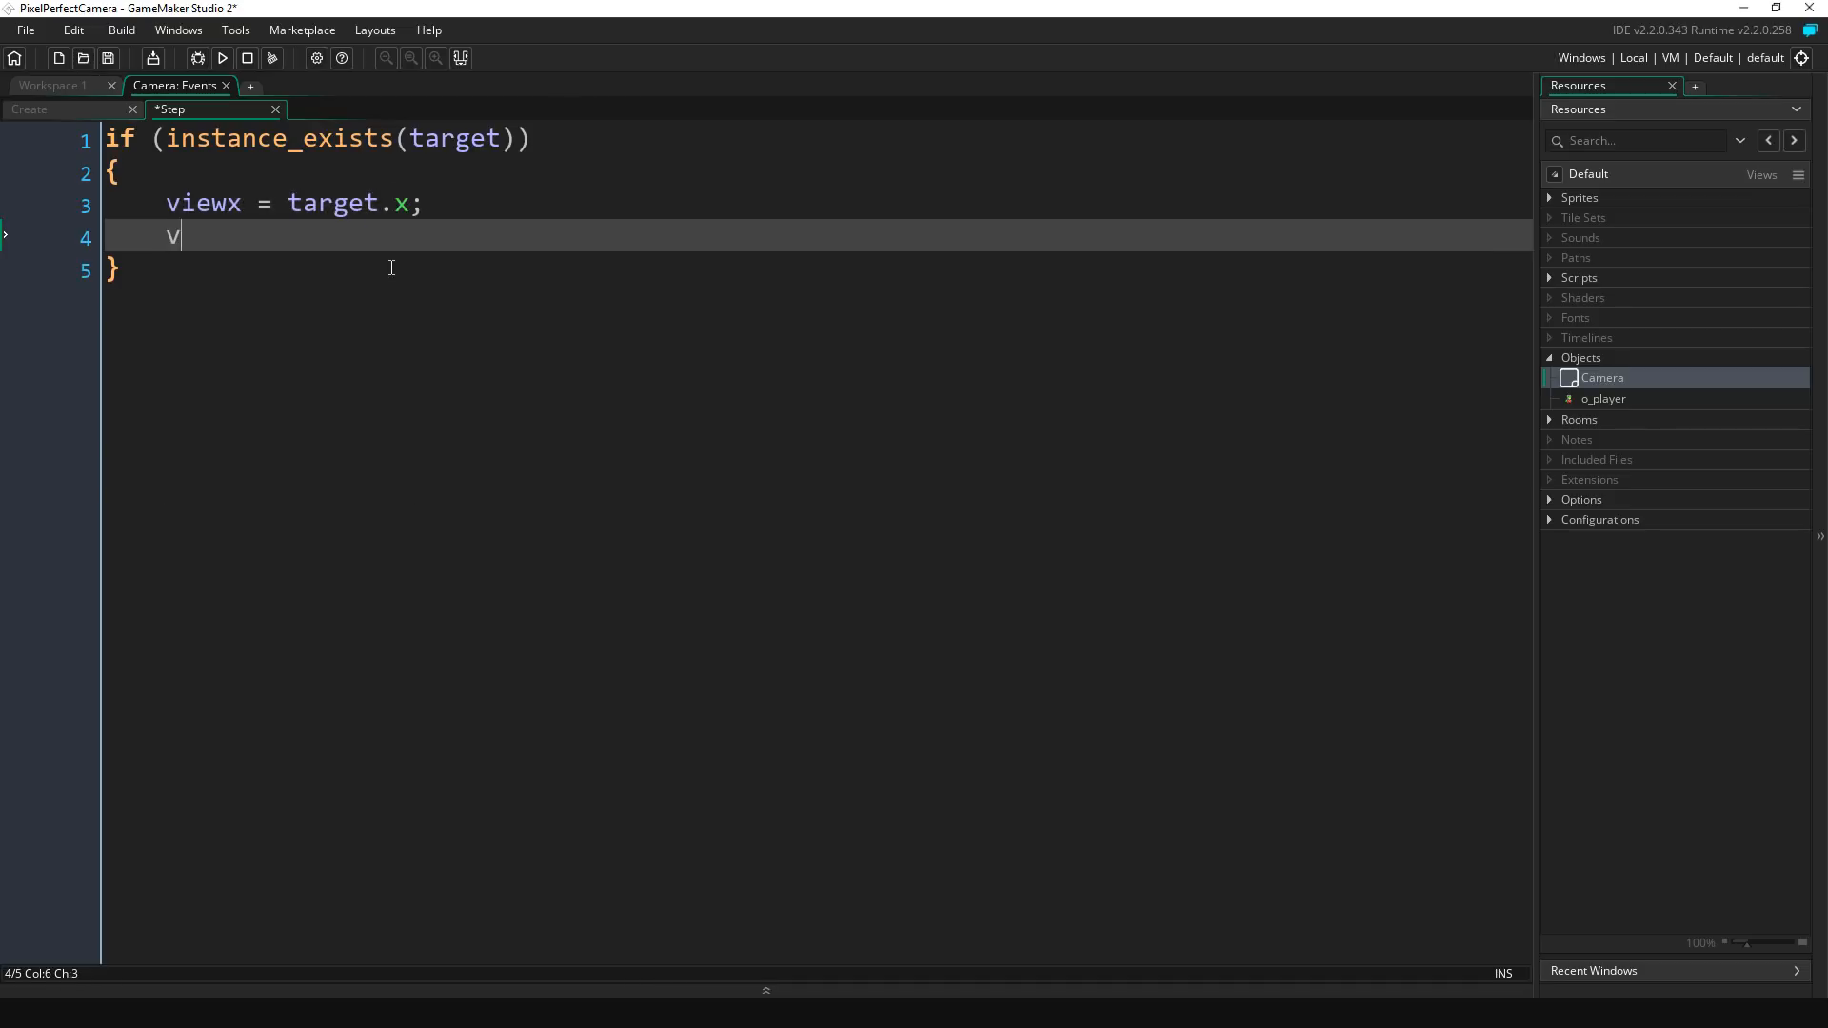
{"action": "type", "text": "iewy = target"}
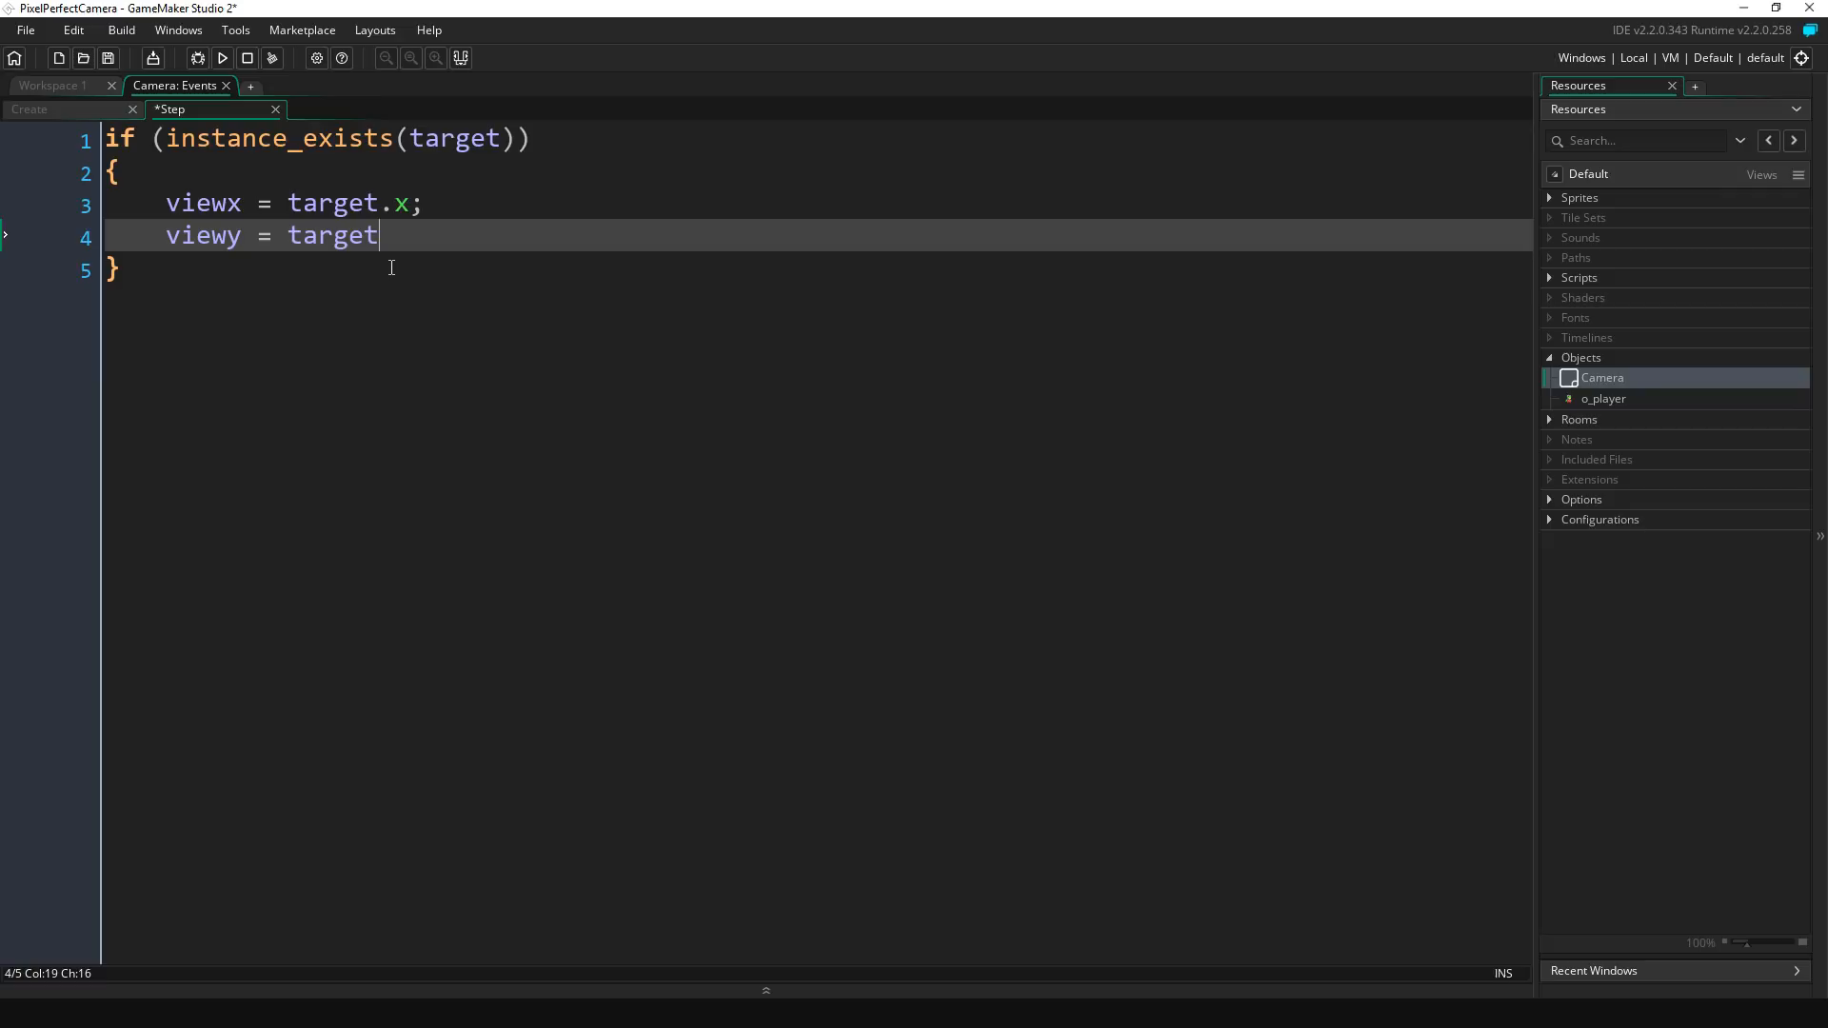
{"action": "type", "text": ".y;"}
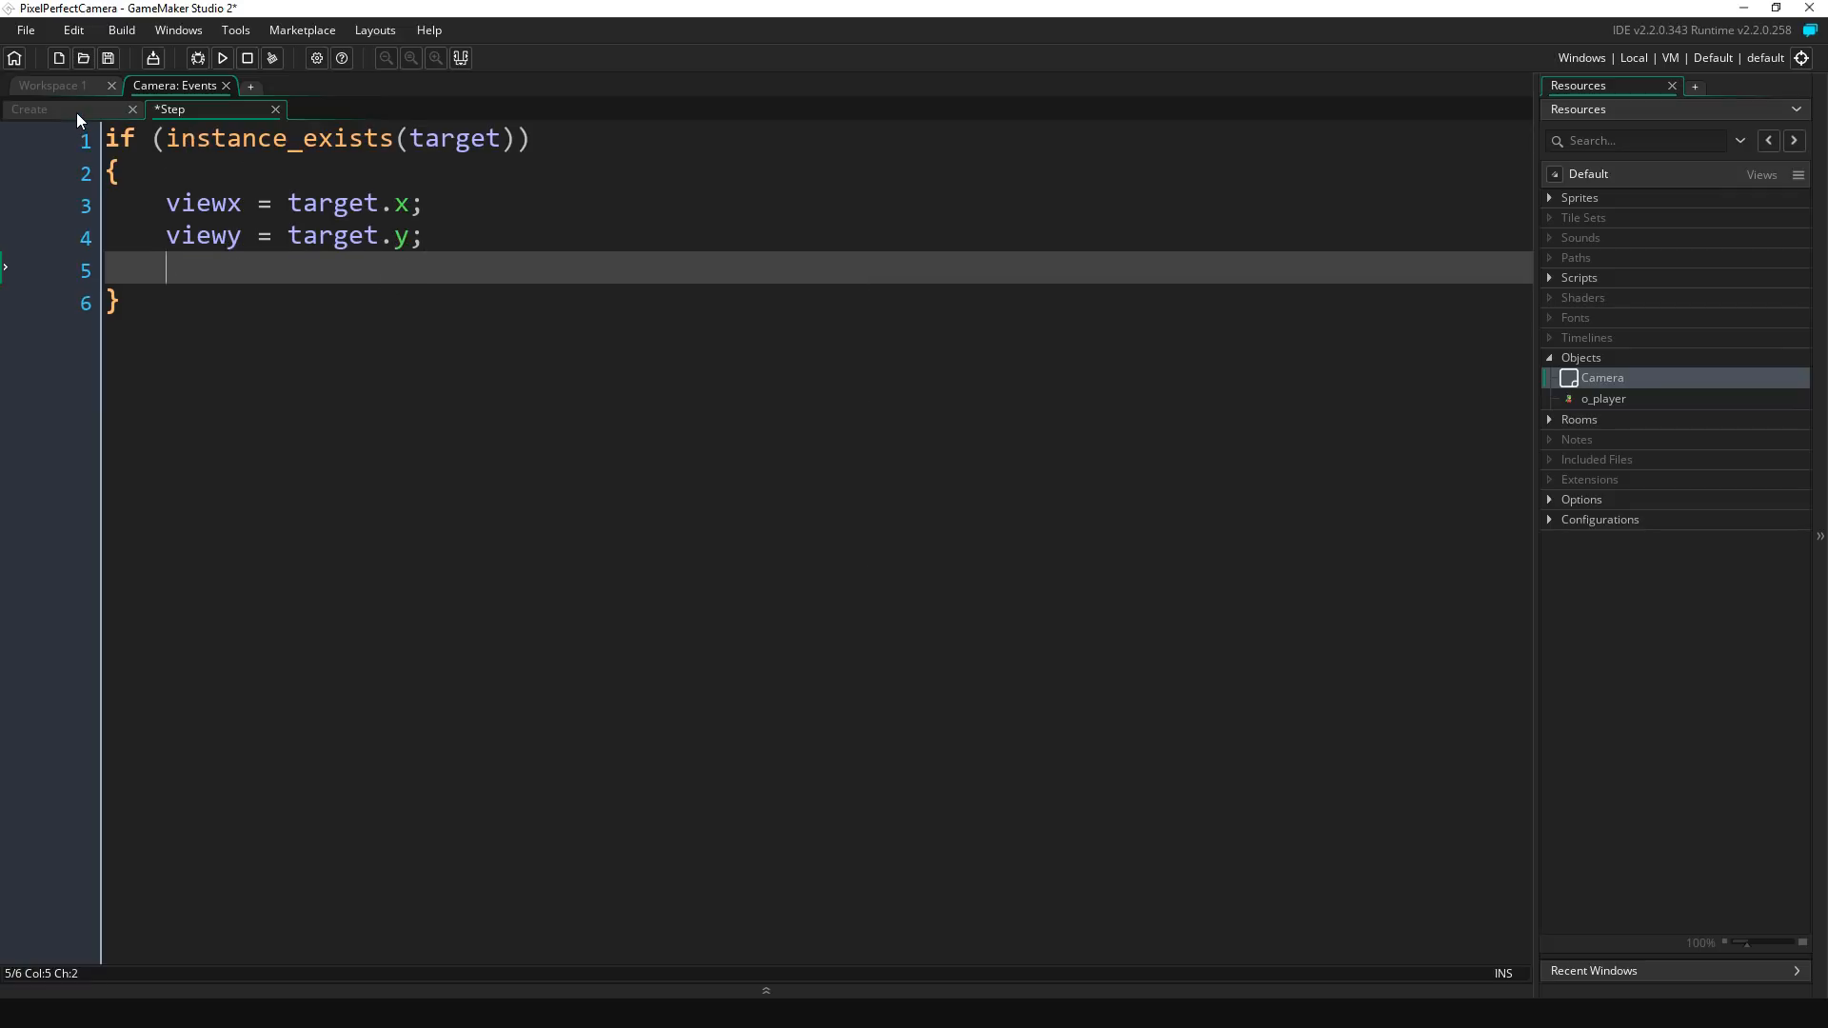
Step: Glance at the Create event, then return to the empty line inside the if block
{"action": "left_click", "coordinate": [33, 109]}
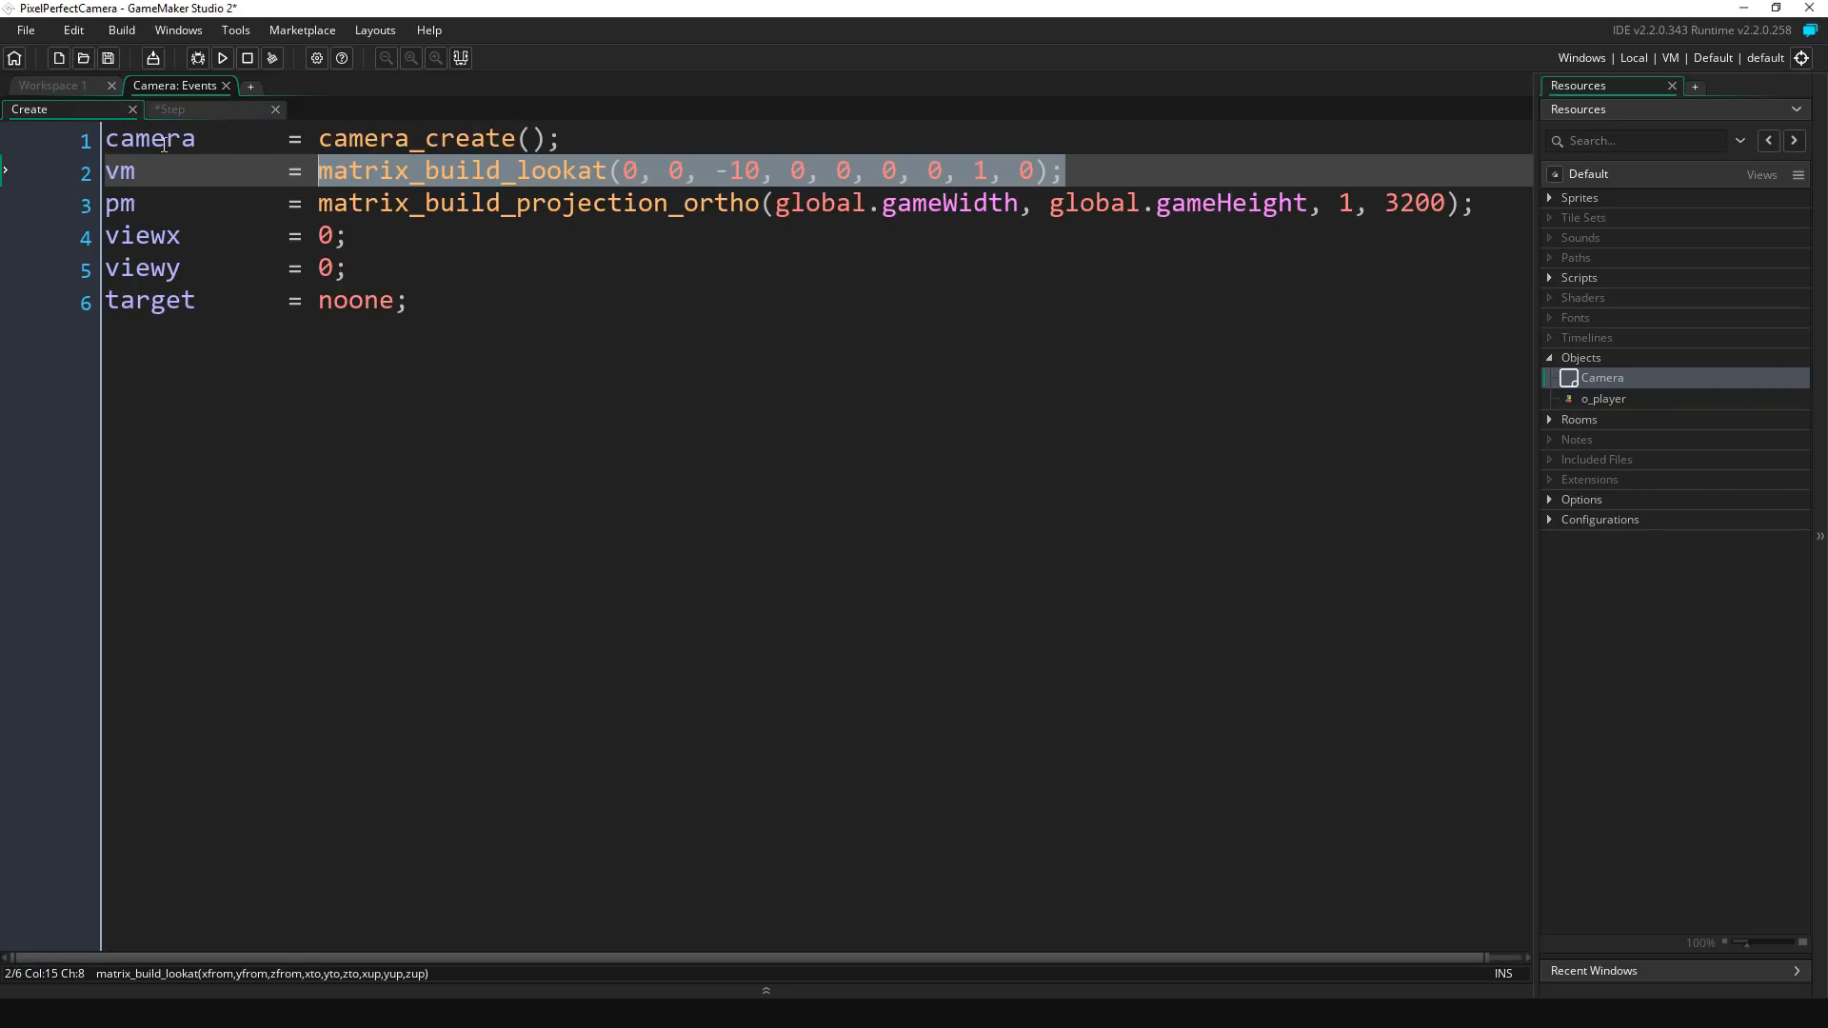
{"action": "left_click", "coordinate": [334, 171]}
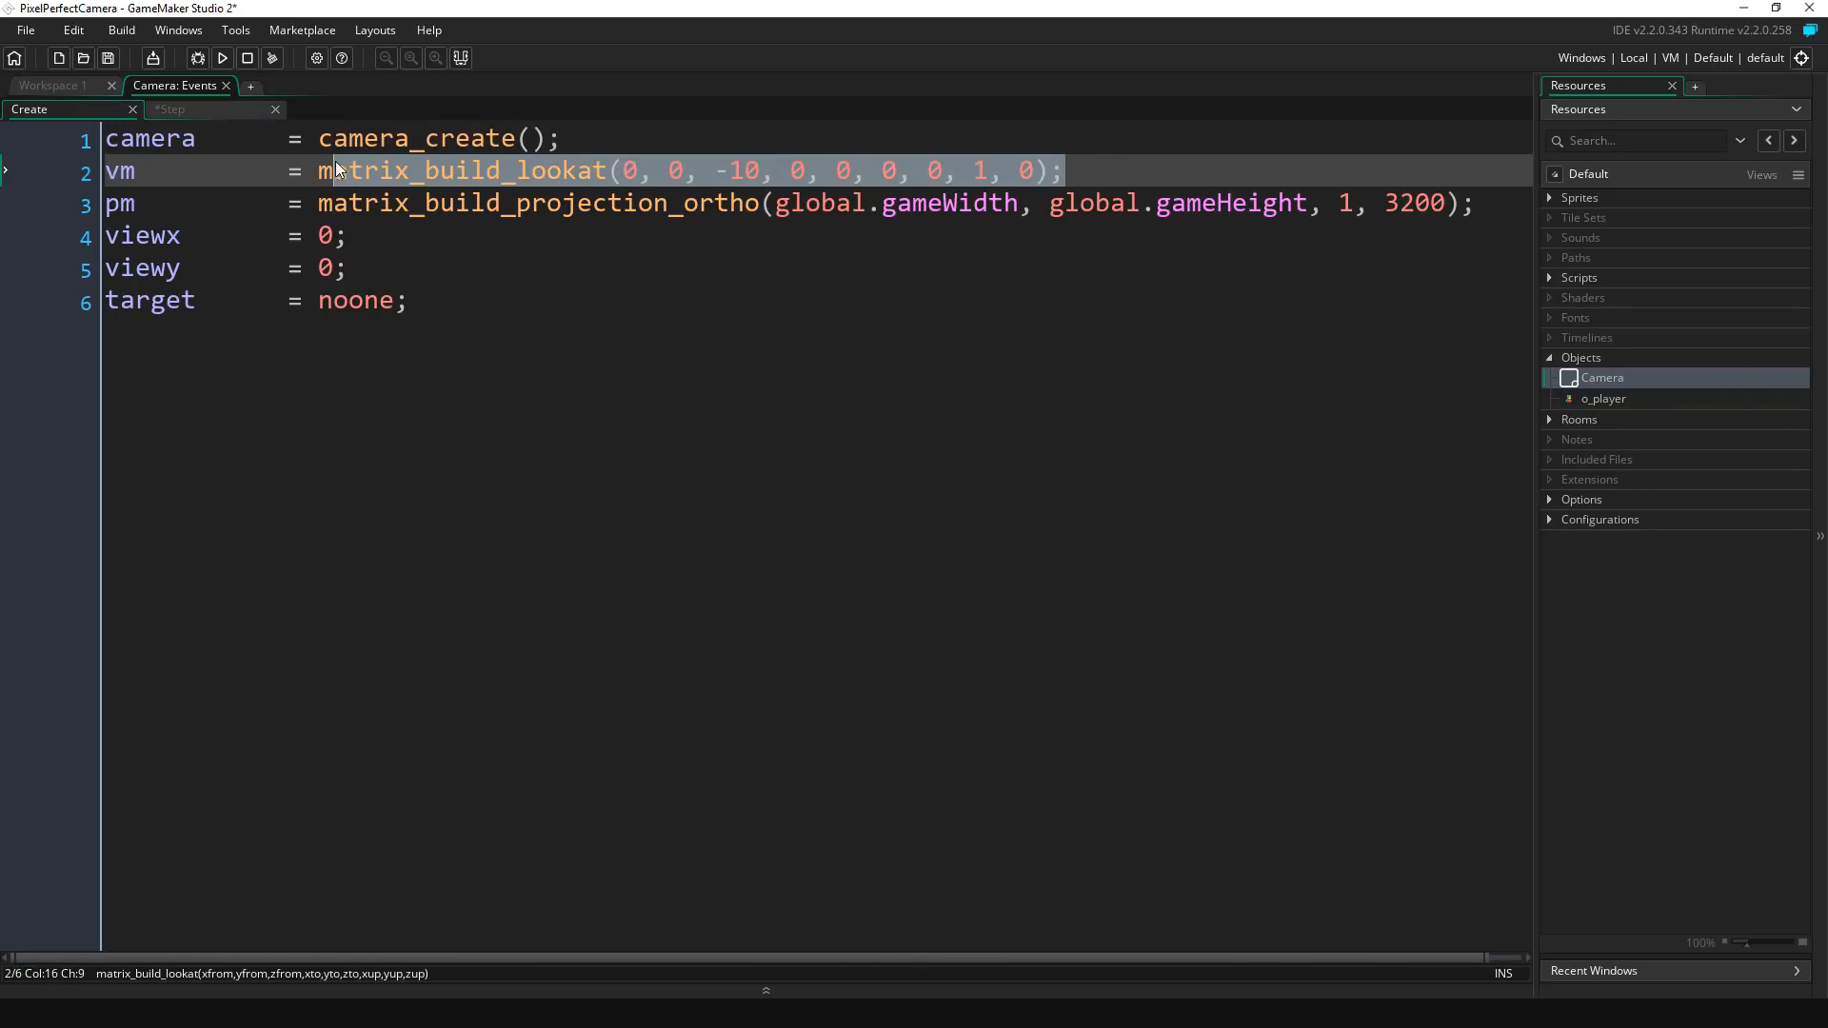
{"action": "left_click", "coordinate": [169, 108]}
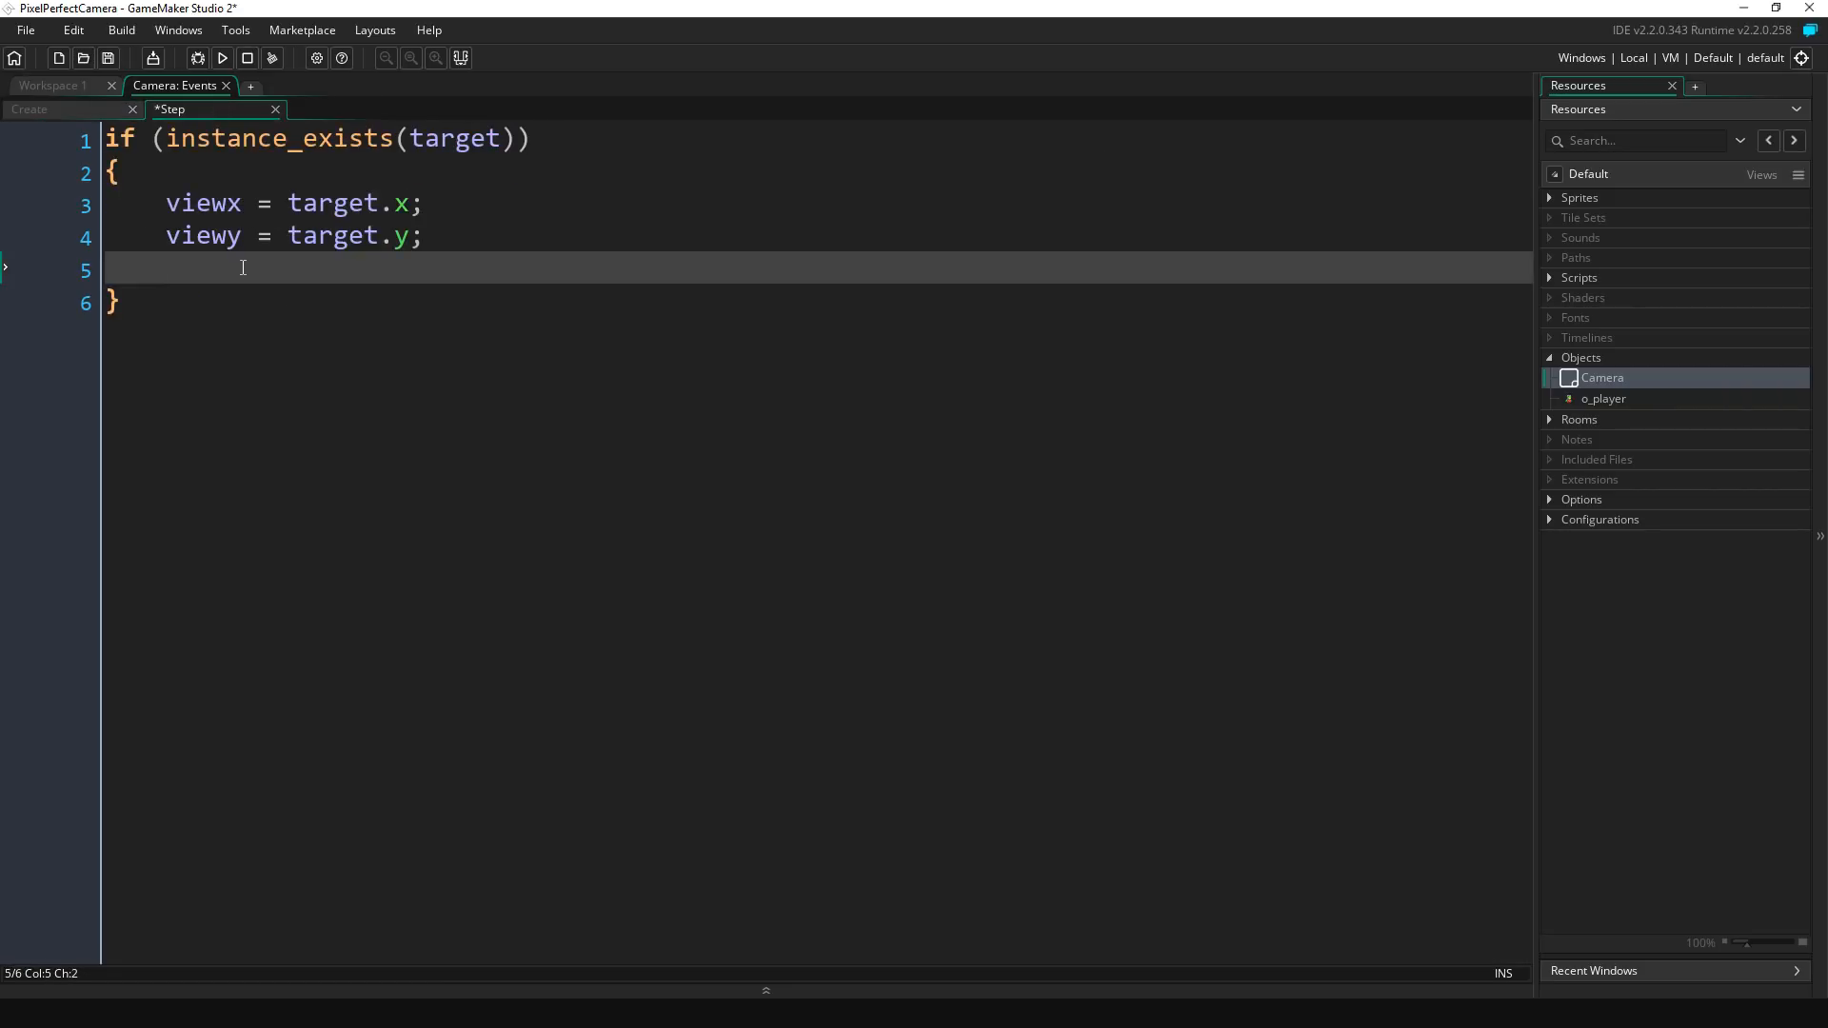
Step: Add vm = matrix_build_lookat(viewx, viewy, -10, viewx, viewy, 0, 0, 1, 0); to Step
{"action": "type", "text": "vm = matrix_build_lookat(0, 0, -10, 0, 0, 0, 0, 1, 0);"}
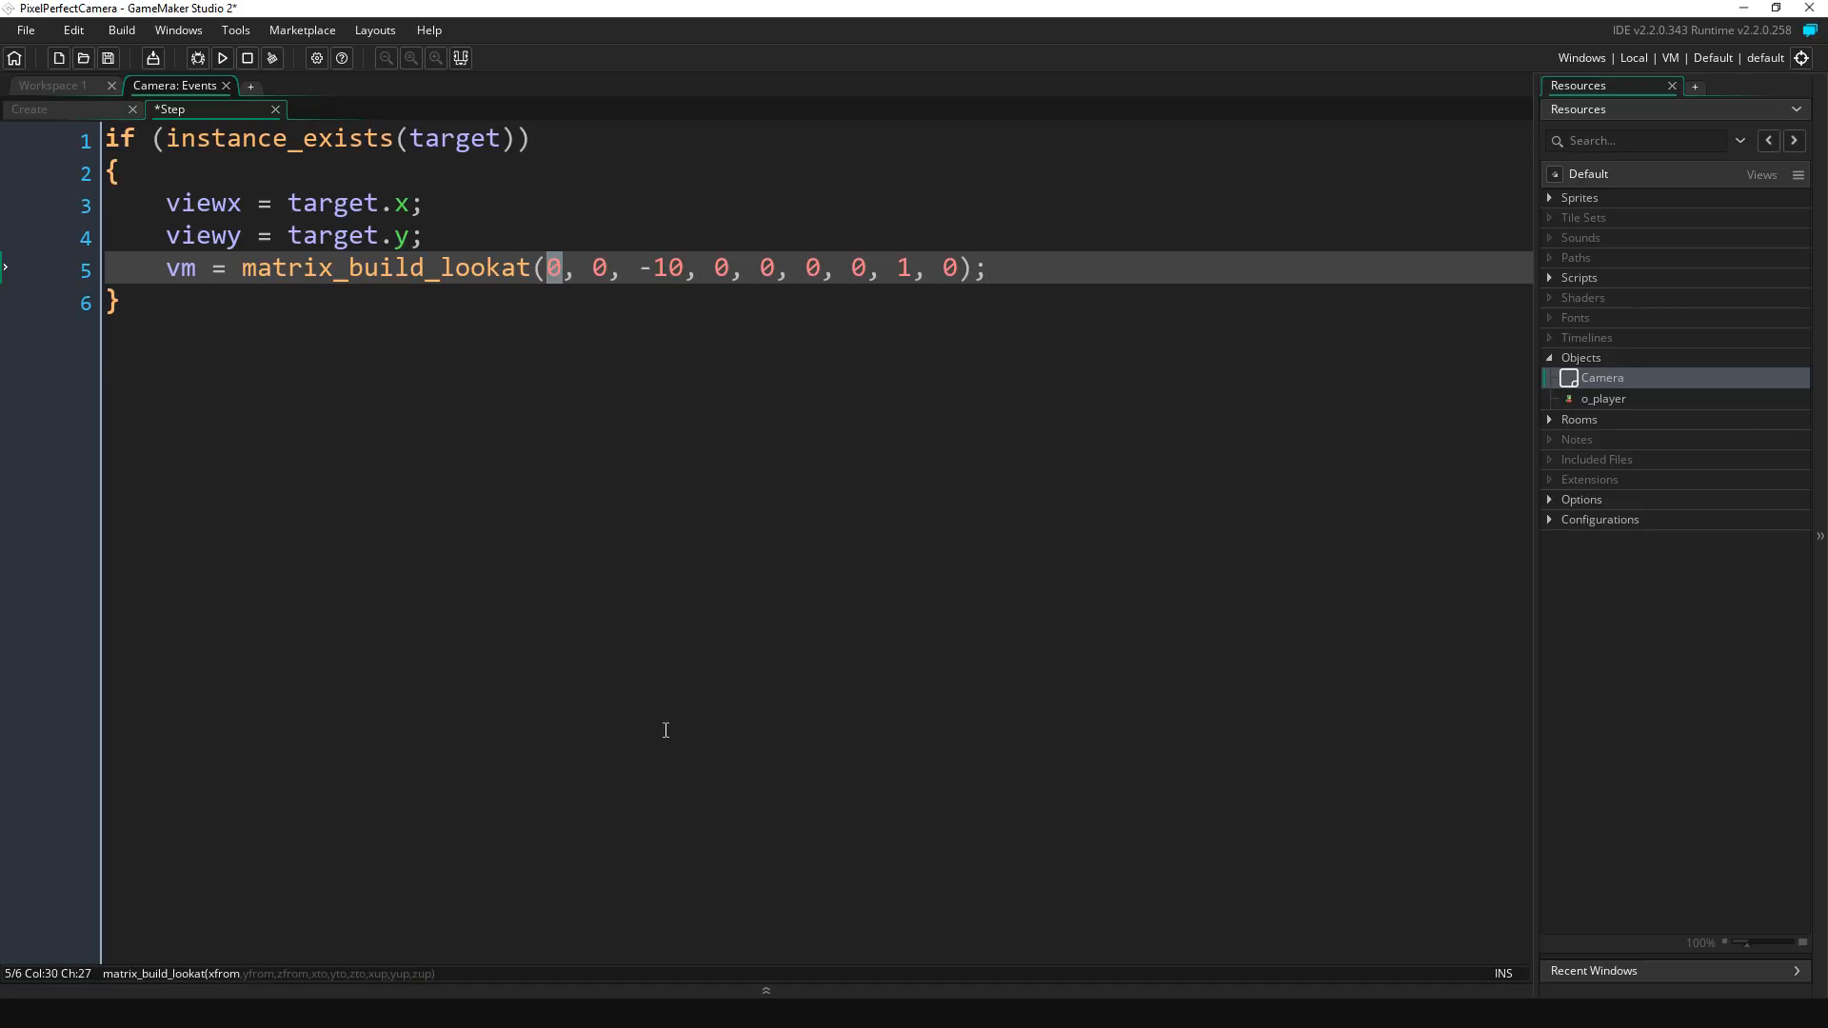
{"action": "type", "text": "viewx"}
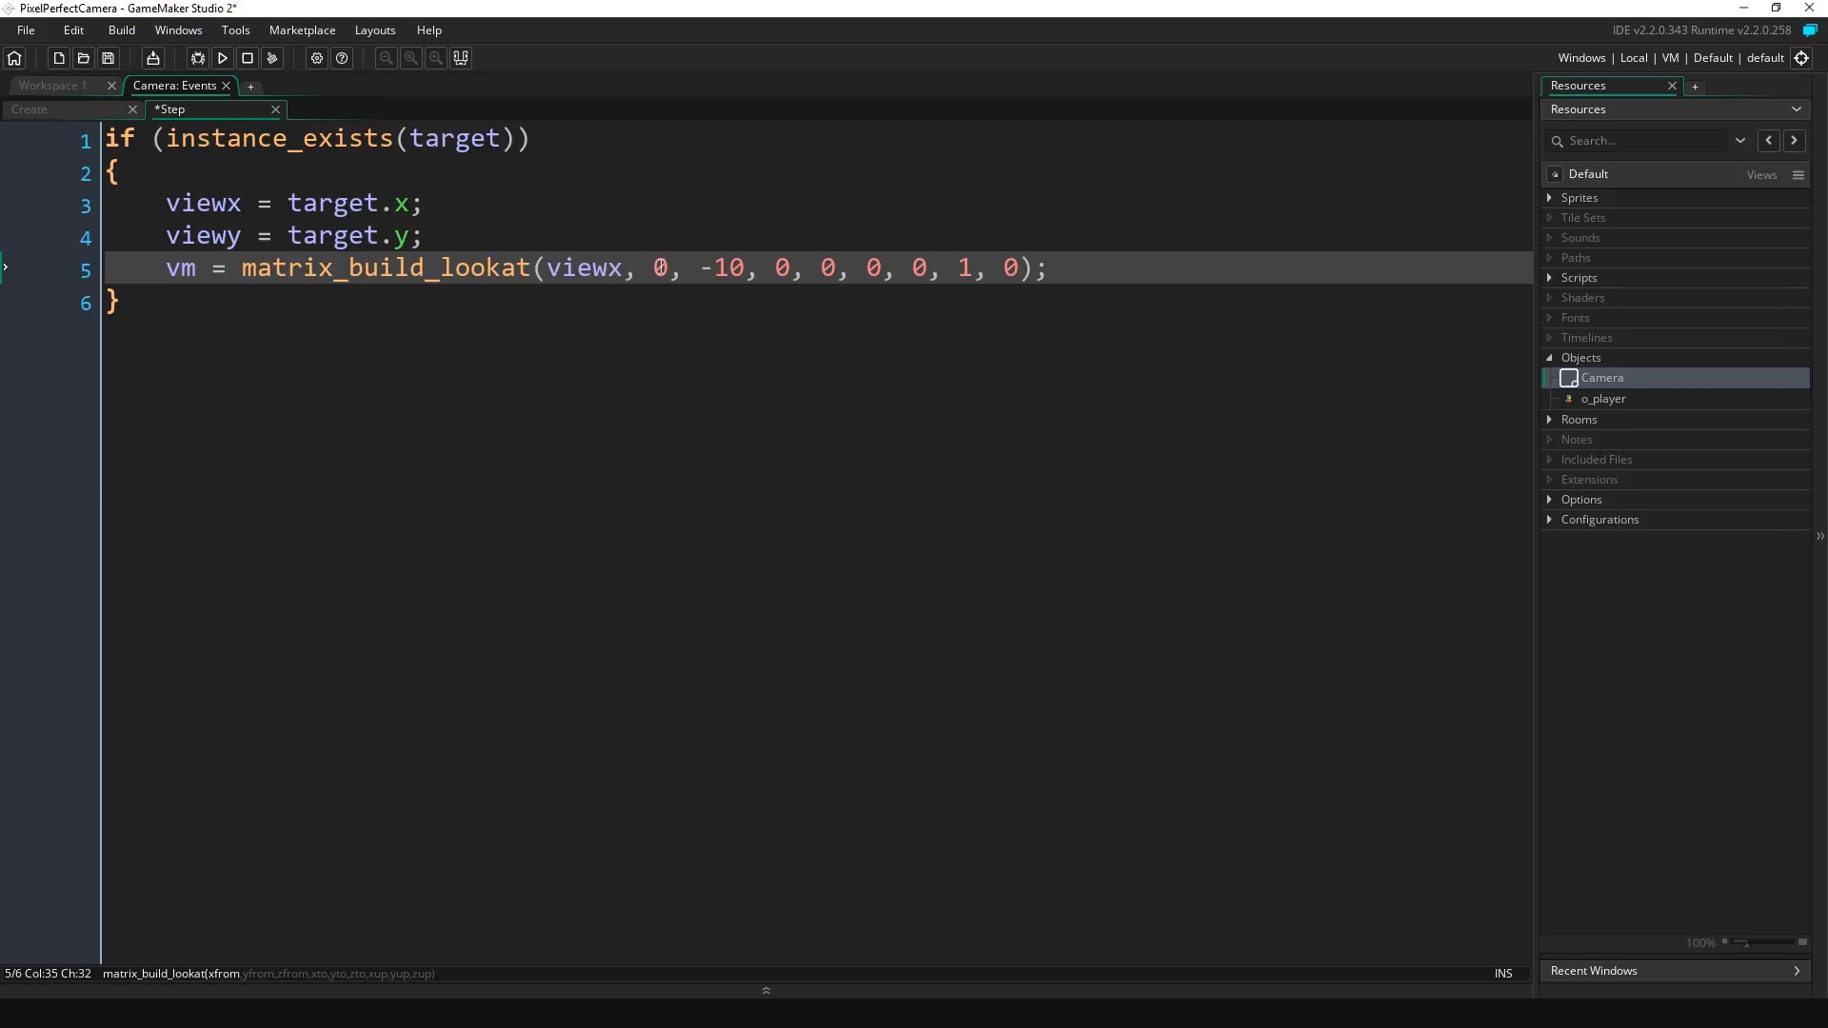
{"action": "double_click", "coordinate": [659, 269]}
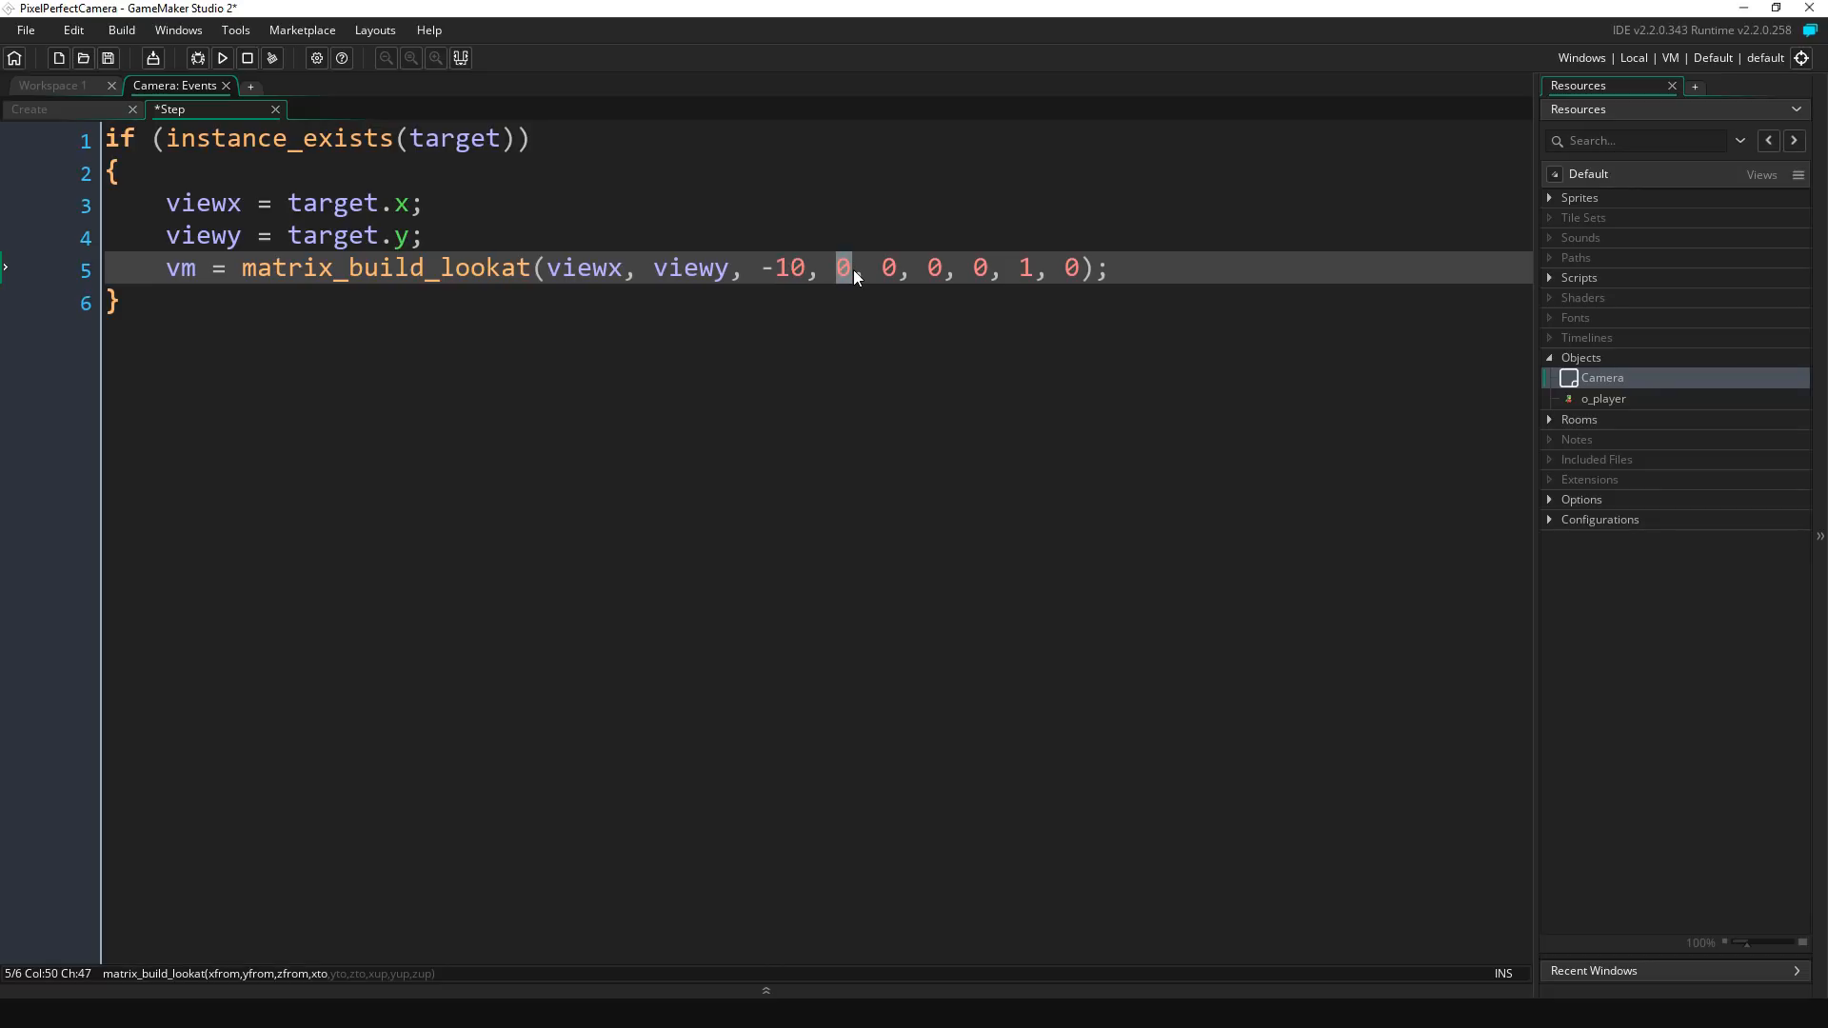
{"action": "type", "text": "viewx"}
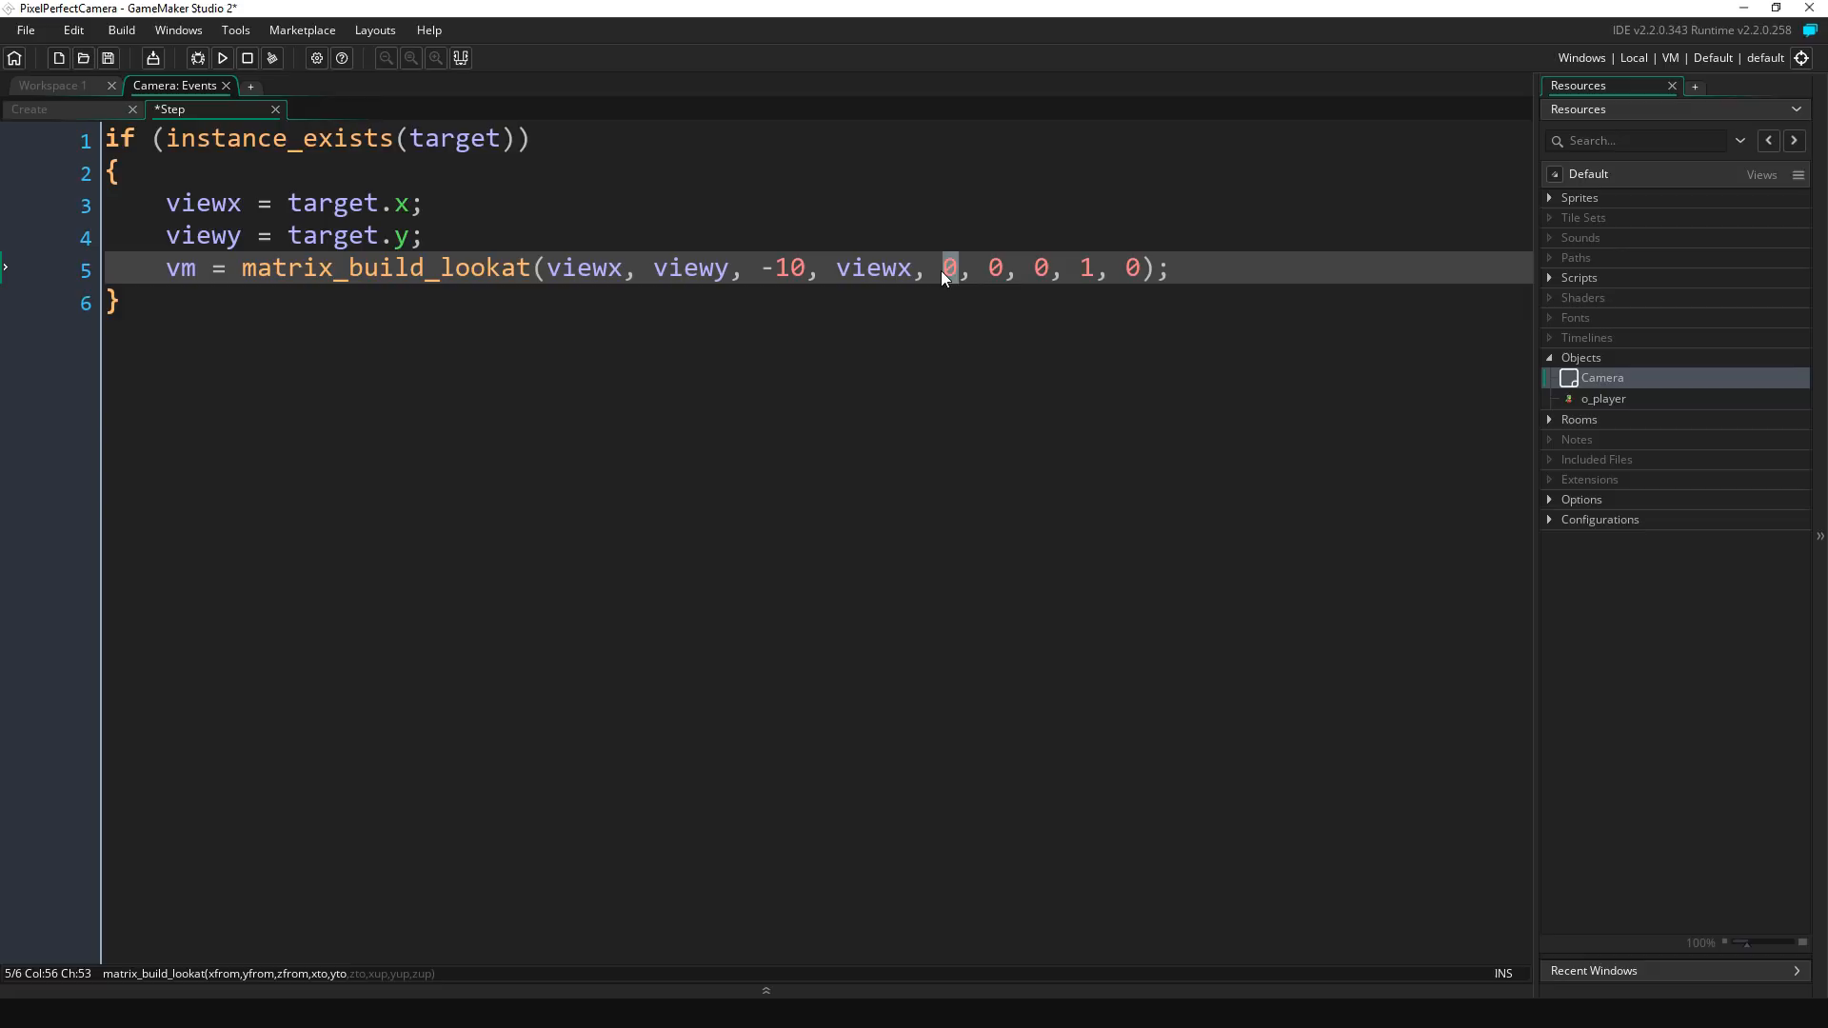
{"action": "type", "text": "viewy"}
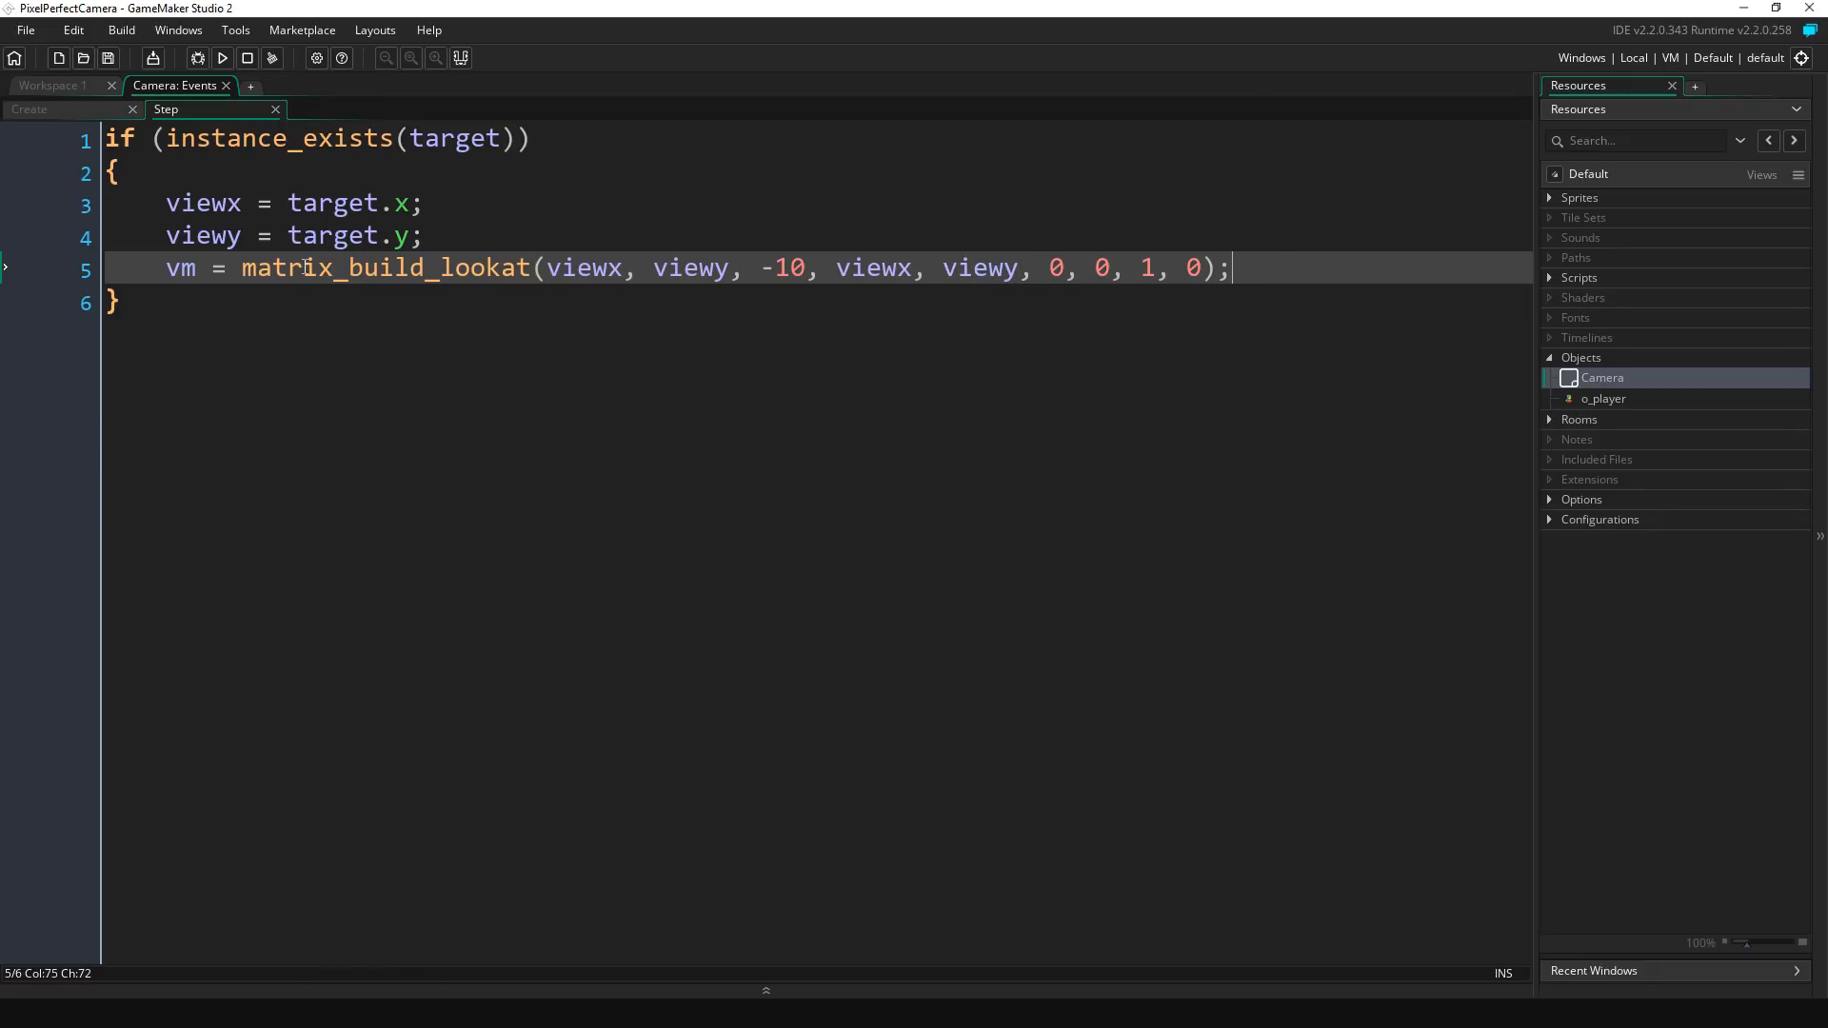
{"action": "double_click", "coordinate": [203, 203]}
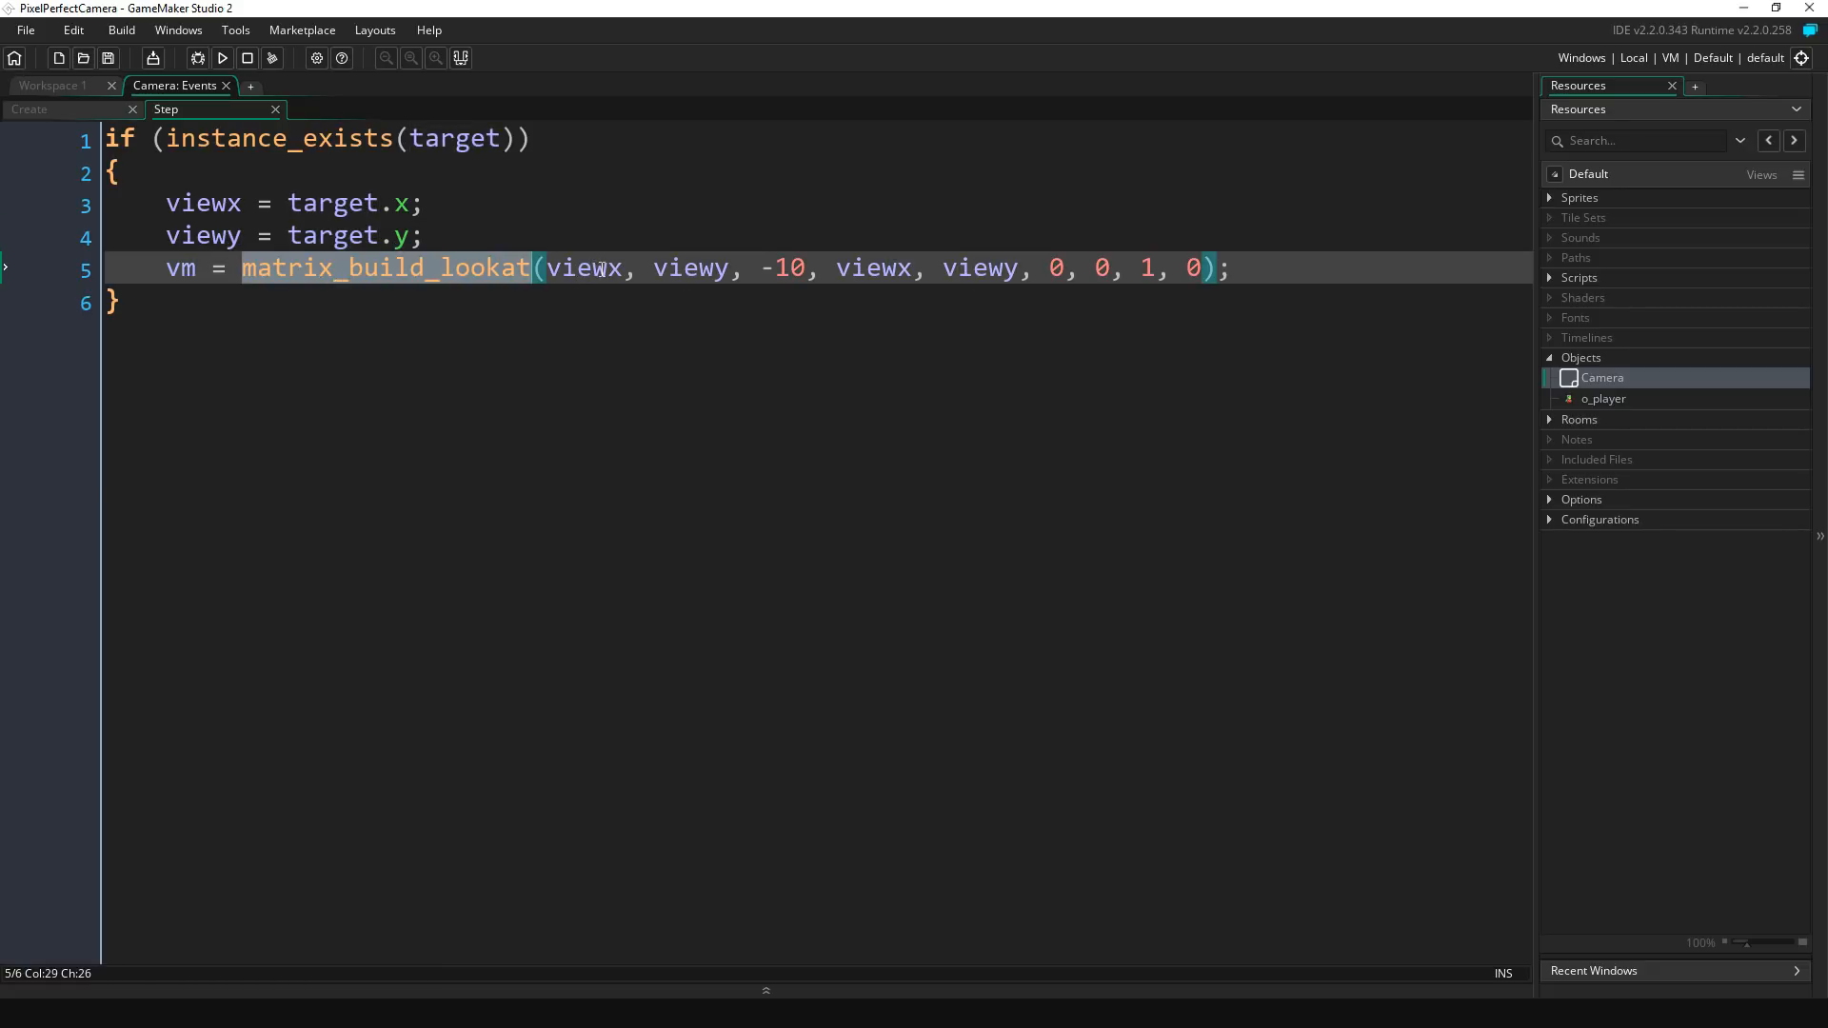
{"action": "double_click", "coordinate": [689, 268]}
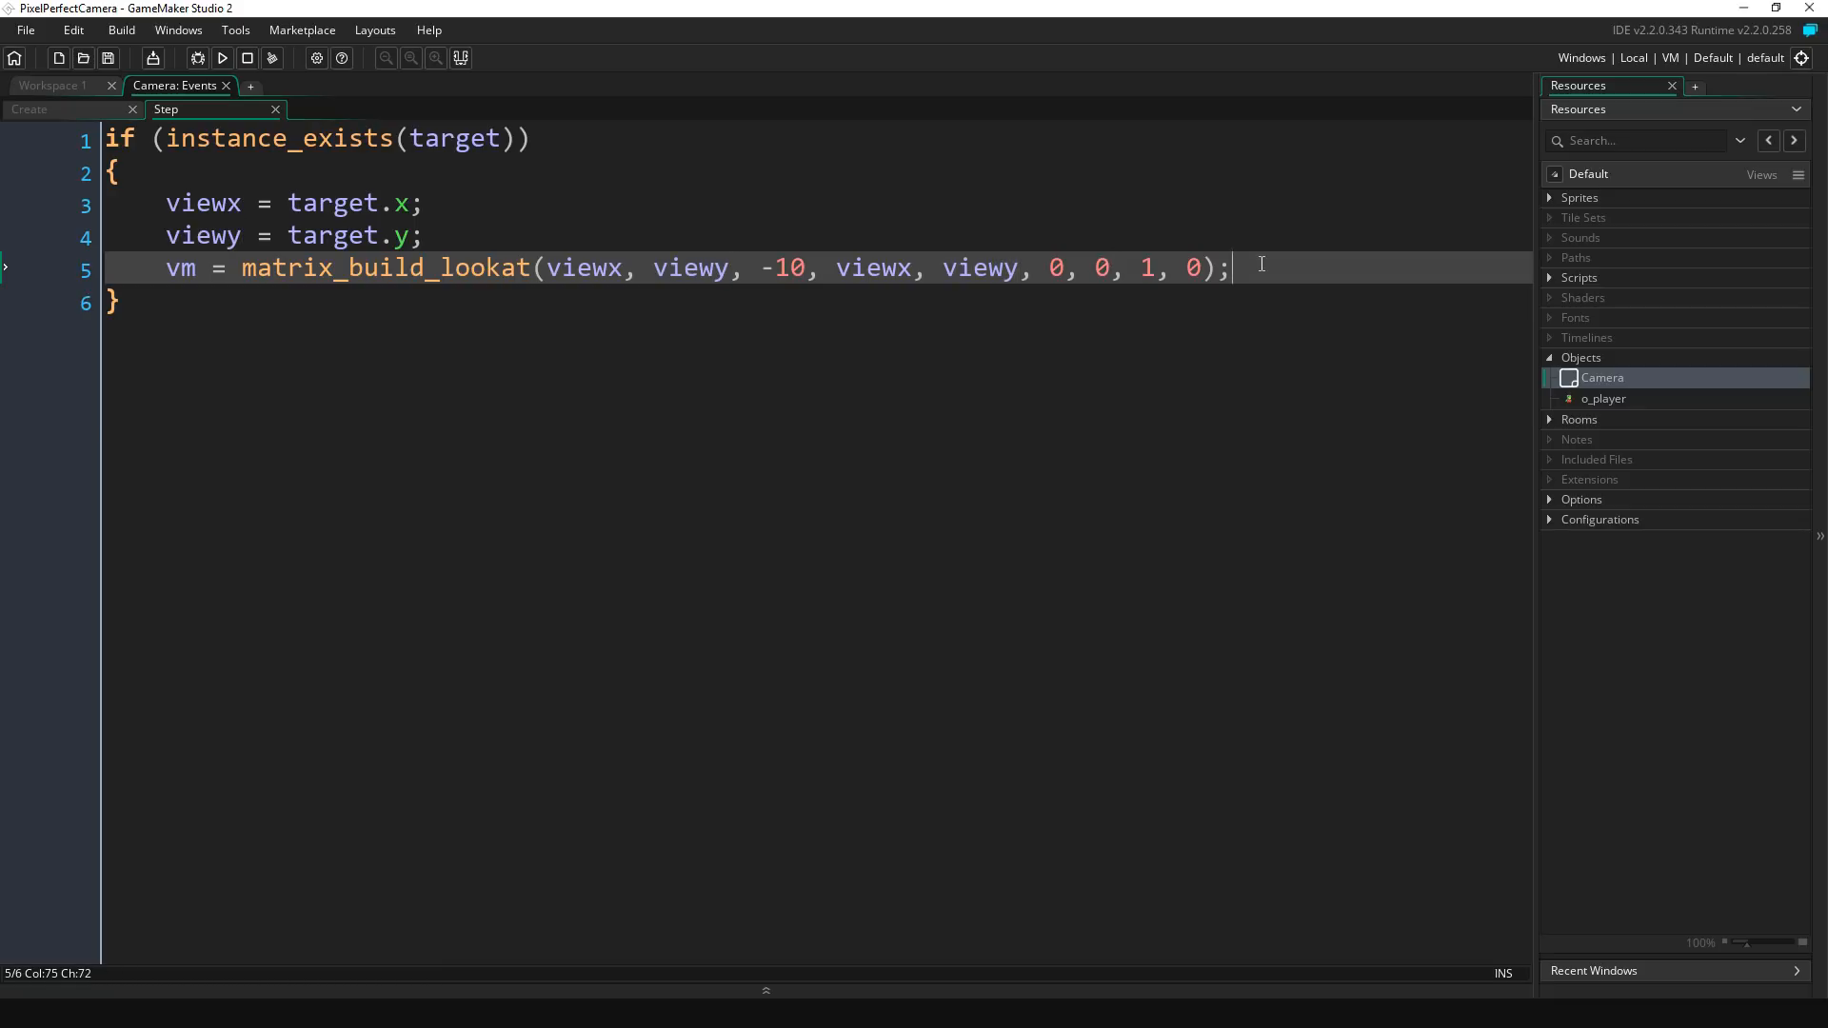
Step: Add camera_set_view_mat(camera, vm); to the Step event and save
{"action": "type", "text": "camer"}
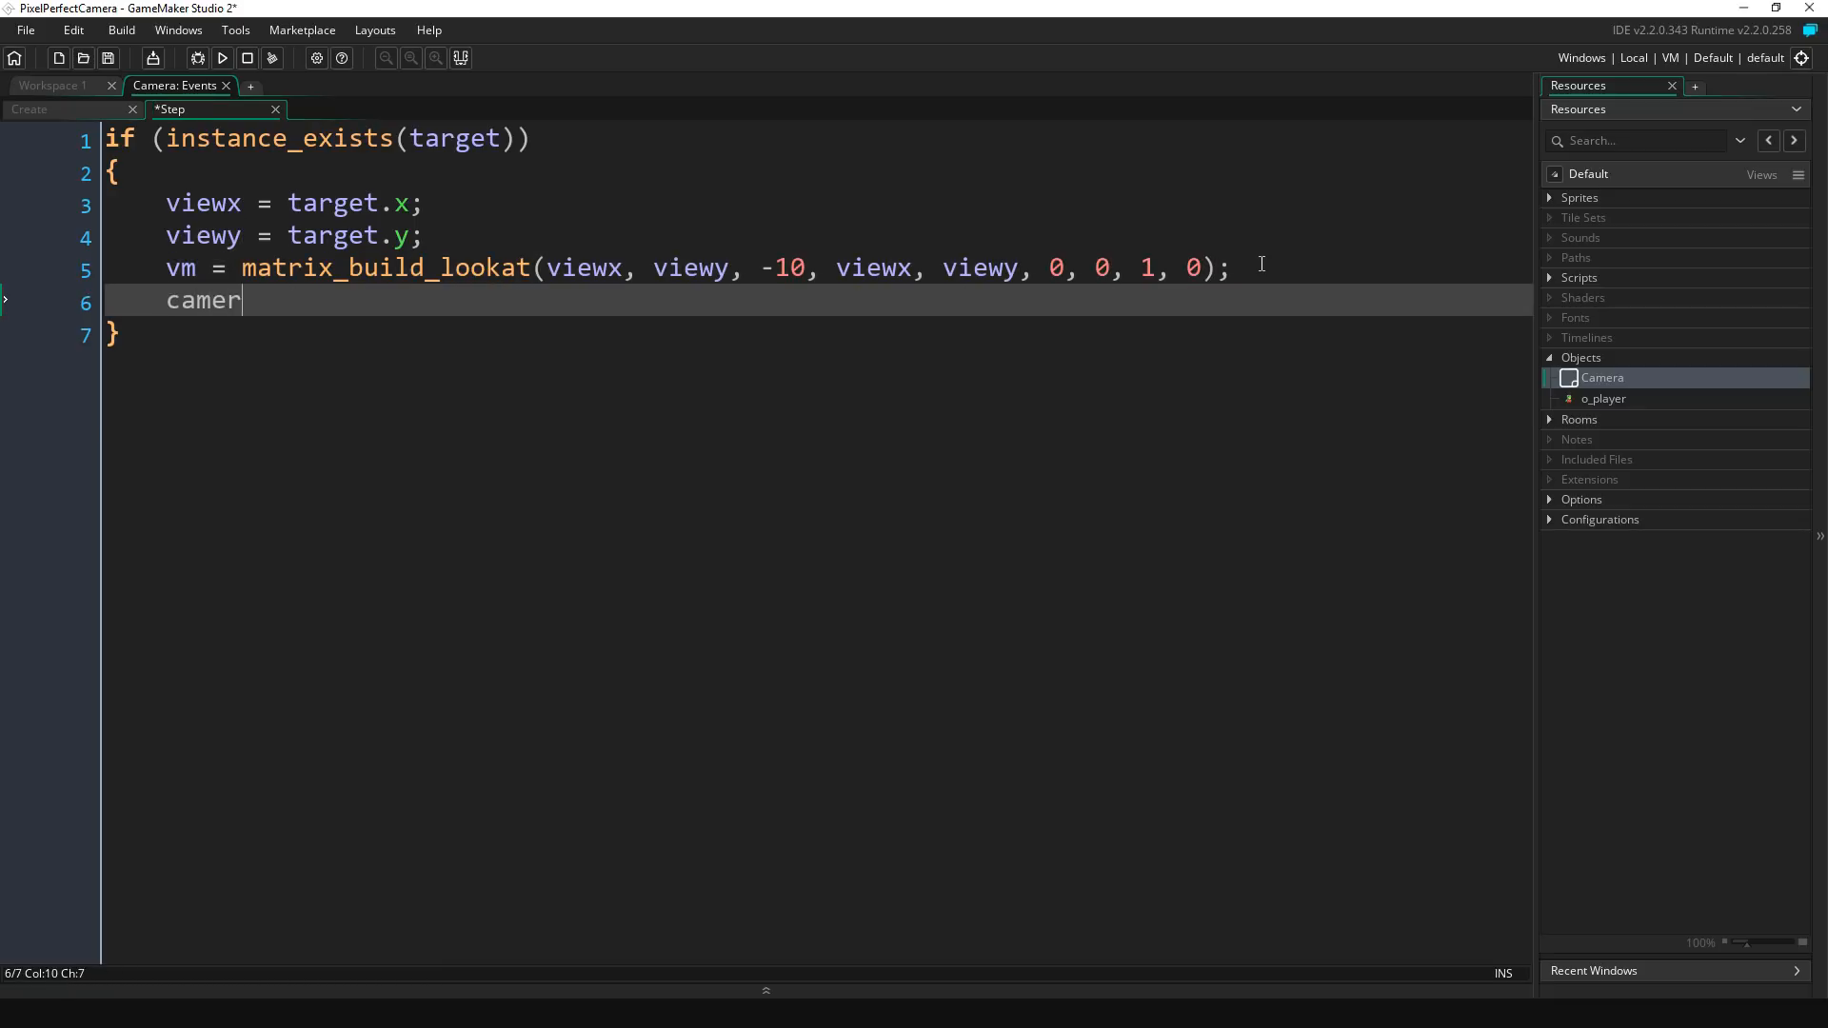
{"action": "type", "text": "a_set_view"}
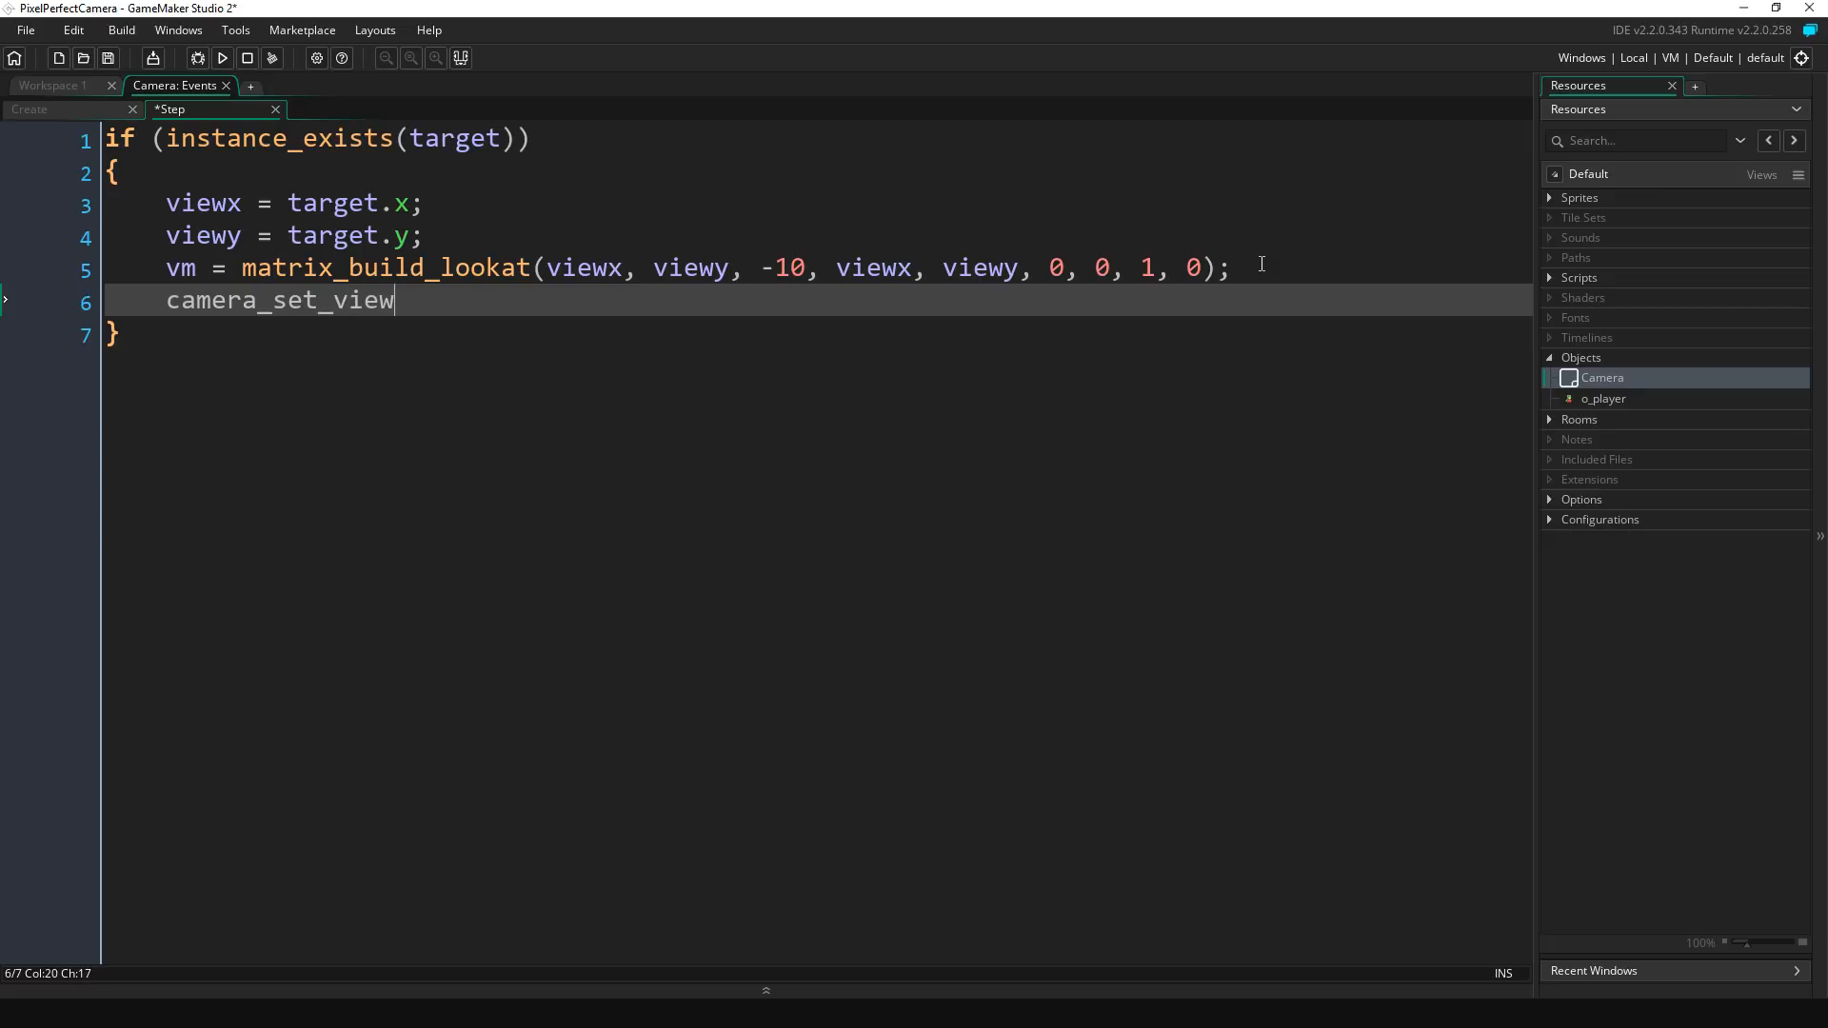
{"action": "type", "text": "_mat("}
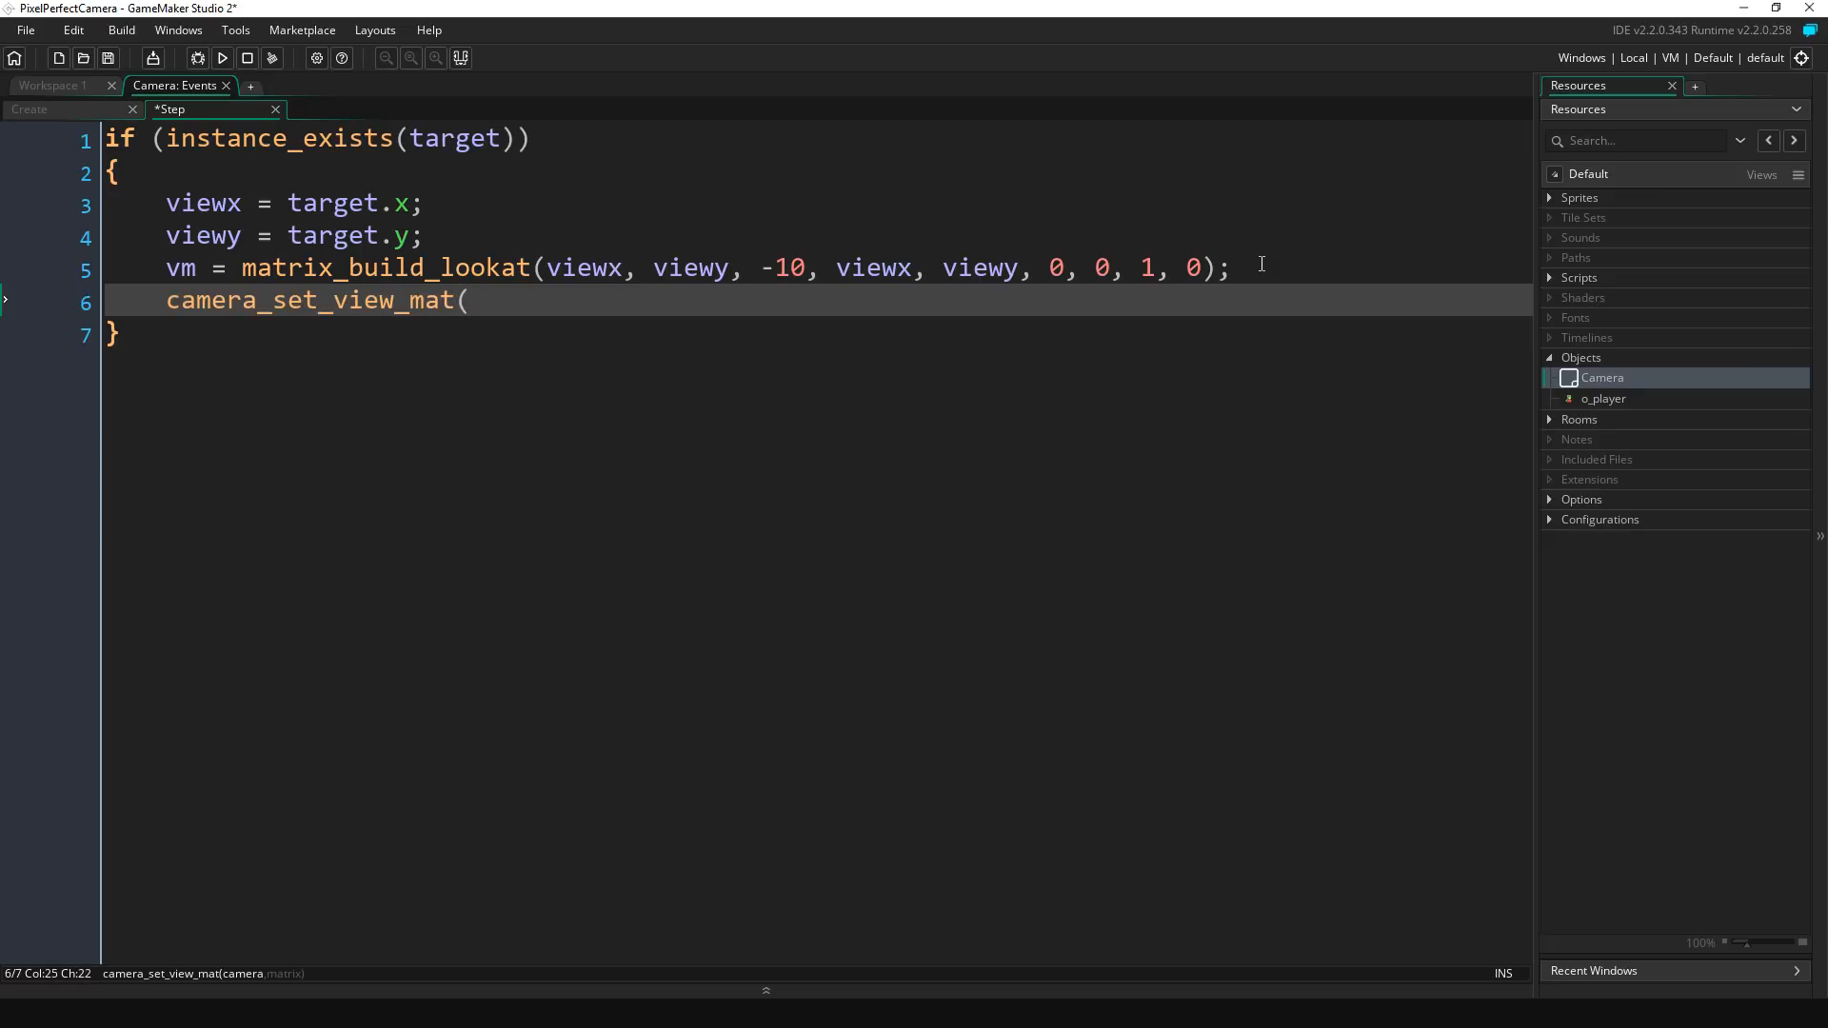
{"action": "type", "text": "ca"}
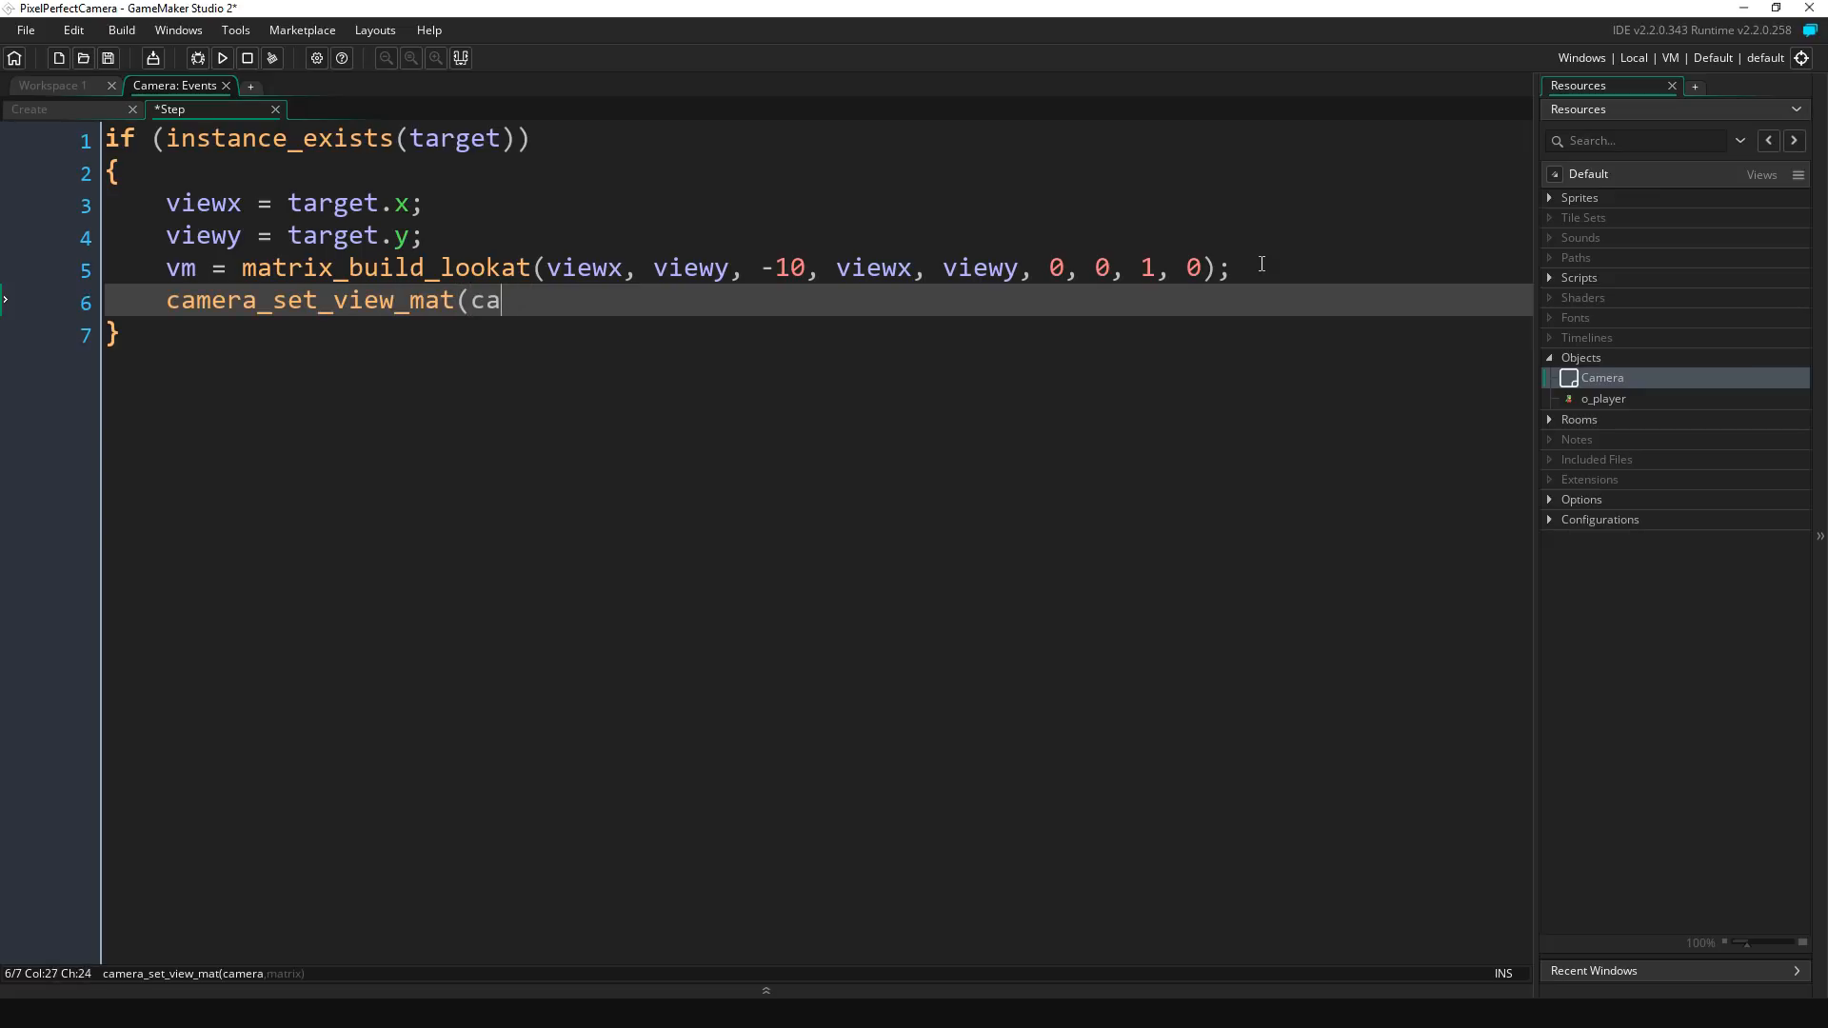
{"action": "type", "text": "mera,"}
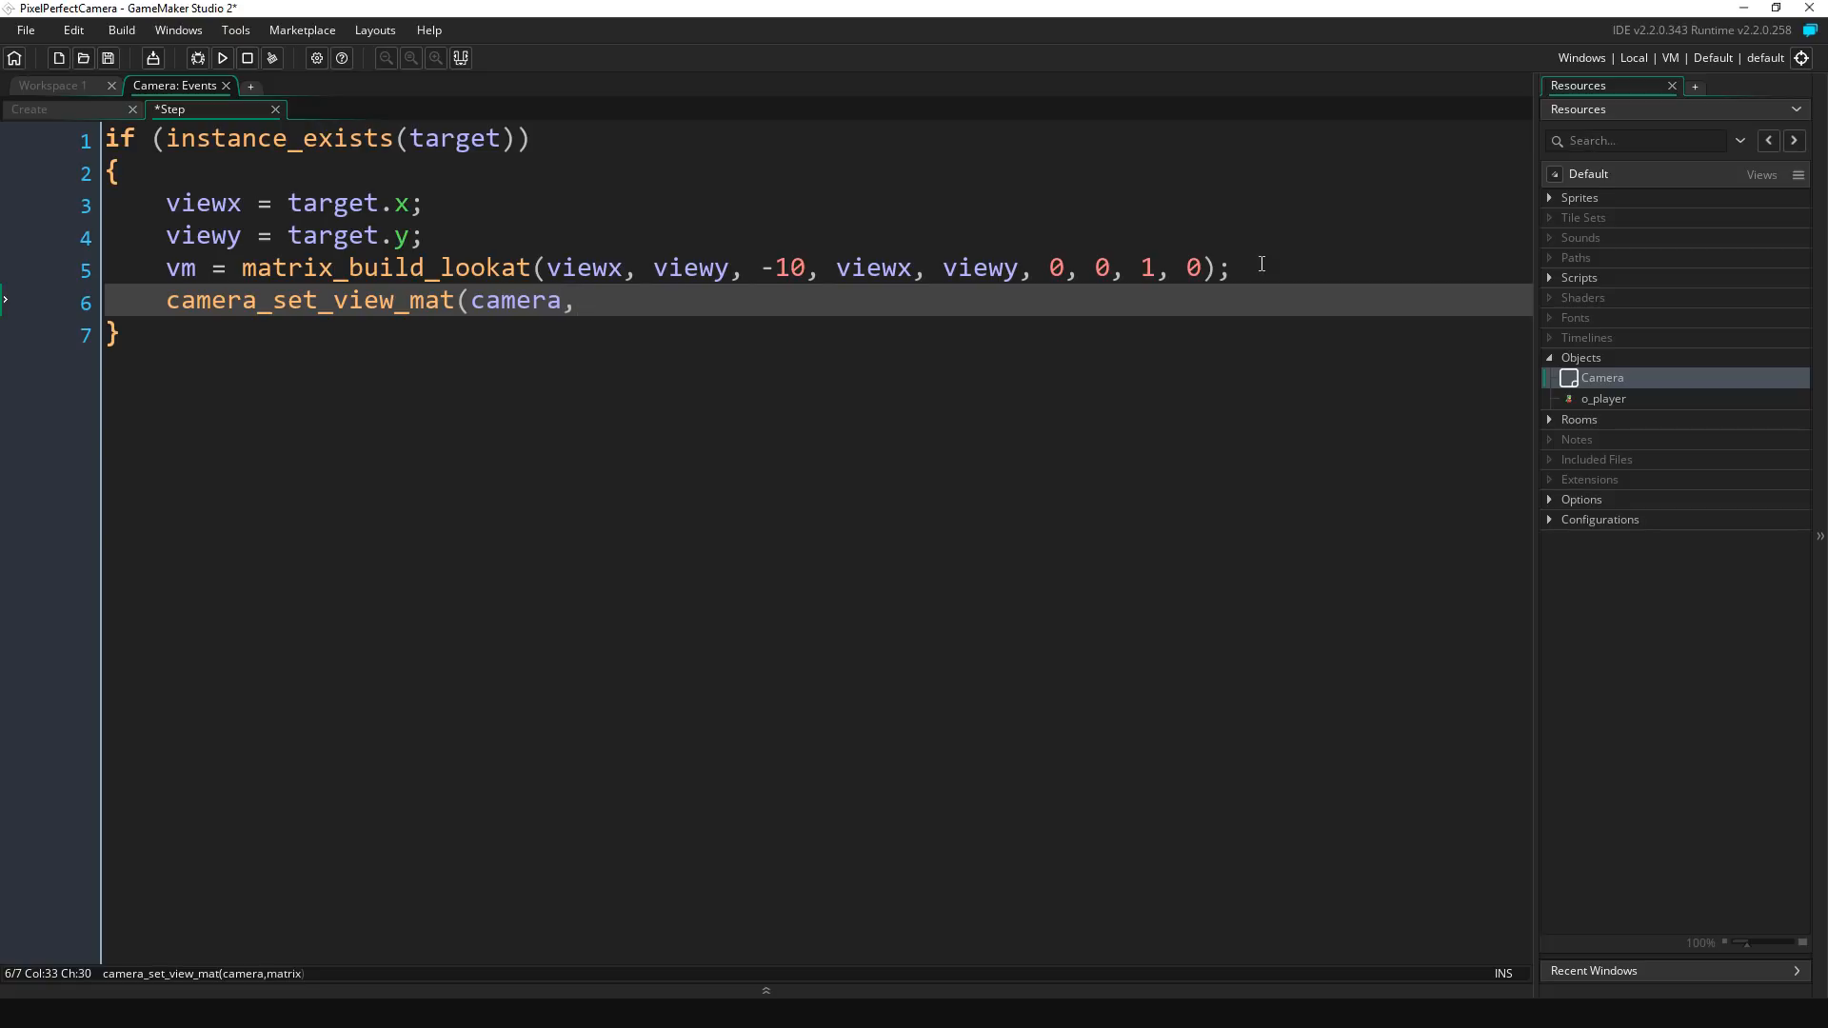
{"action": "type", "text": "vm);"}
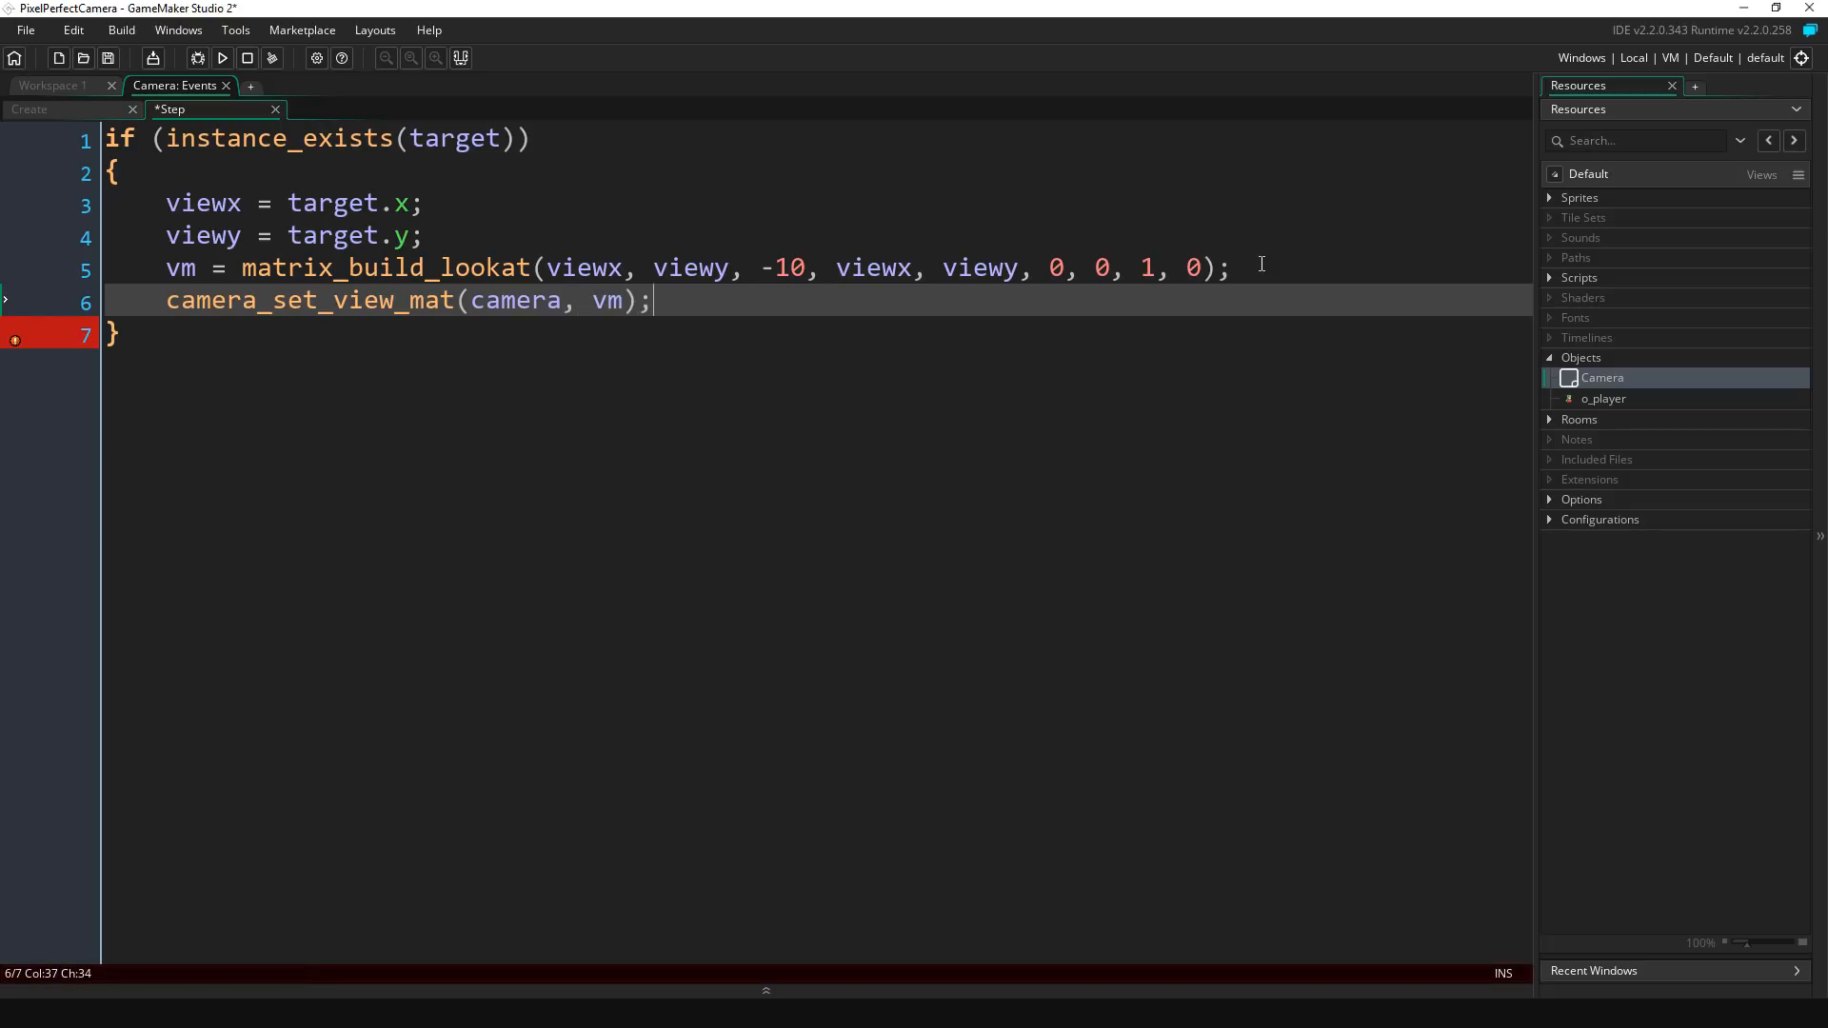
{"action": "key", "text": "Ctrl+S"}
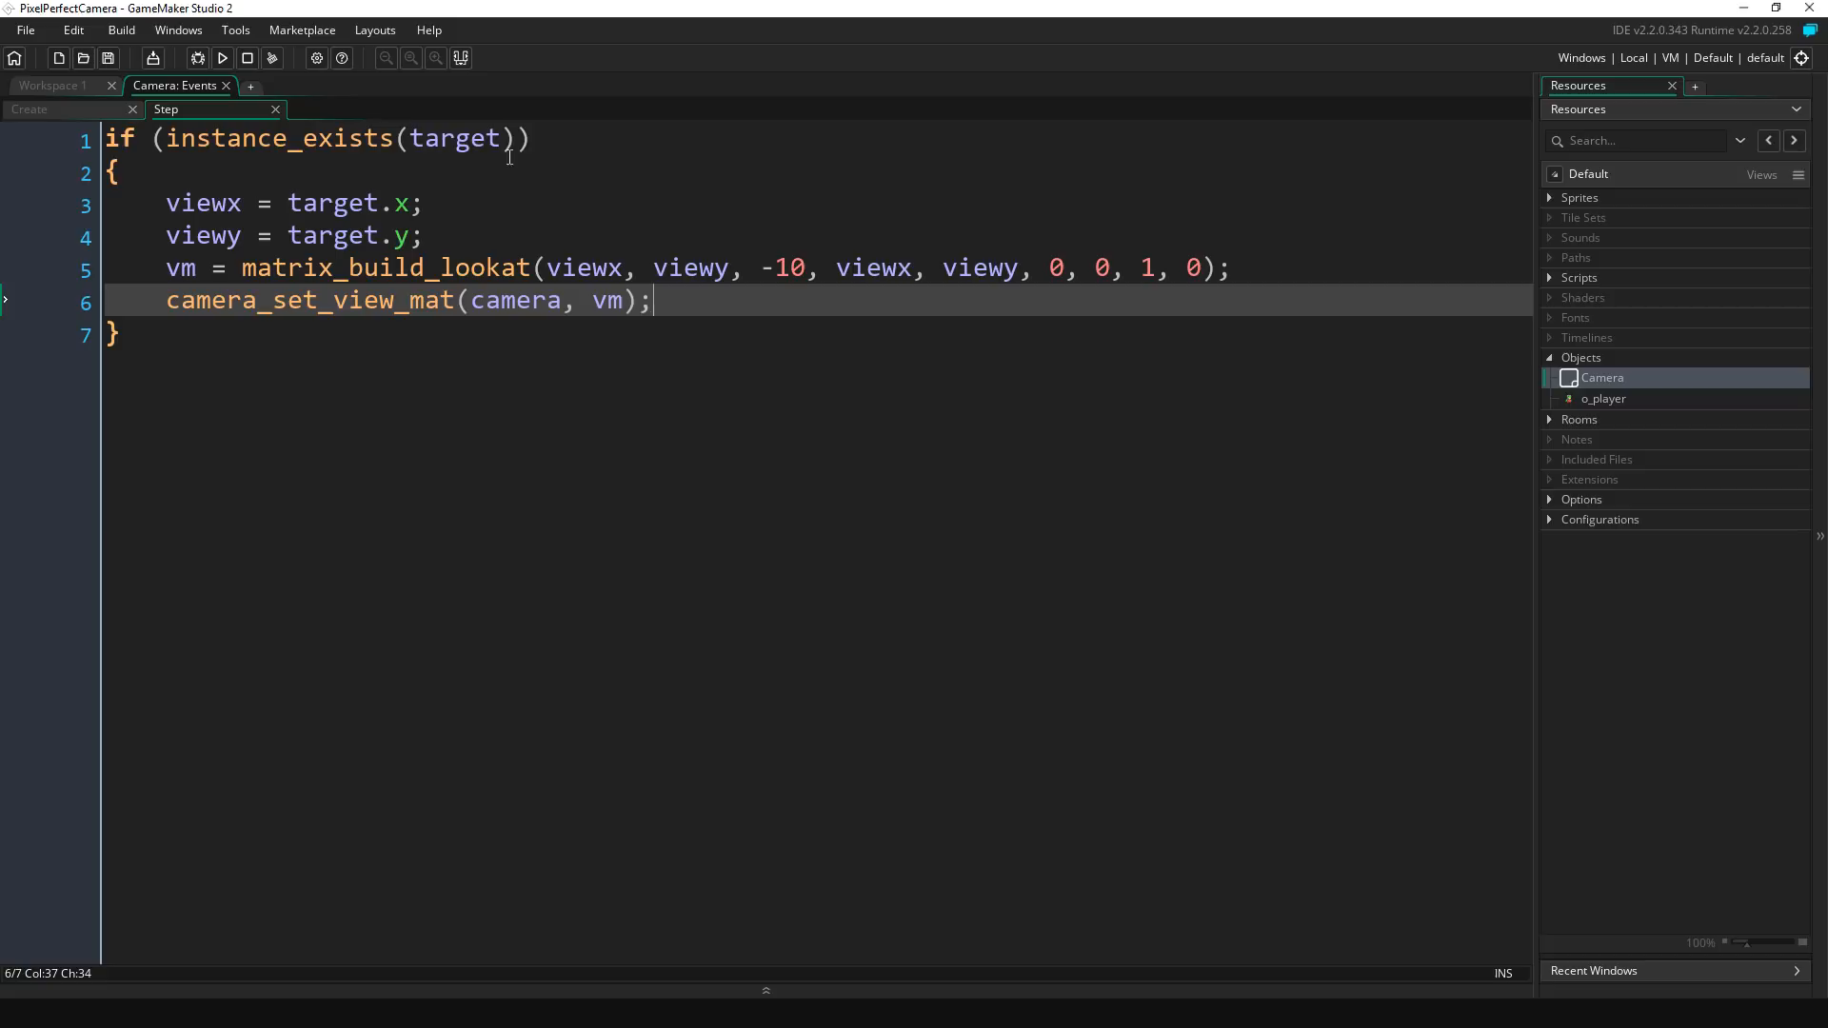
Step: Change the Create event's target from noone to o_player and run the game
{"action": "left_click", "coordinate": [29, 108]}
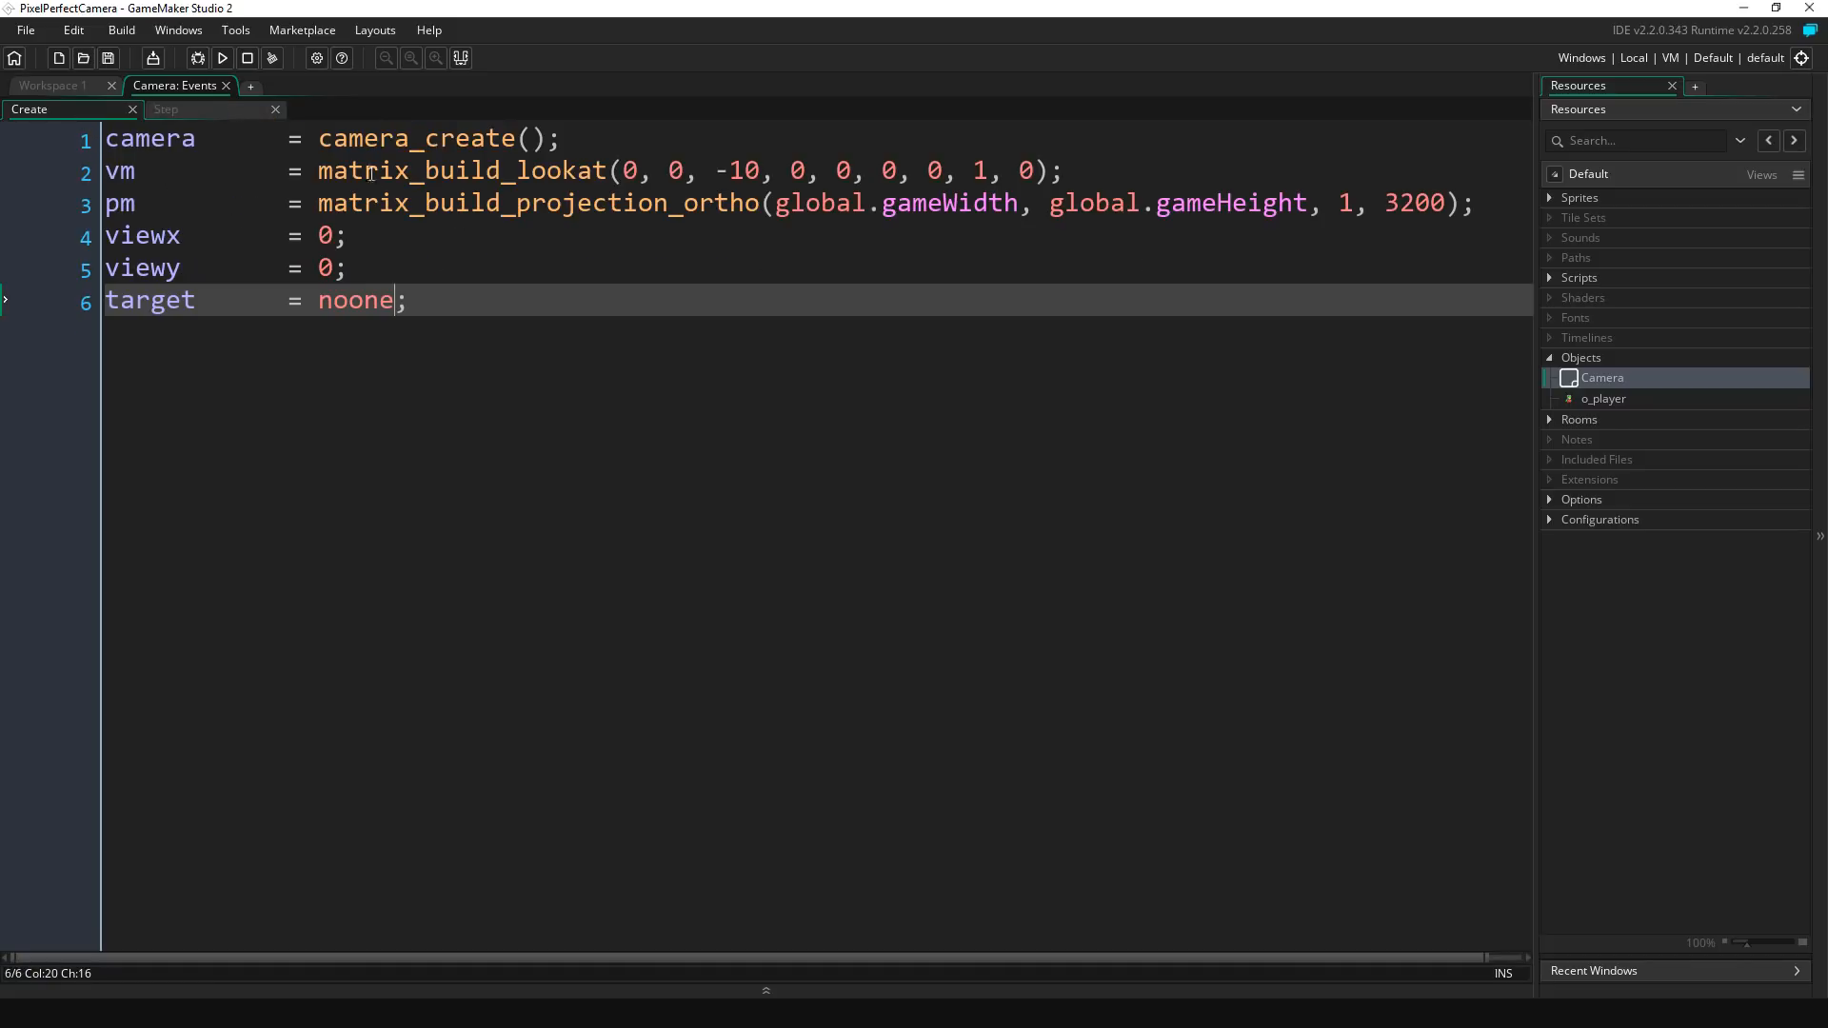
{"action": "double_click", "coordinate": [355, 300]}
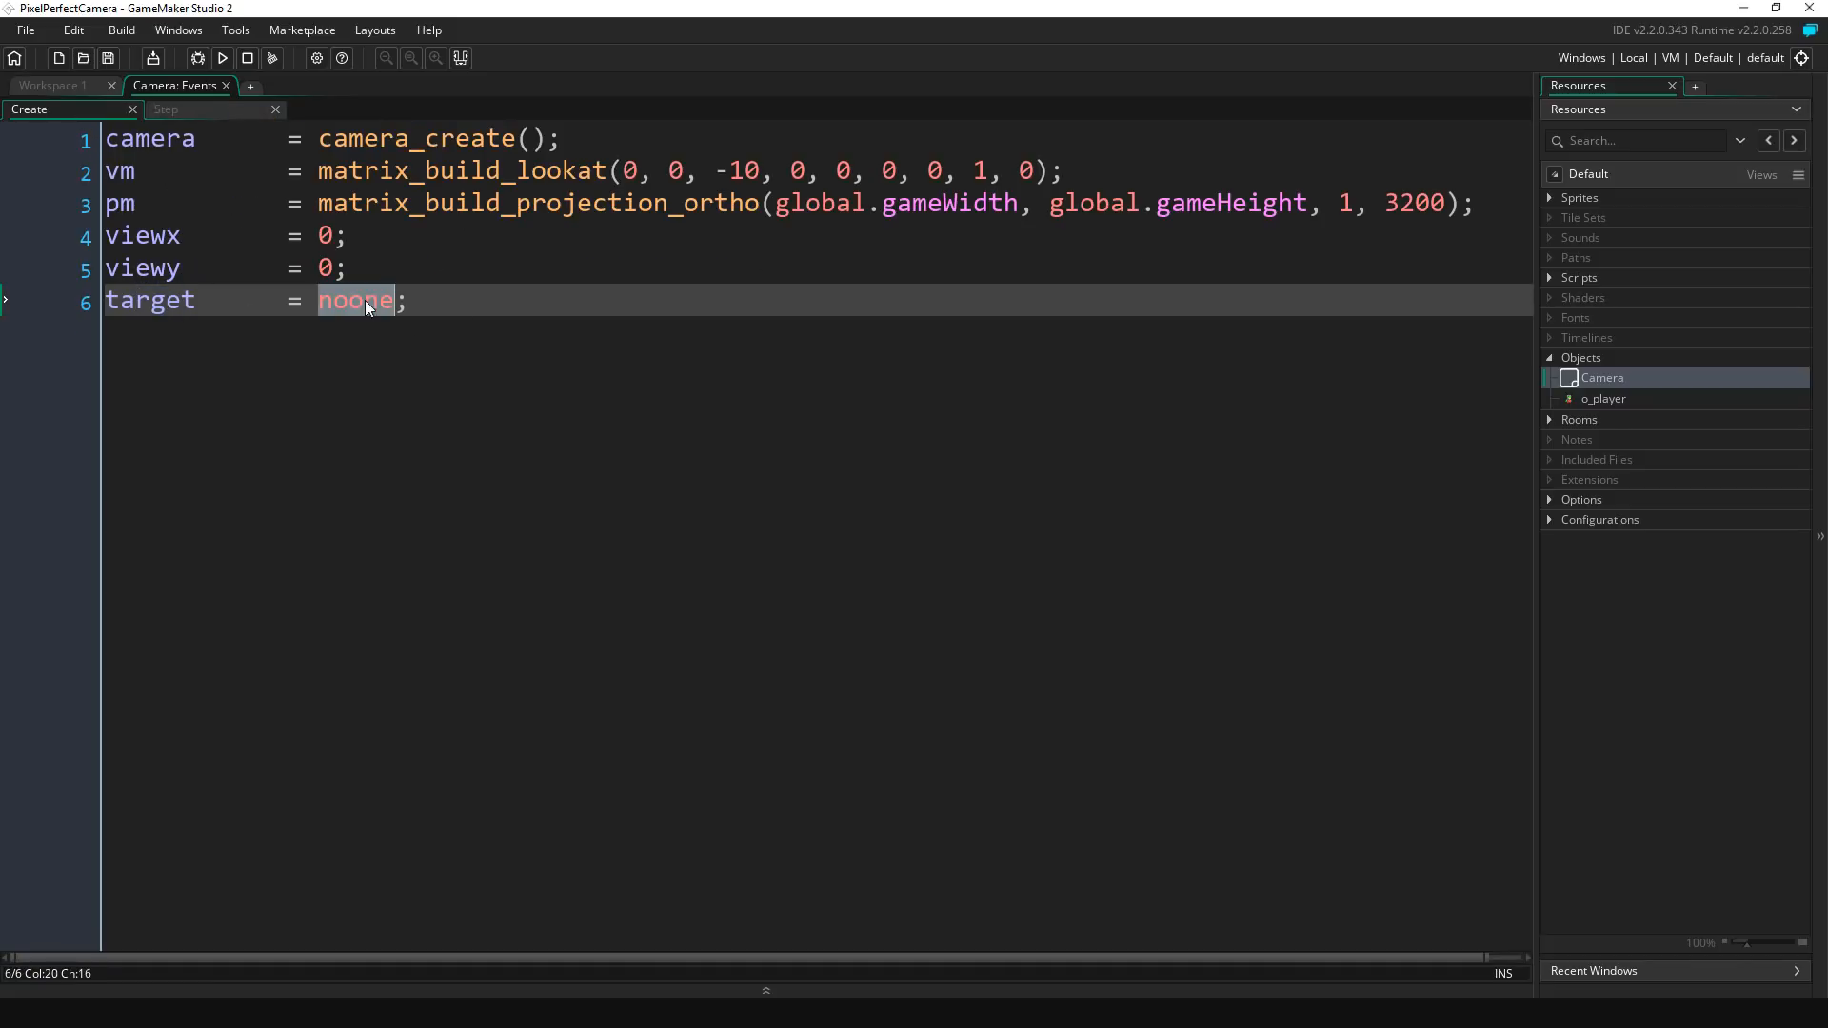
{"action": "type", "text": "o_"}
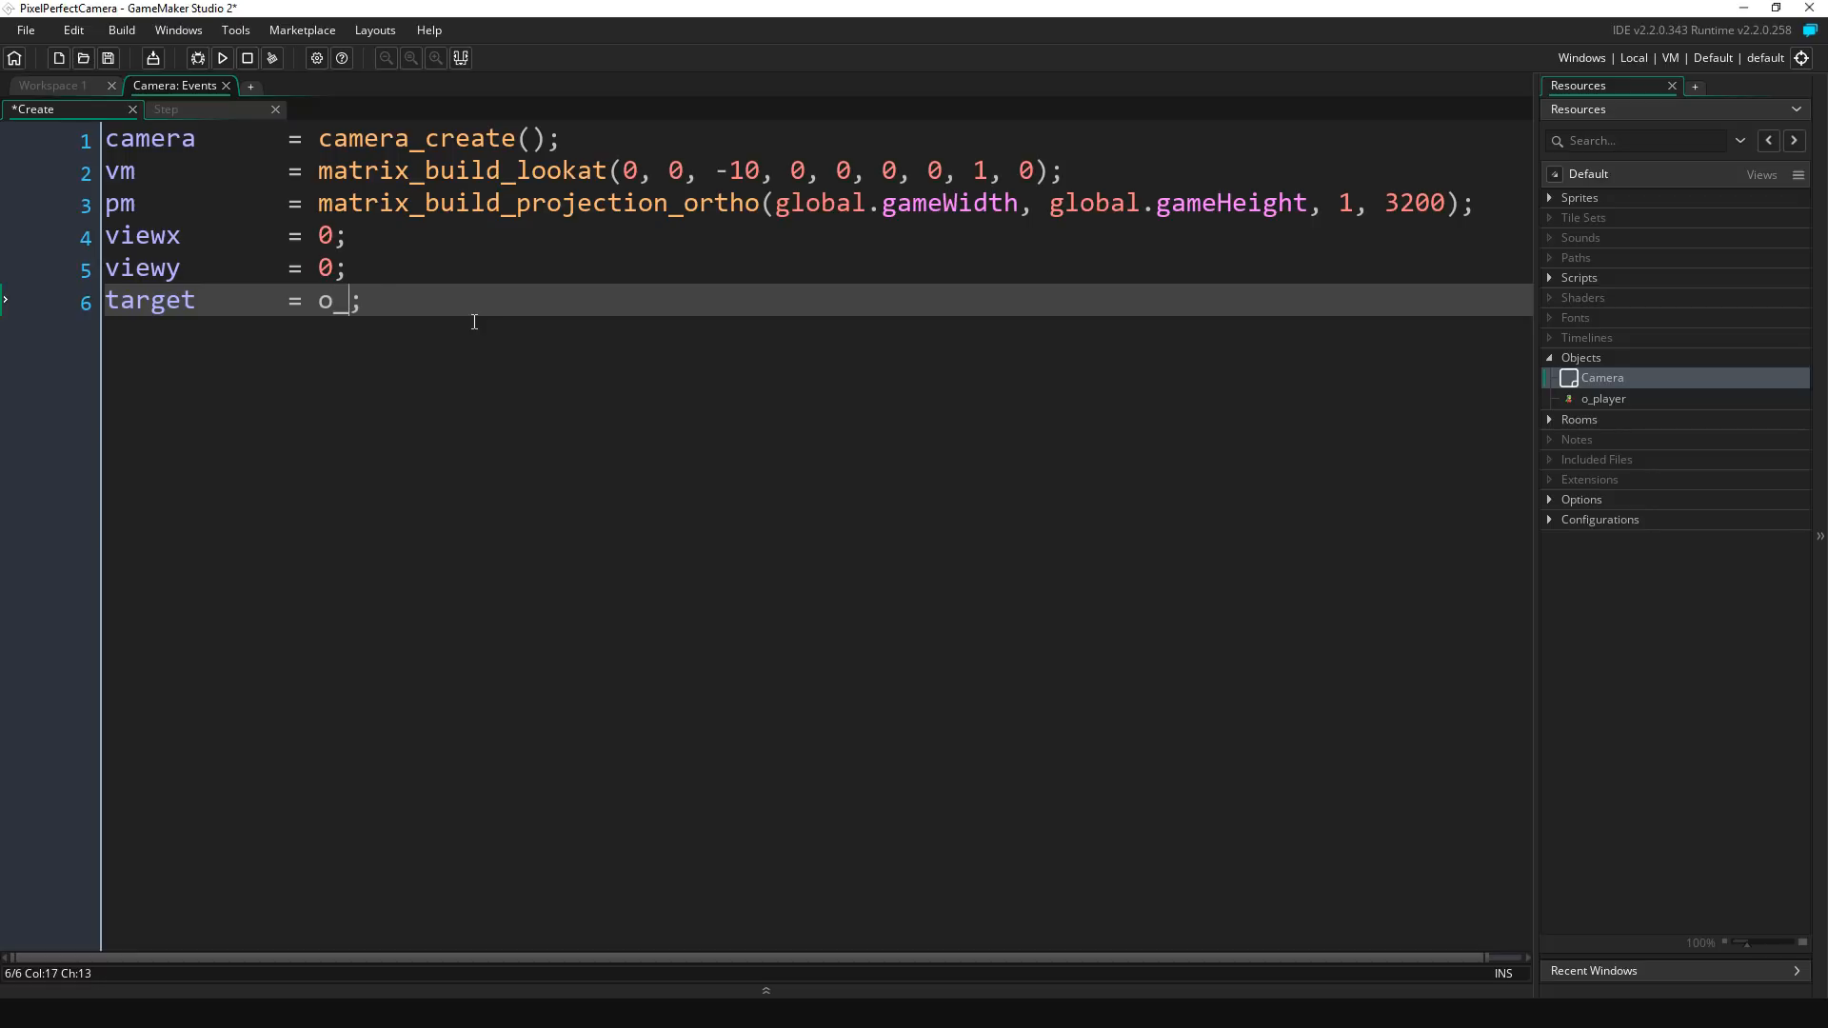
{"action": "type", "text": "player"}
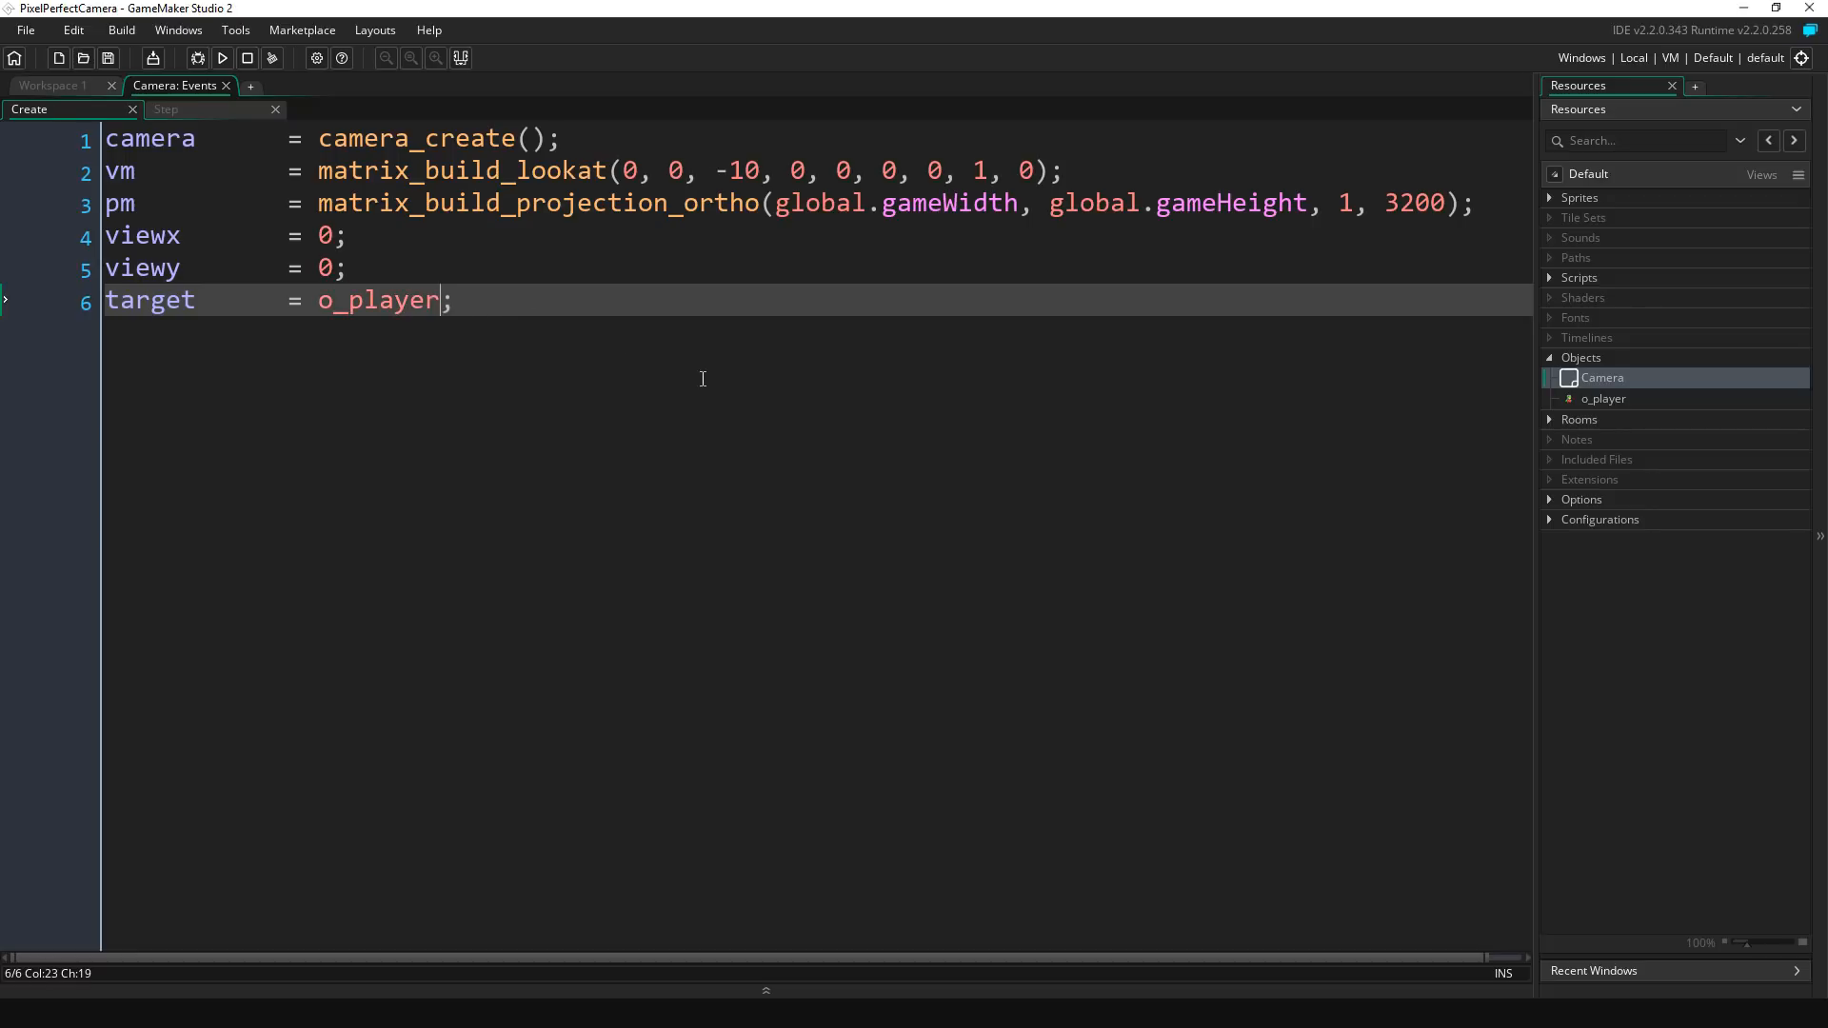
{"action": "left_click", "coordinate": [224, 58]}
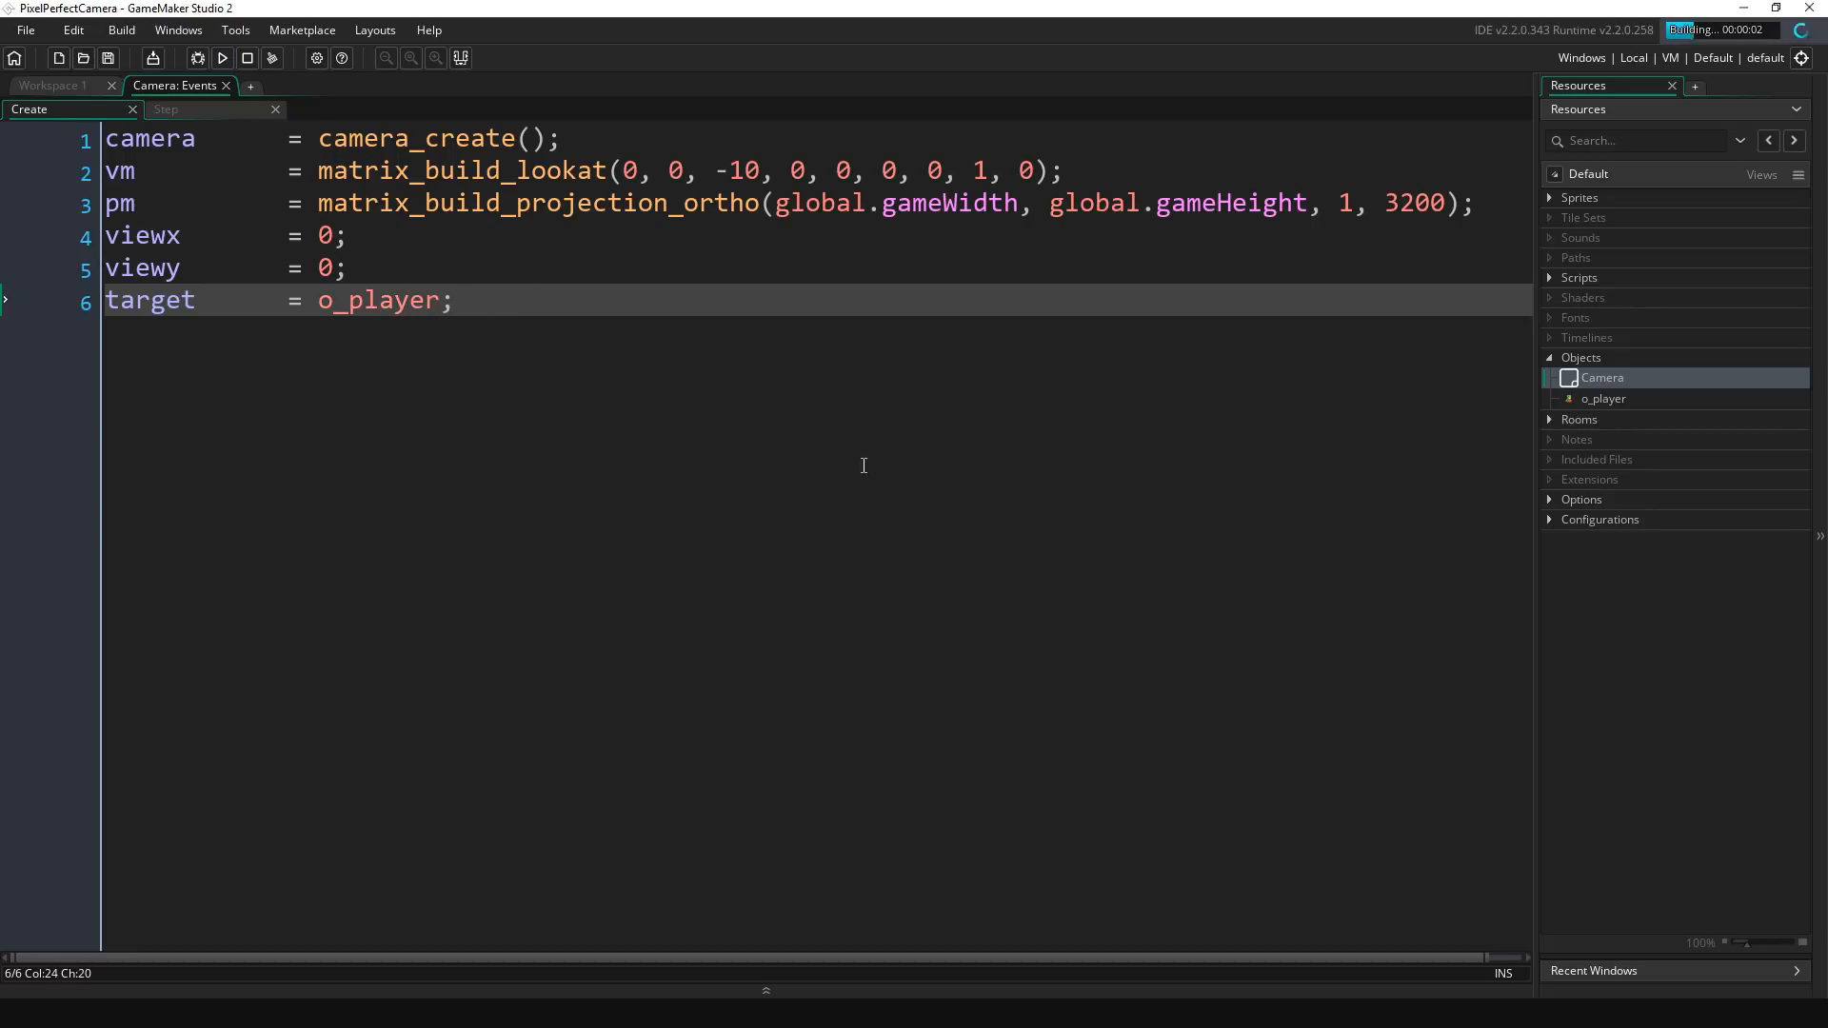
Step: Watch the frog on the checkerboard in the running game, then close the game window
{"action": "left_click", "coordinate": [201, 58]}
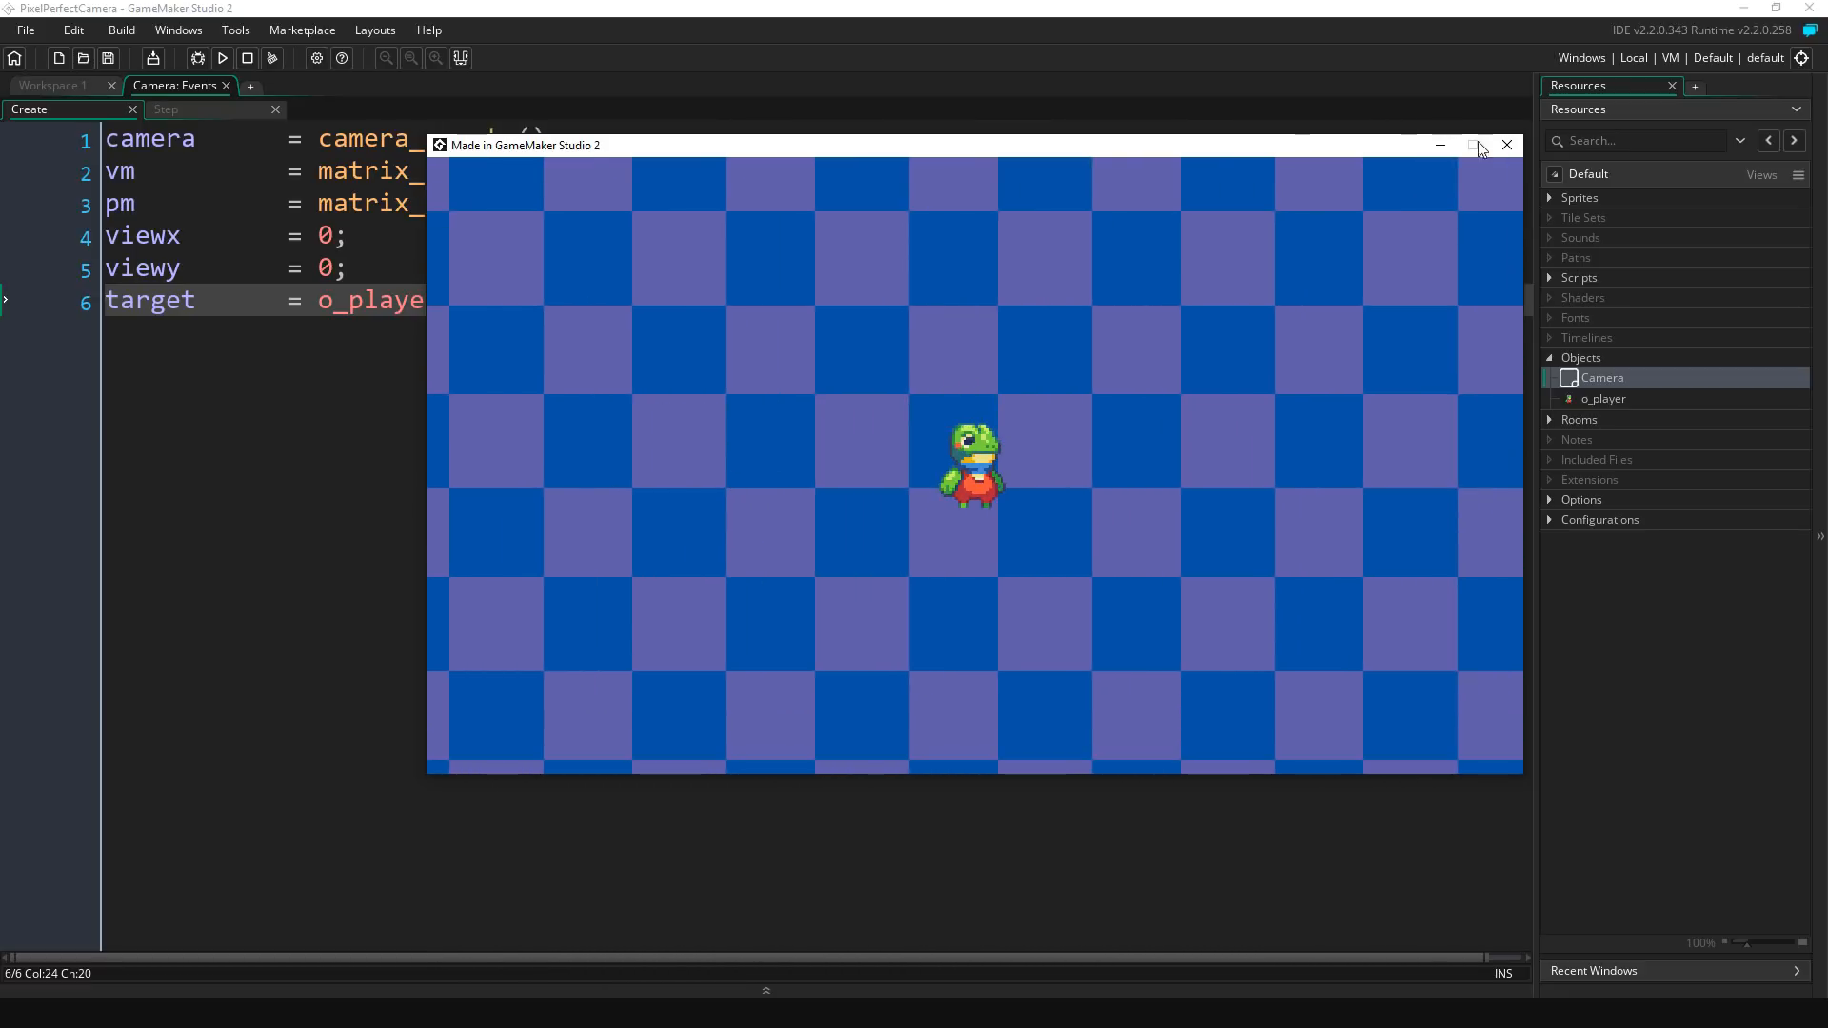
{"action": "left_click", "coordinate": [52, 86]}
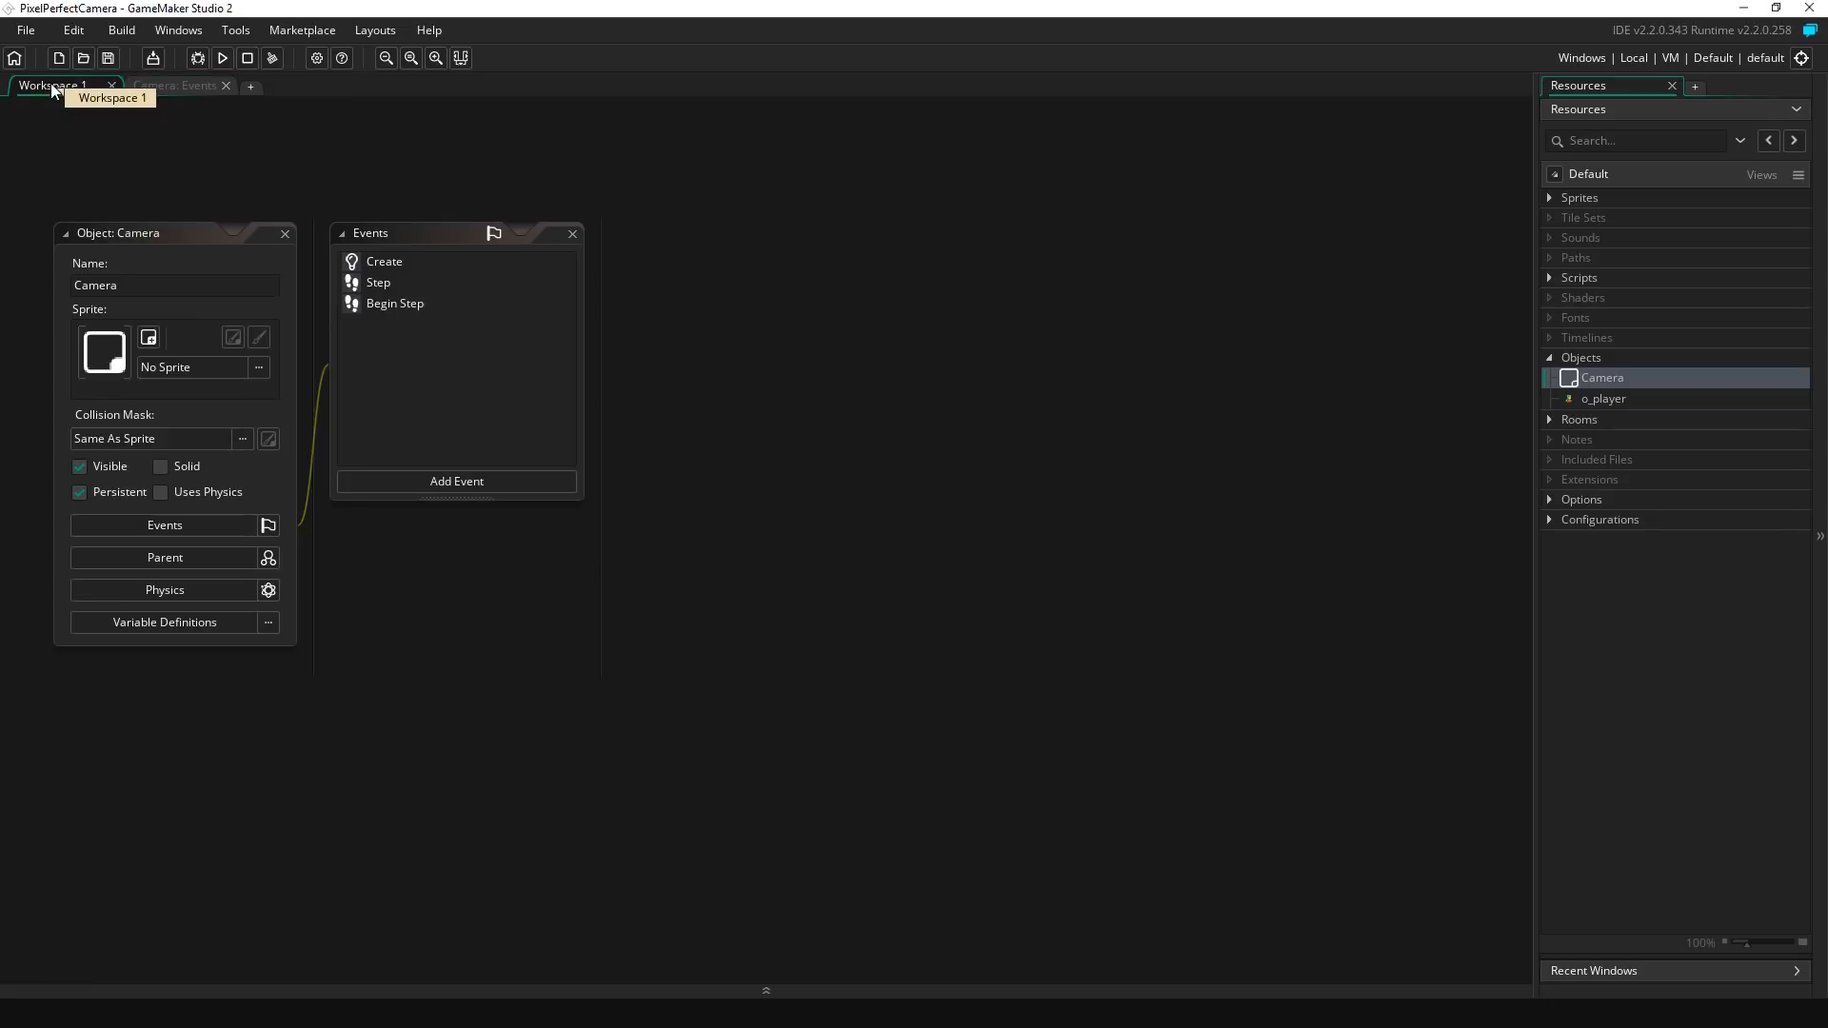
Step: Move the follow code from Step into a new End Step event, delete Step, and run again
{"action": "left_click", "coordinate": [456, 481]}
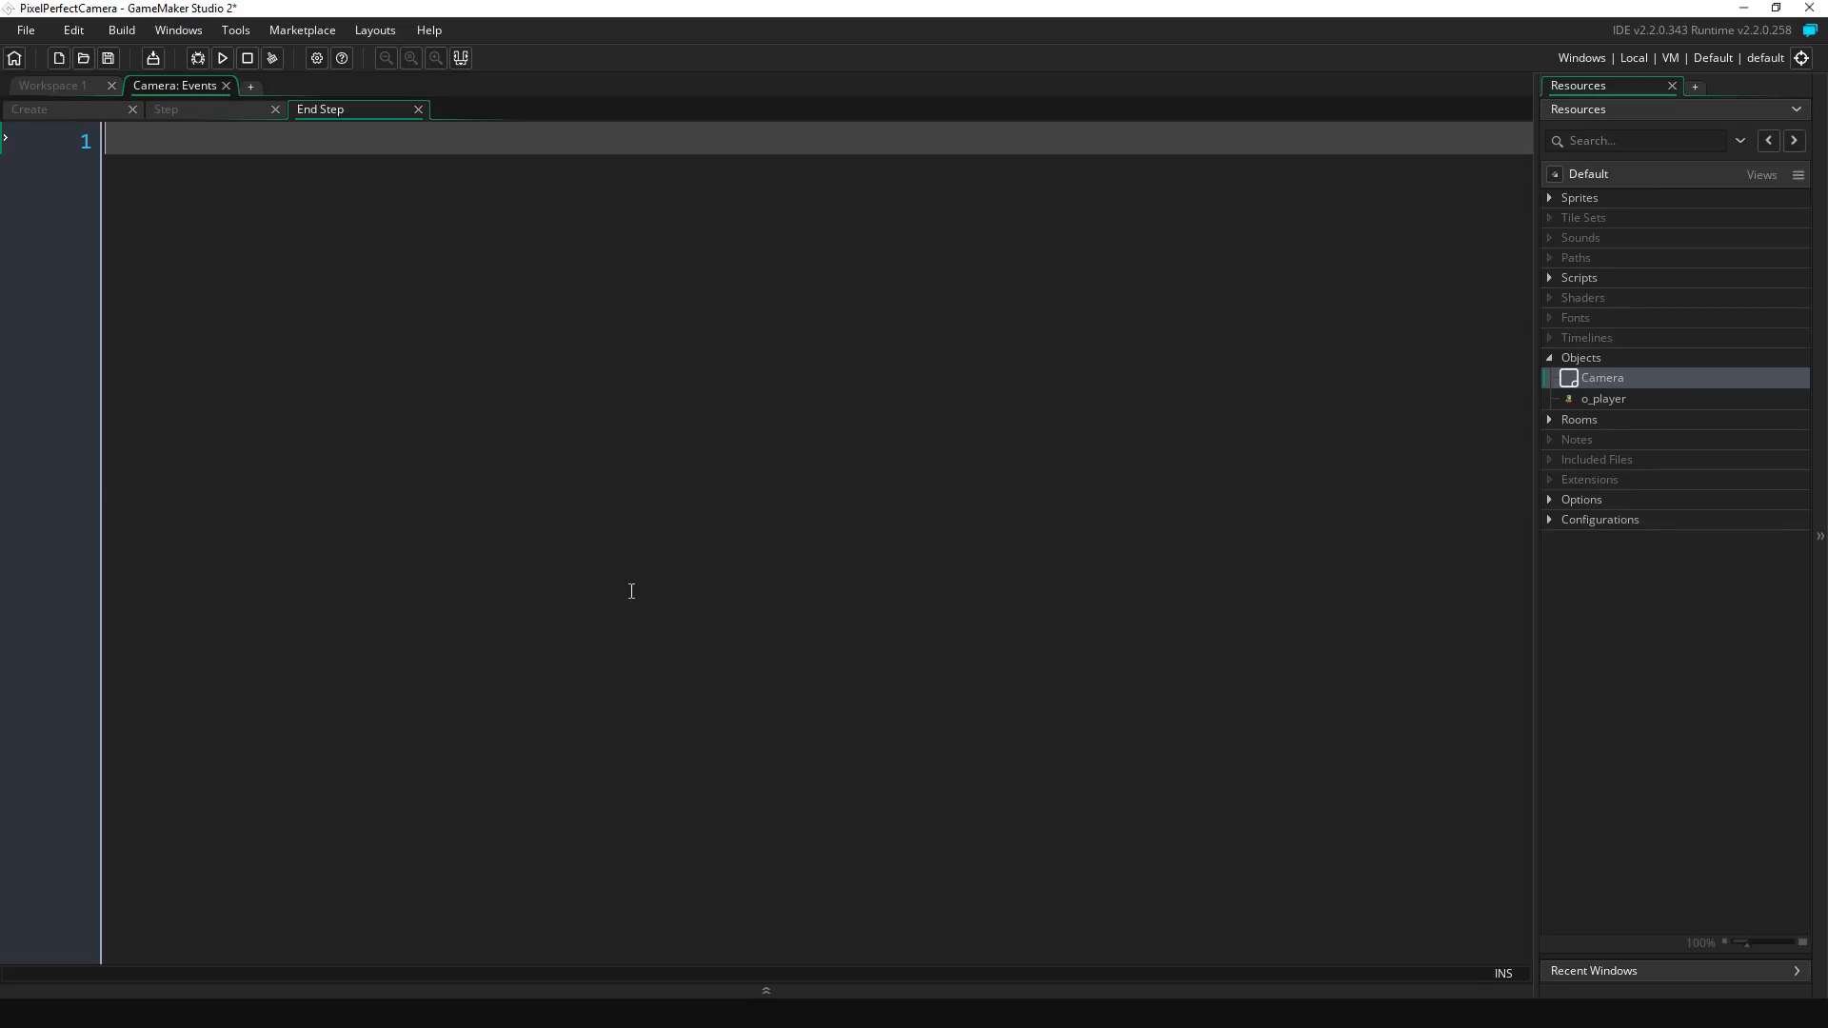
{"action": "left_click", "coordinate": [200, 108]}
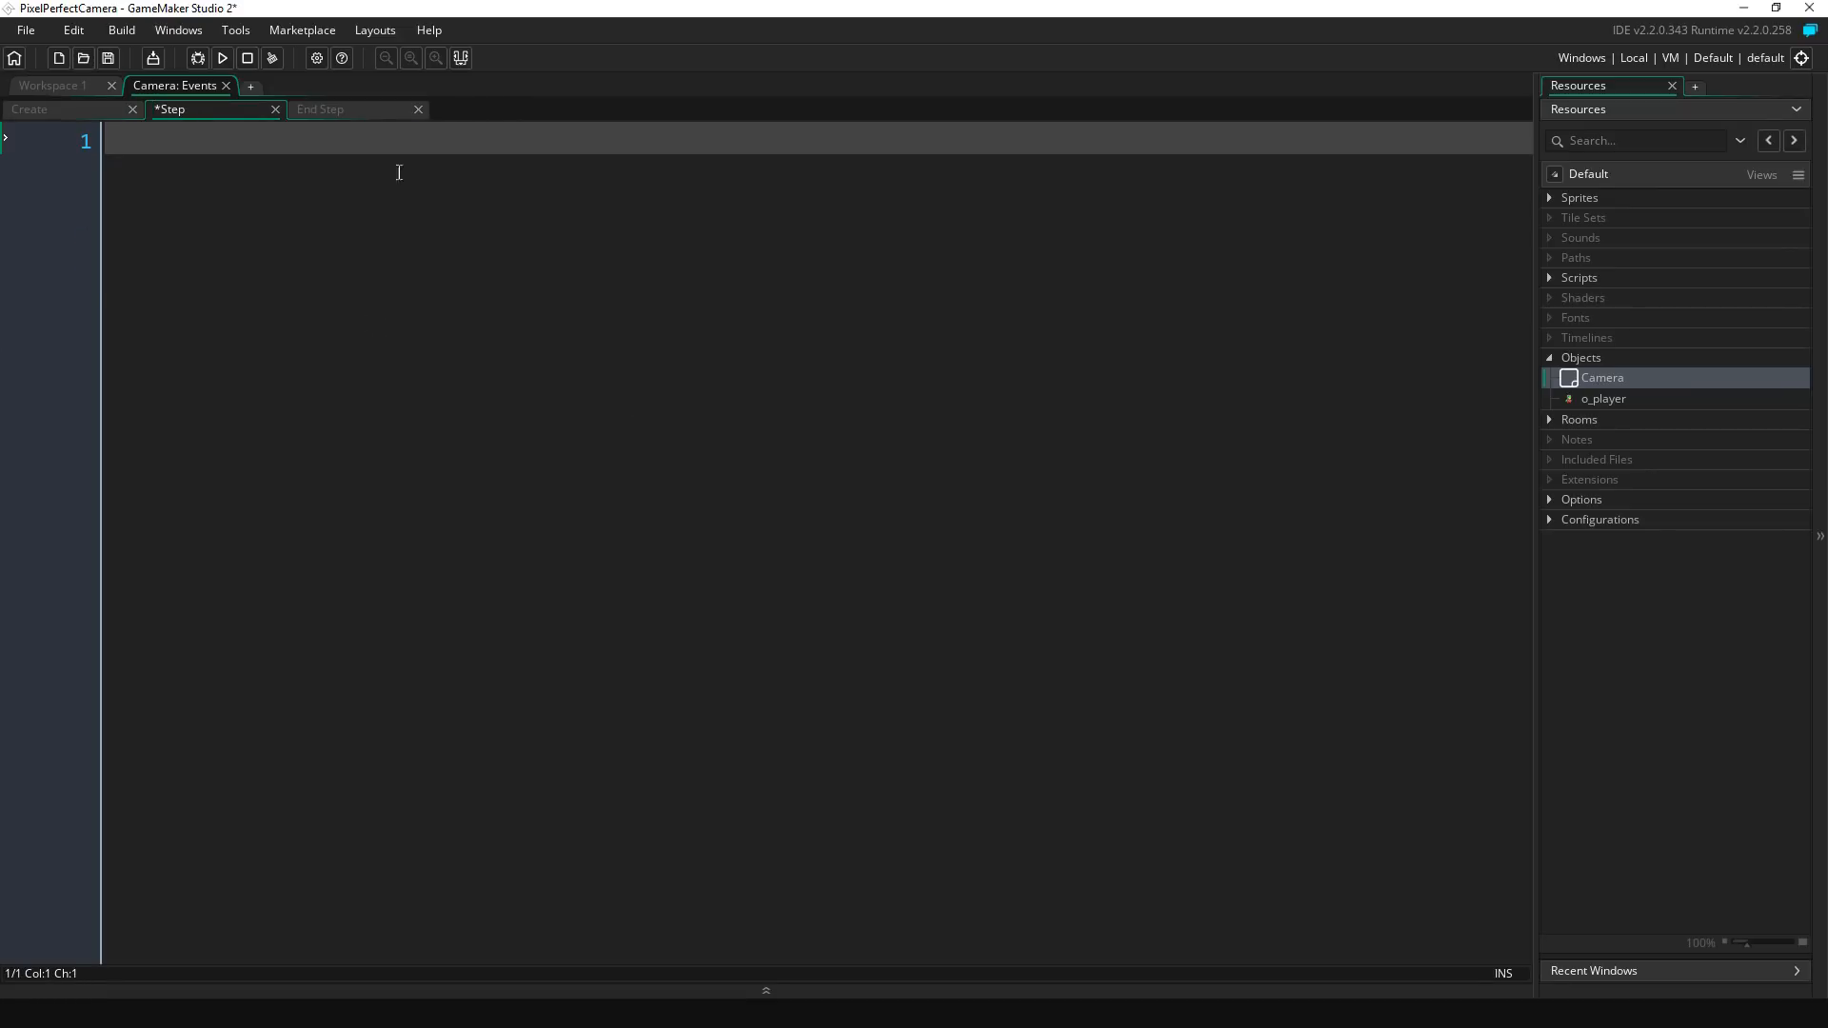
{"action": "left_click", "coordinate": [347, 109]}
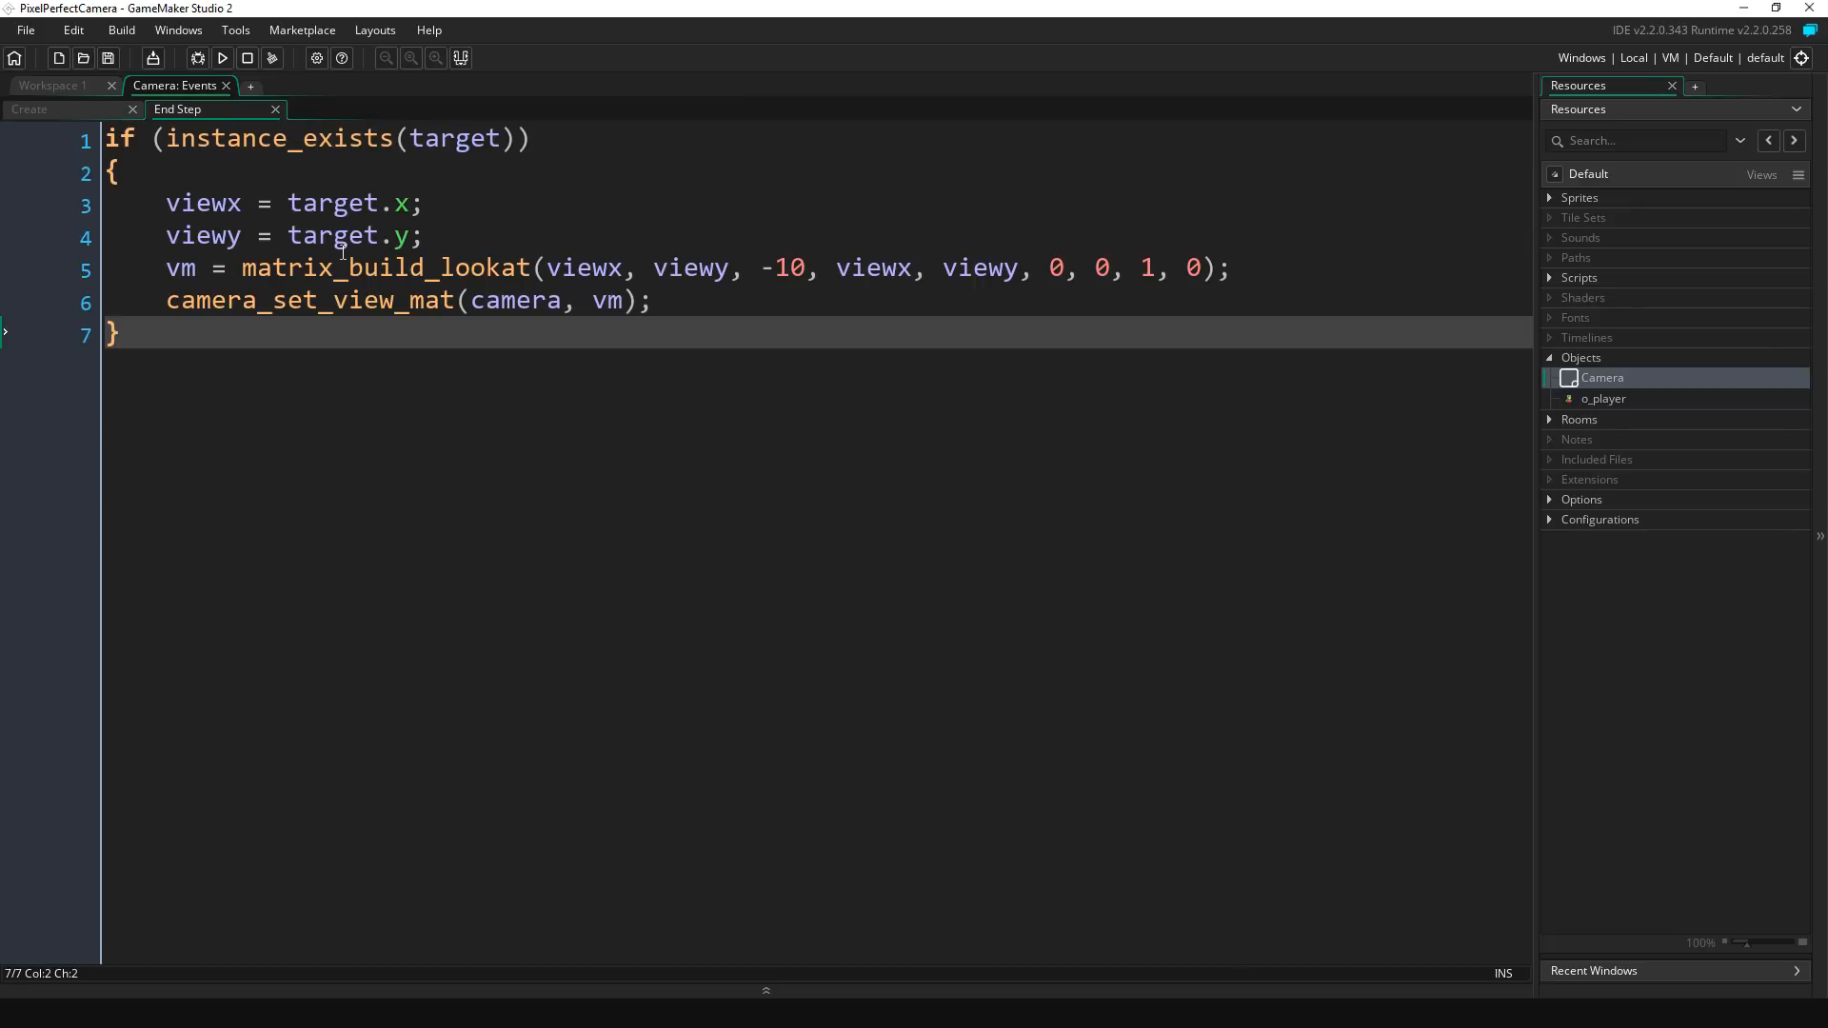
{"action": "left_click", "coordinate": [221, 58]}
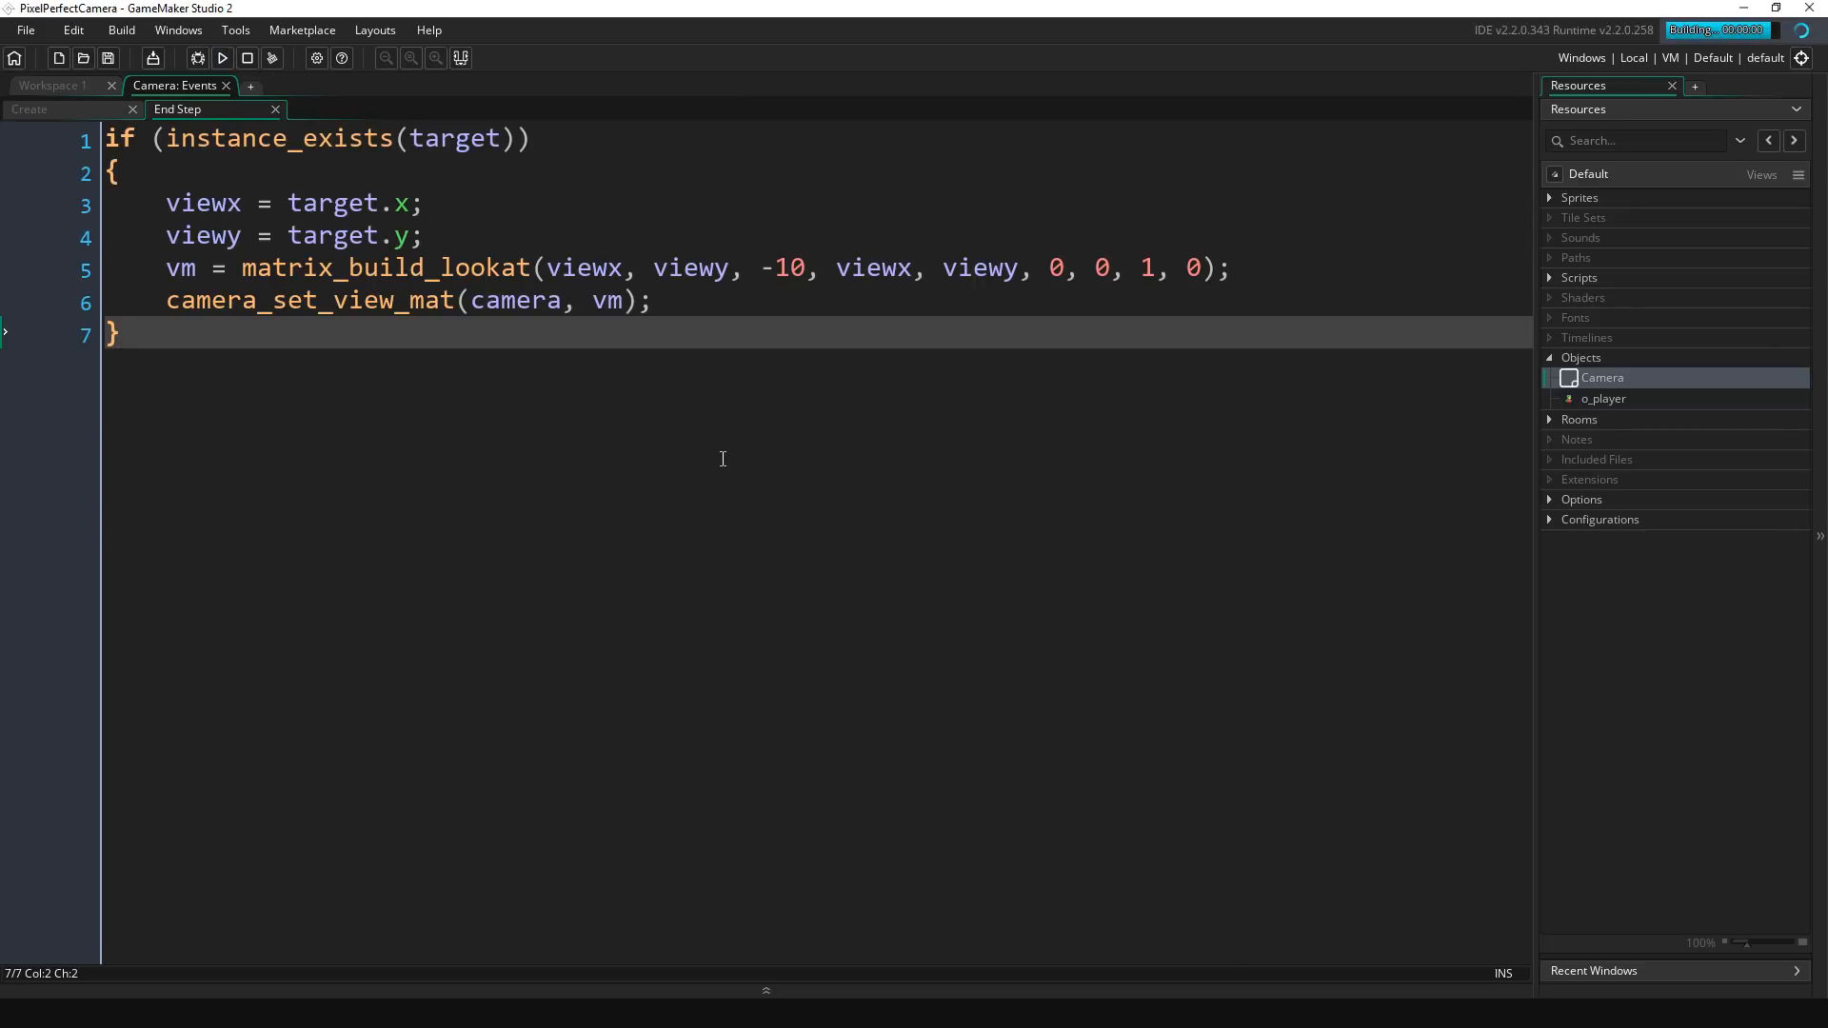
{"action": "left_click", "coordinate": [224, 58]}
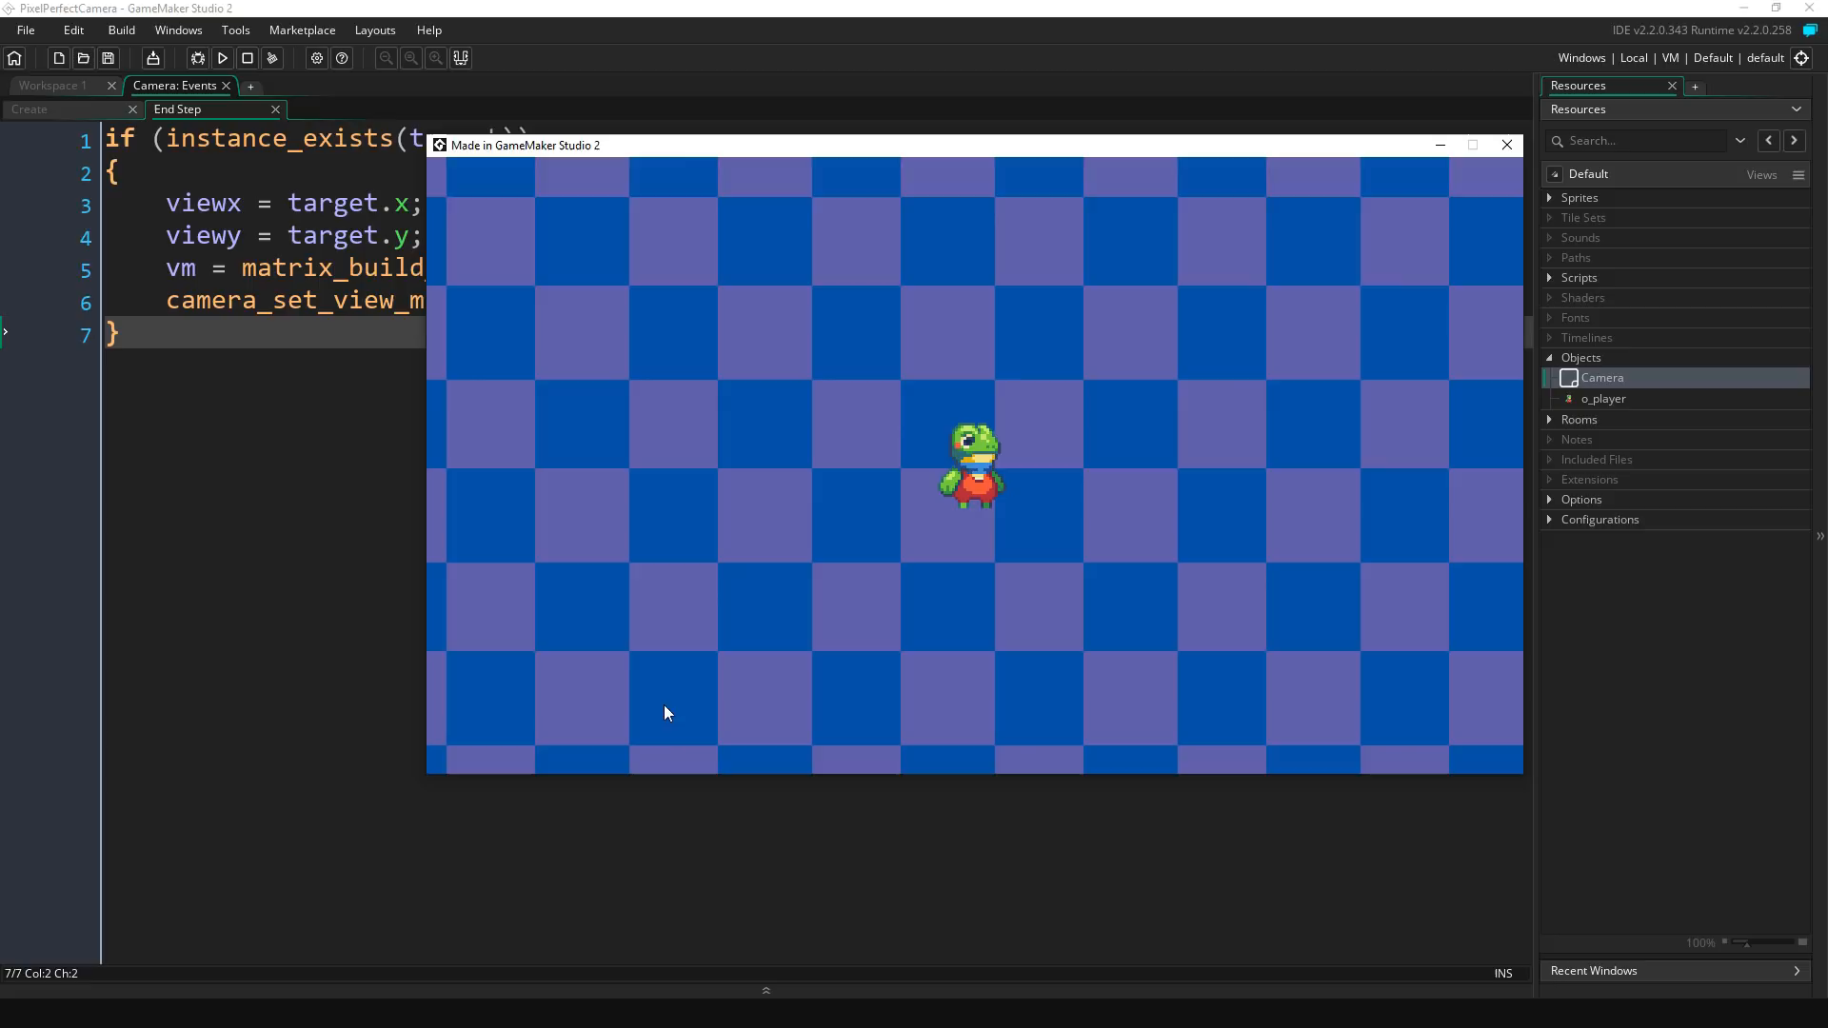
{"action": "left_click", "coordinate": [1506, 144]}
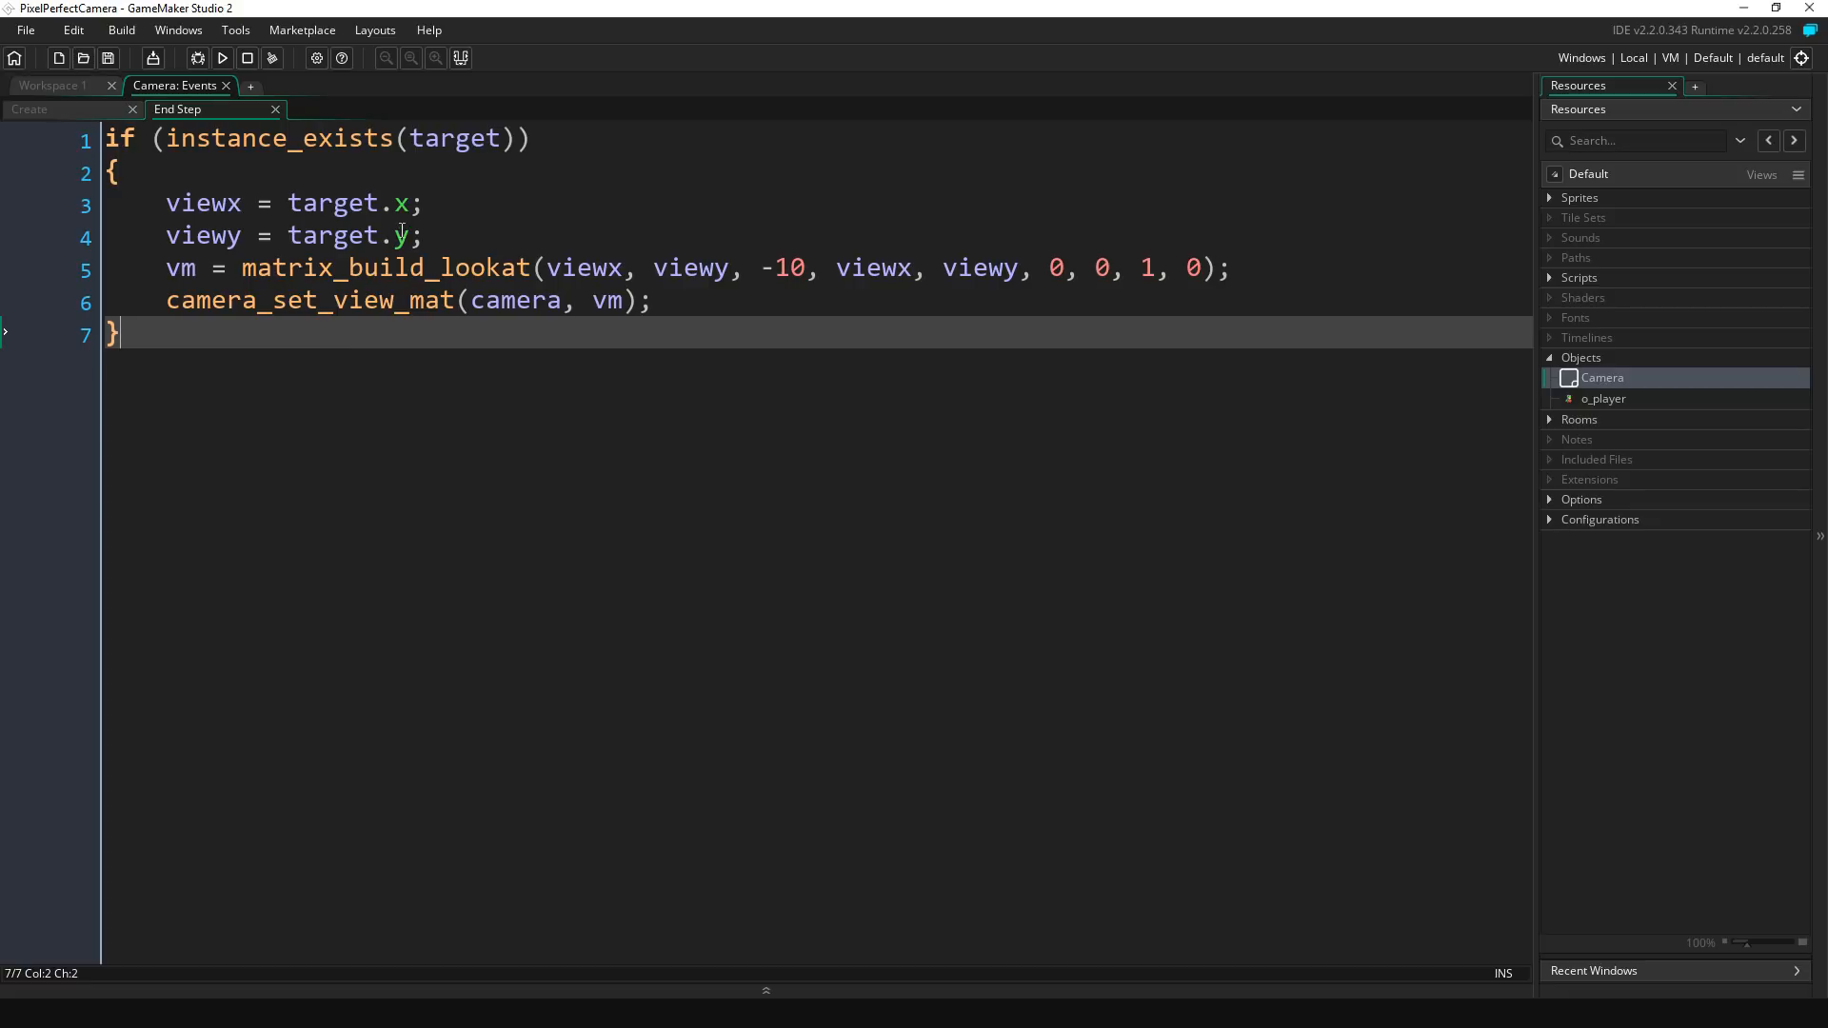
Step: Replace target.x with lerp(viewx, target.x, 0.08) on the viewx line, consulting the lerp docs
{"action": "double_click", "coordinate": [342, 203]}
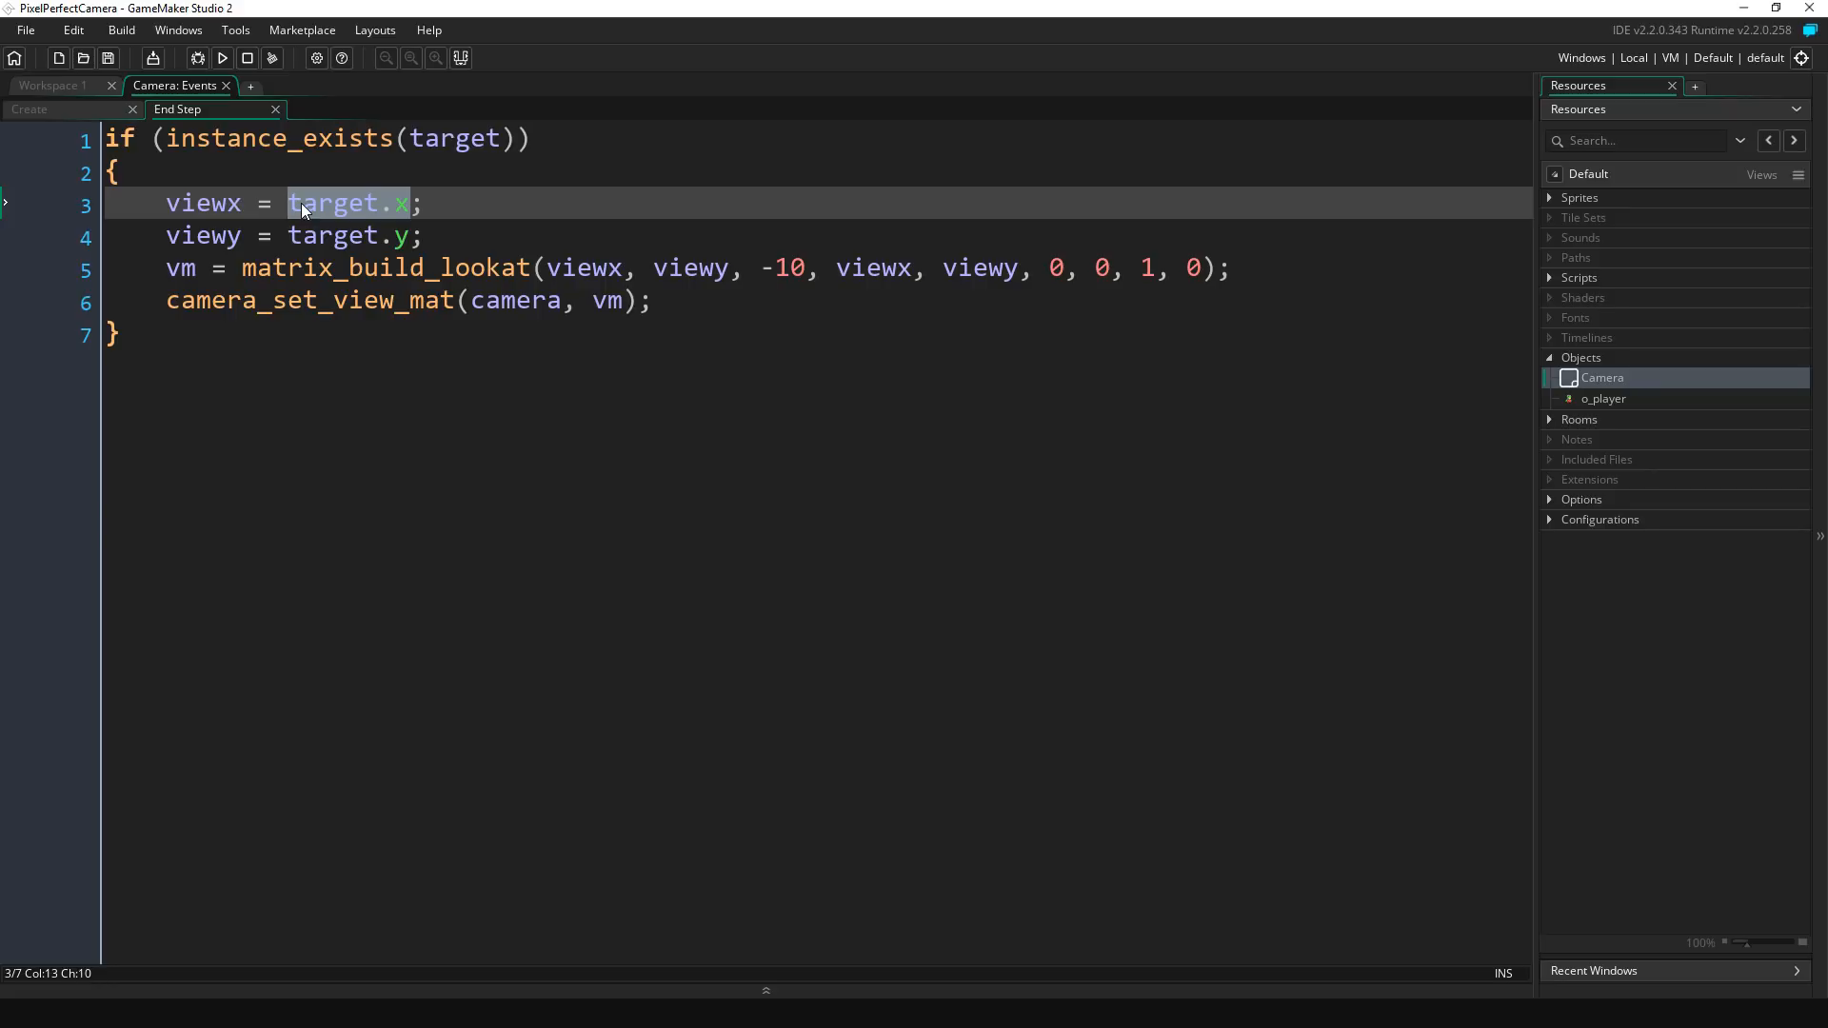
{"action": "type", "text": "lerp("}
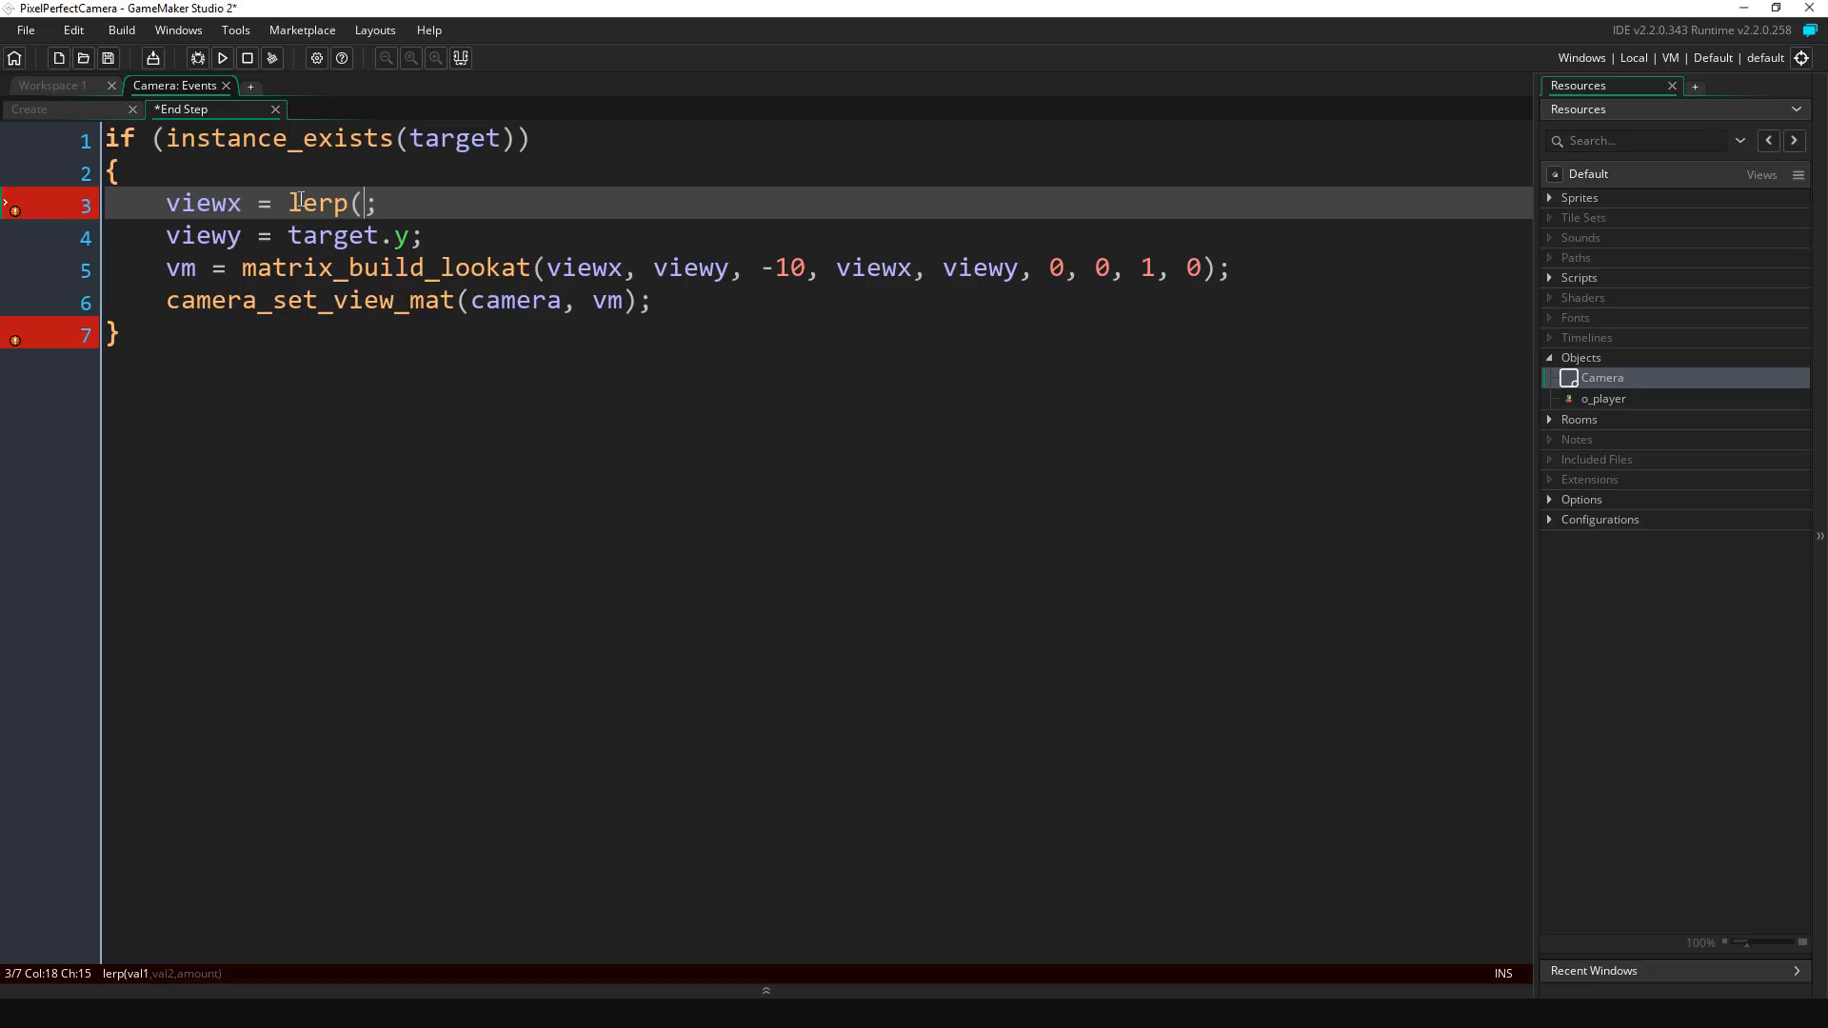
{"action": "key", "text": "F1"}
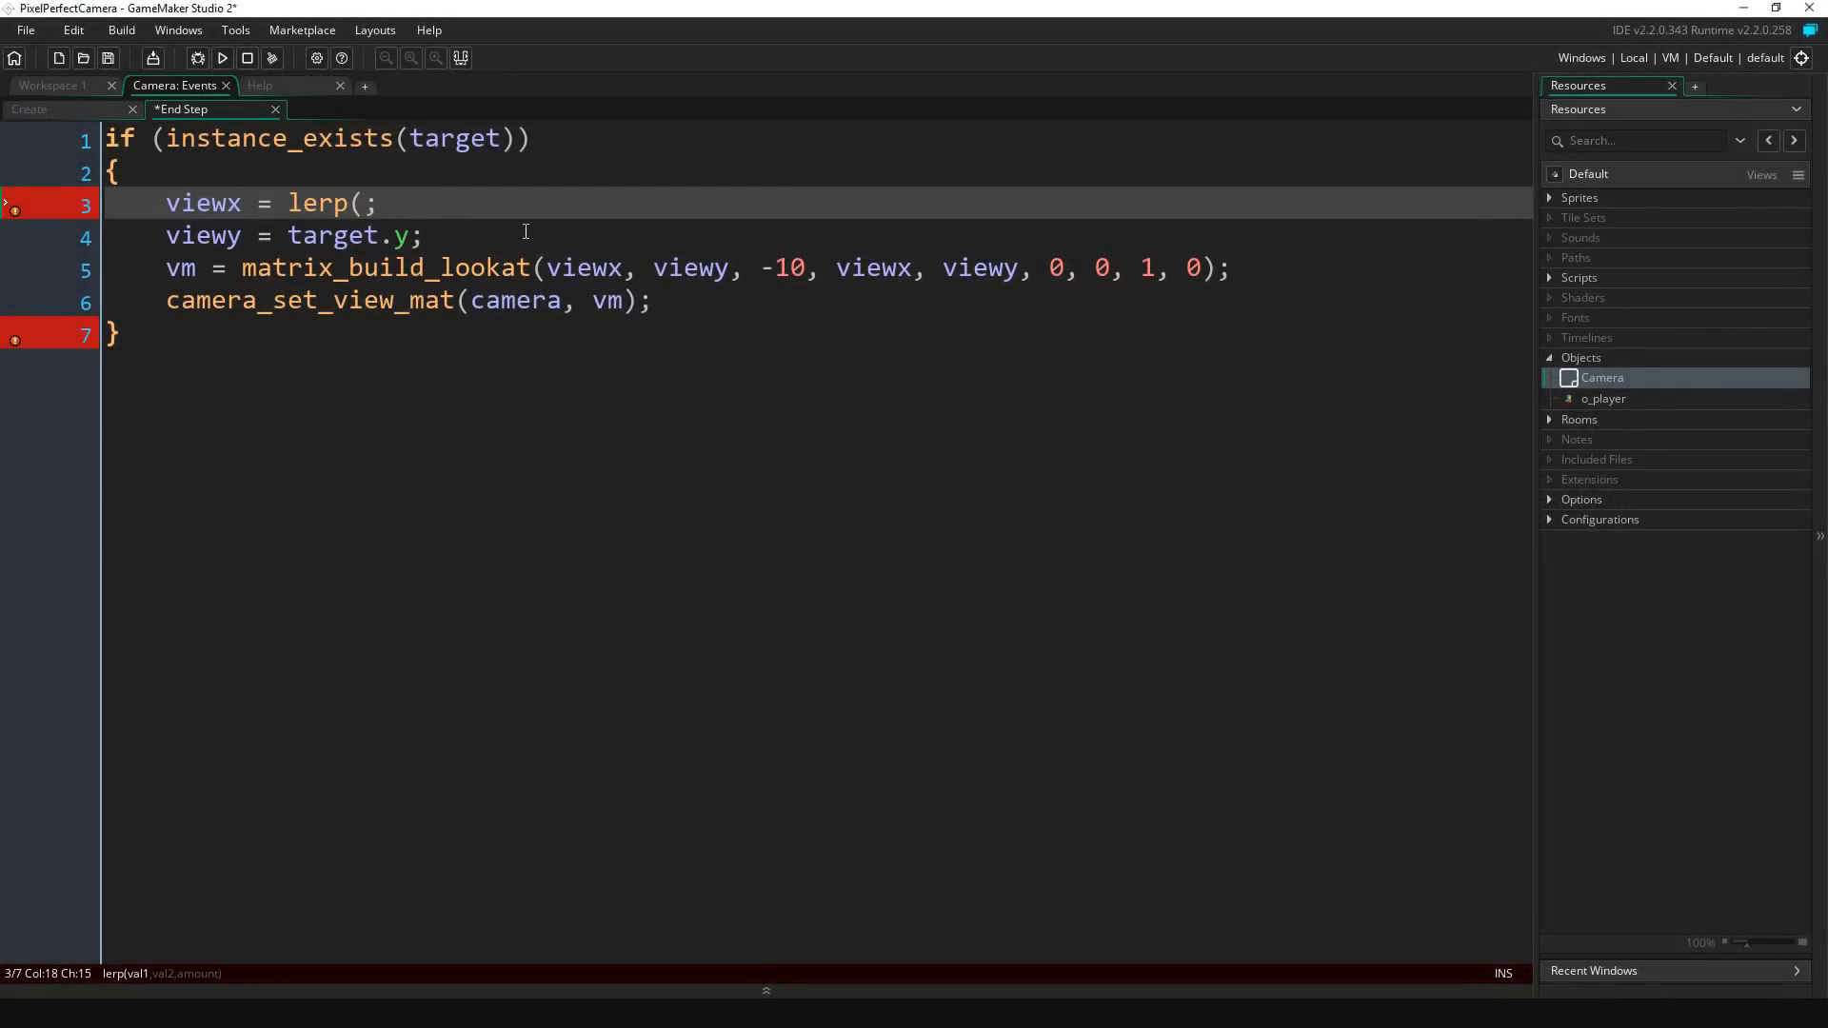
{"action": "type", "text": "viewx,"}
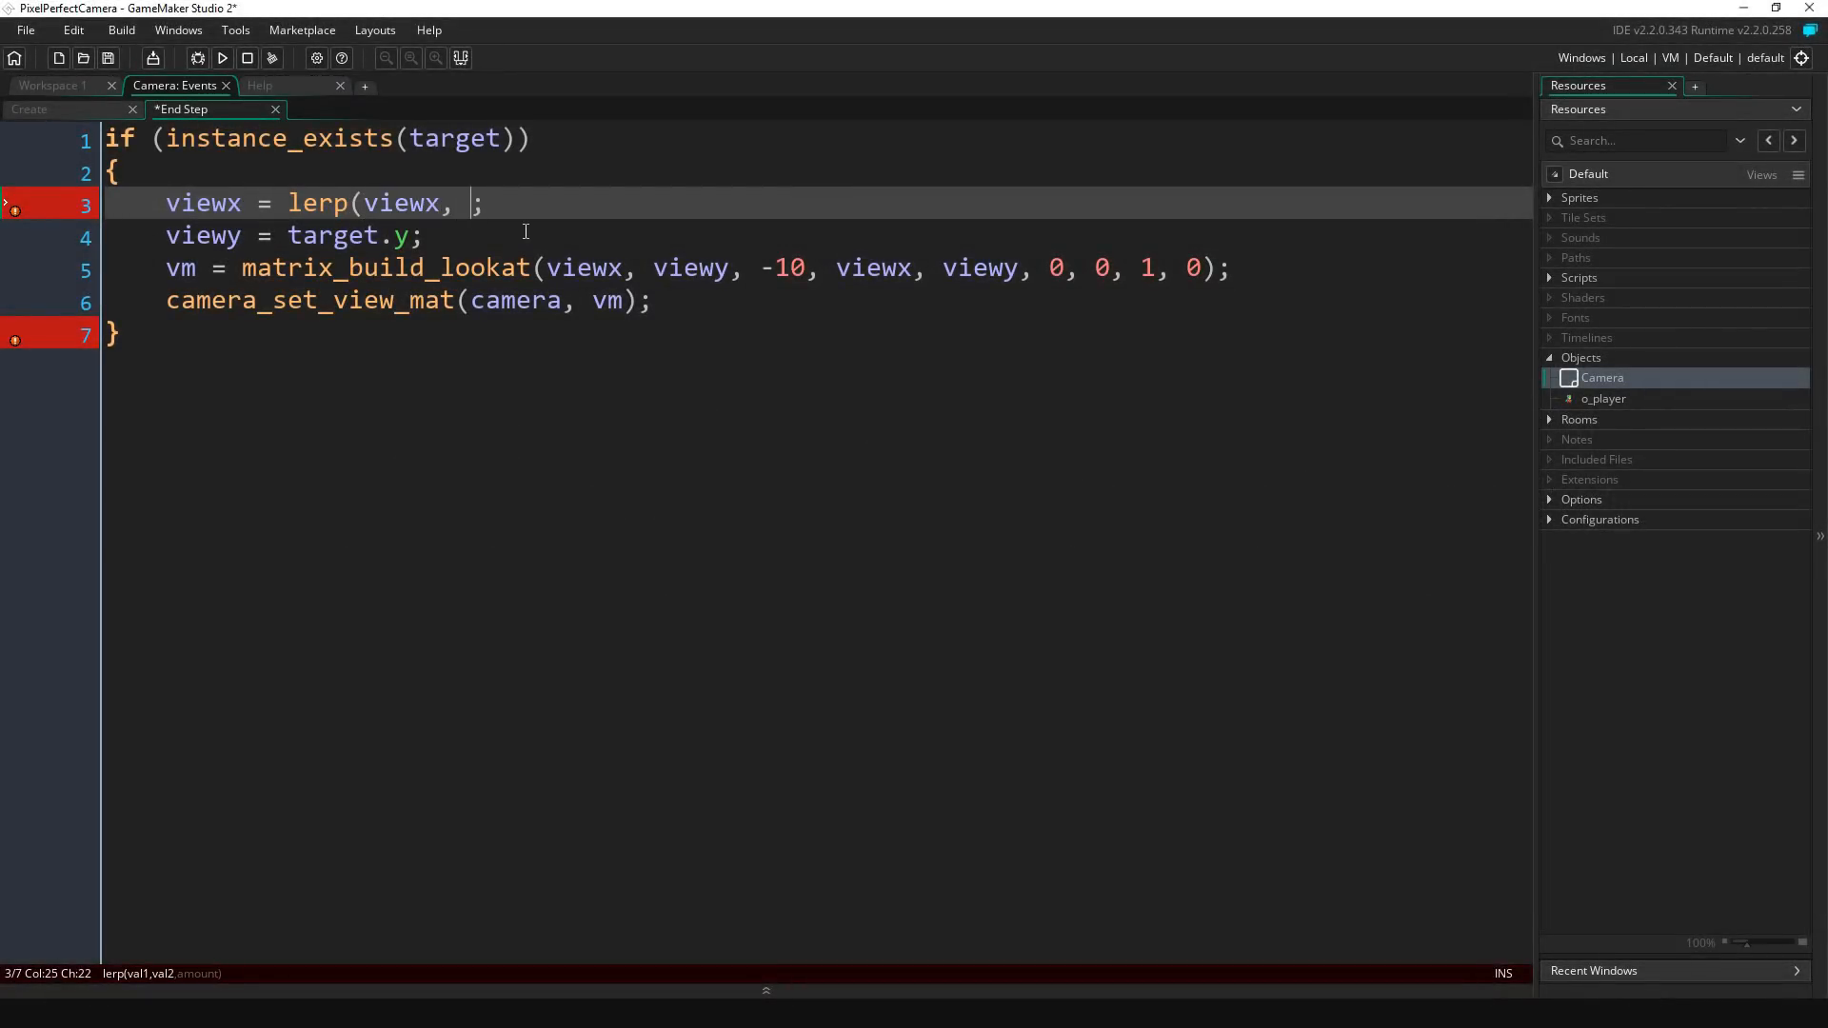
{"action": "type", "text": "target."}
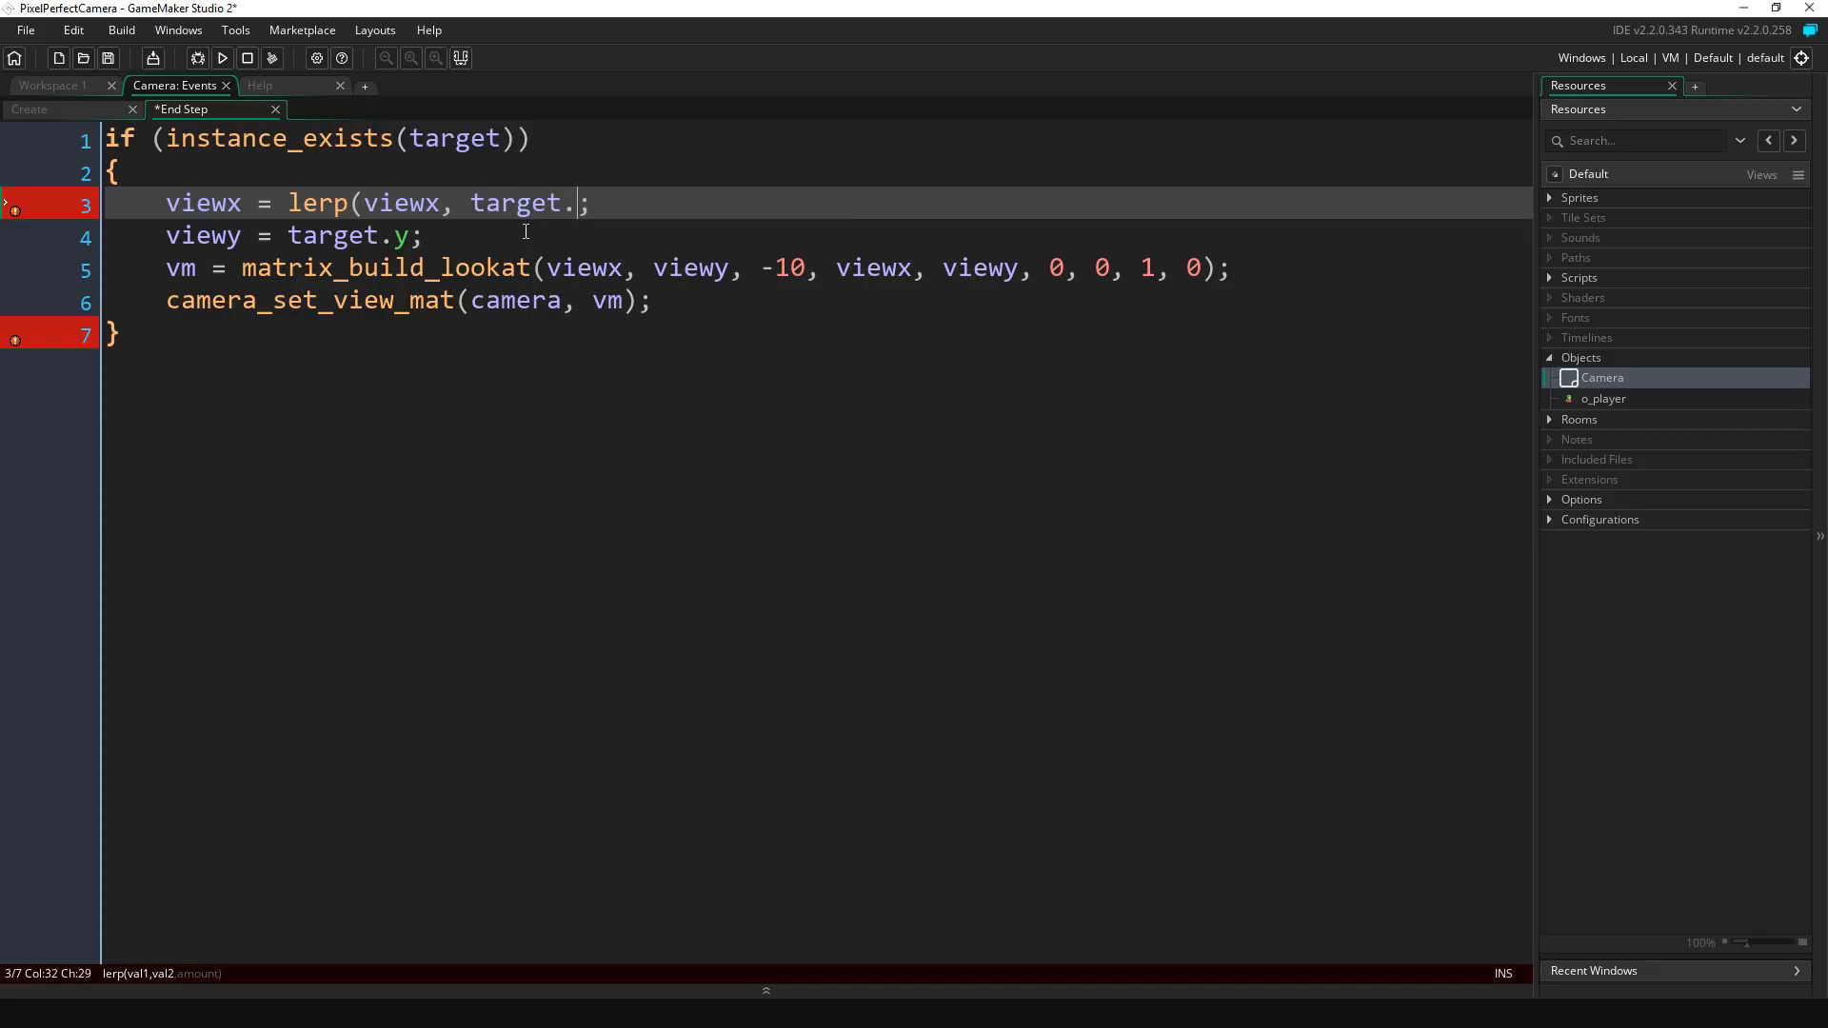
{"action": "type", "text": "x,"}
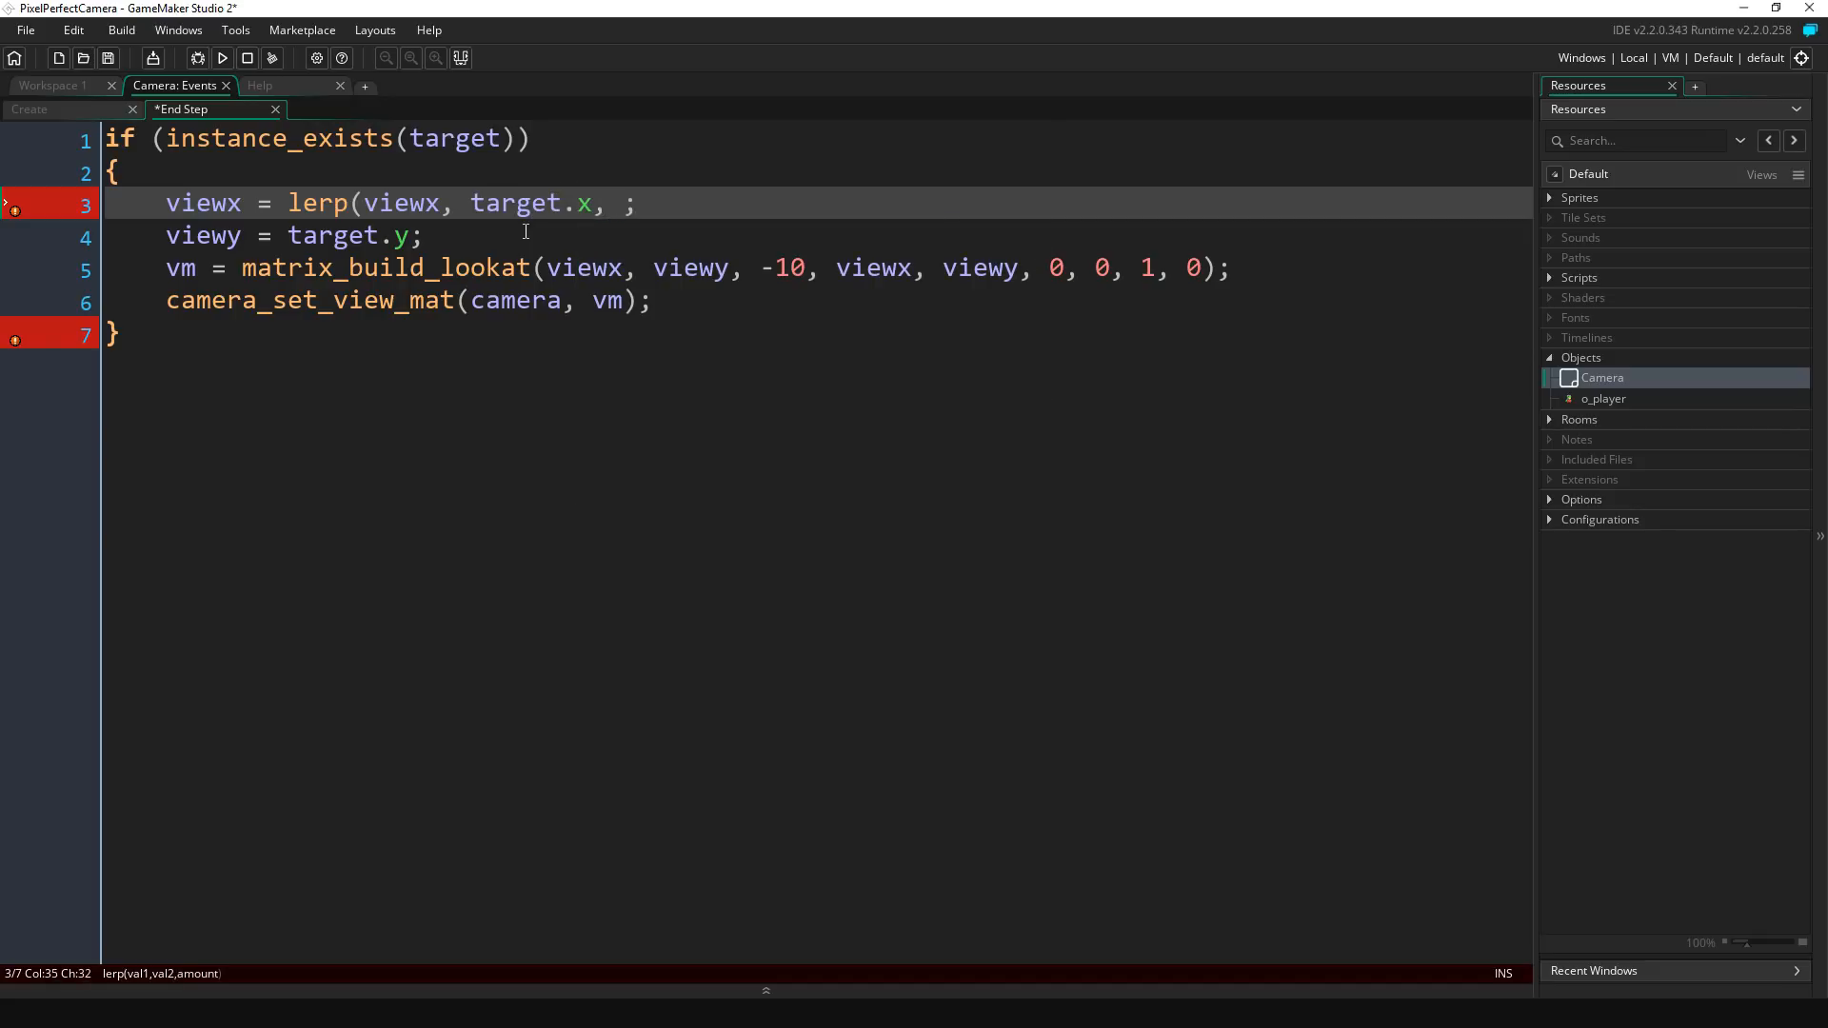
{"action": "type", "text": "0.08)"}
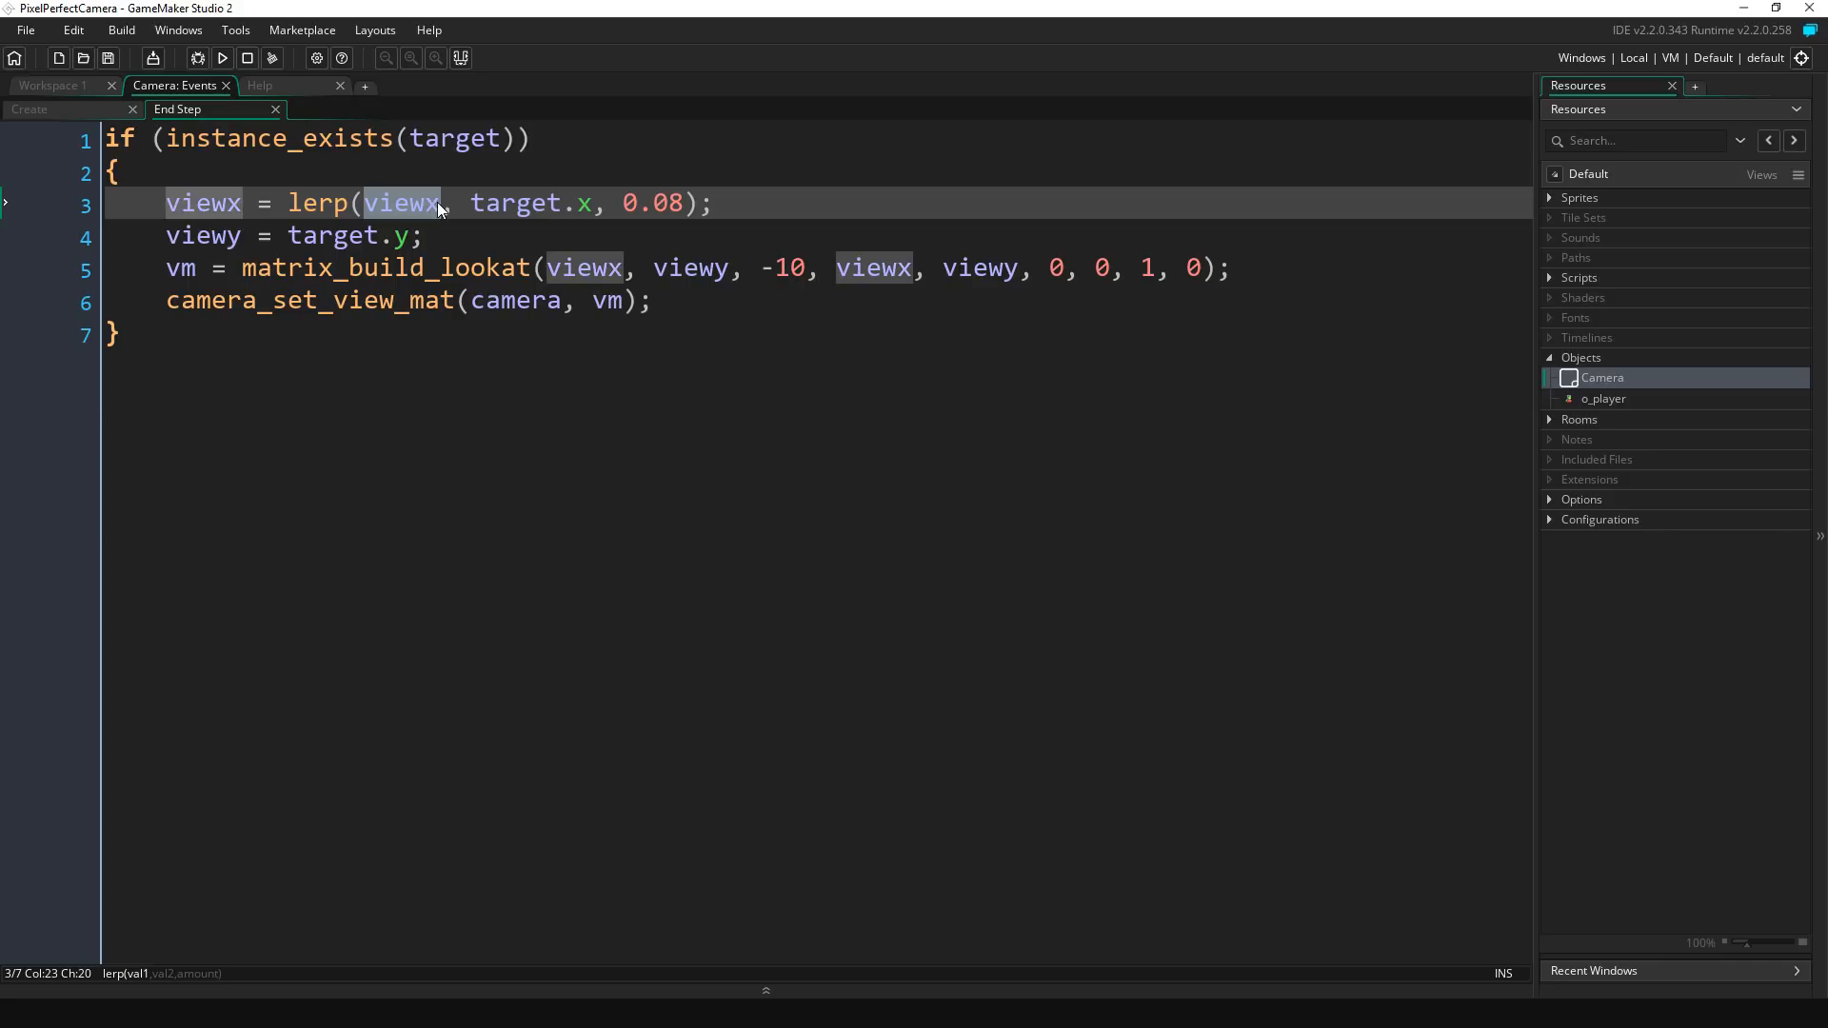
{"action": "left_click", "coordinate": [29, 110]}
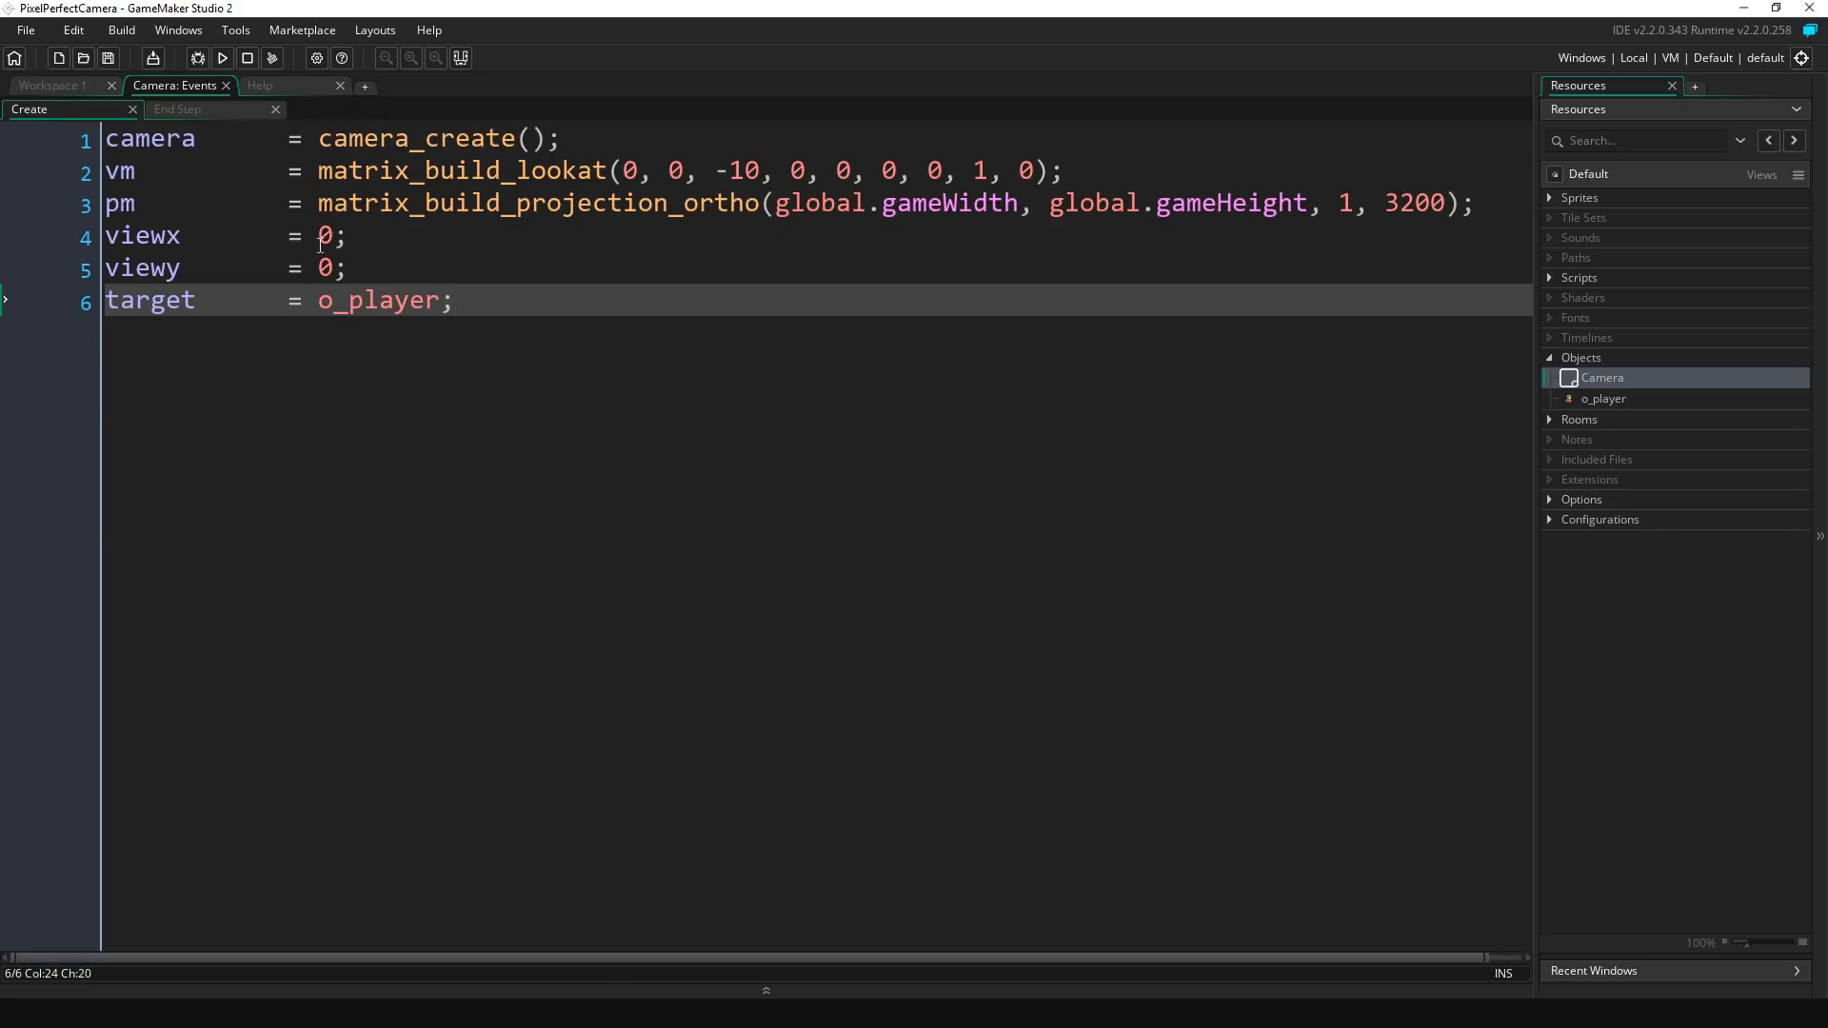
Step: Go back from the Create event's variables to the End Step code
{"action": "left_click", "coordinate": [178, 108]}
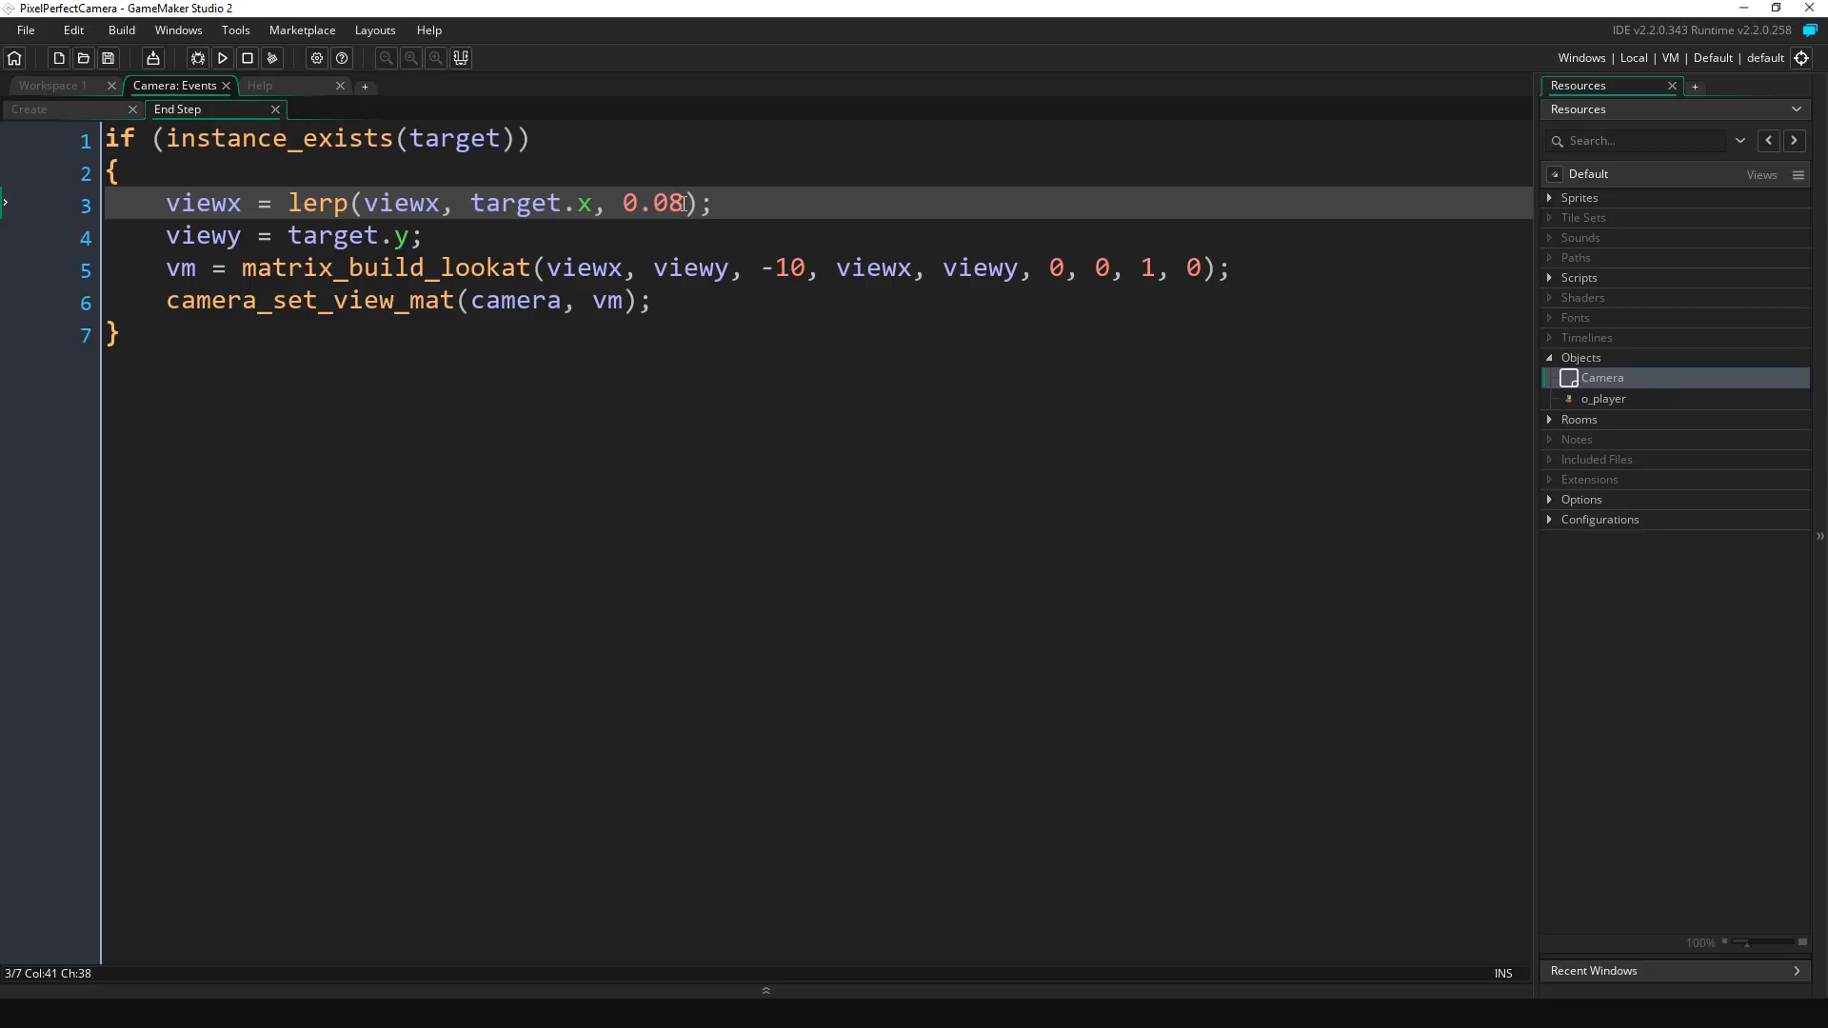
Step: Replace target.y on line 4 with lerp(viewy, target.y, 0.08), then run the game
{"action": "double_click", "coordinate": [651, 203]}
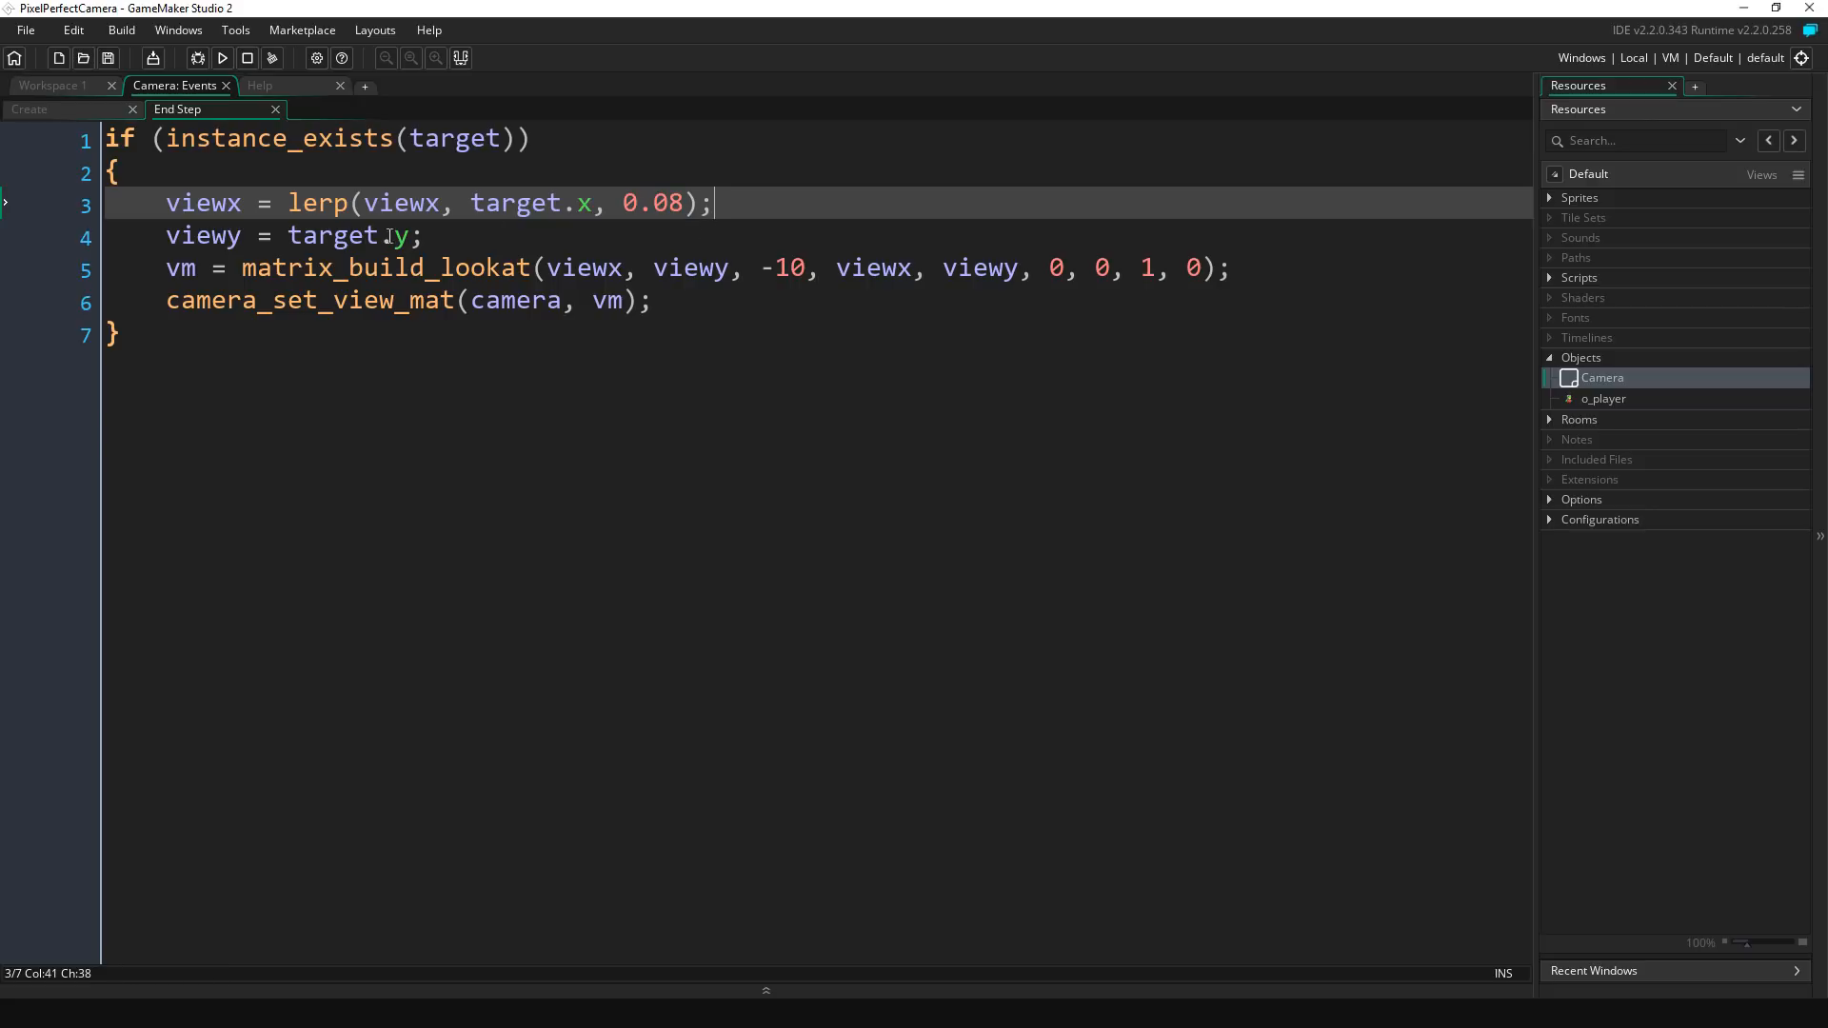
{"action": "double_click", "coordinate": [339, 235]}
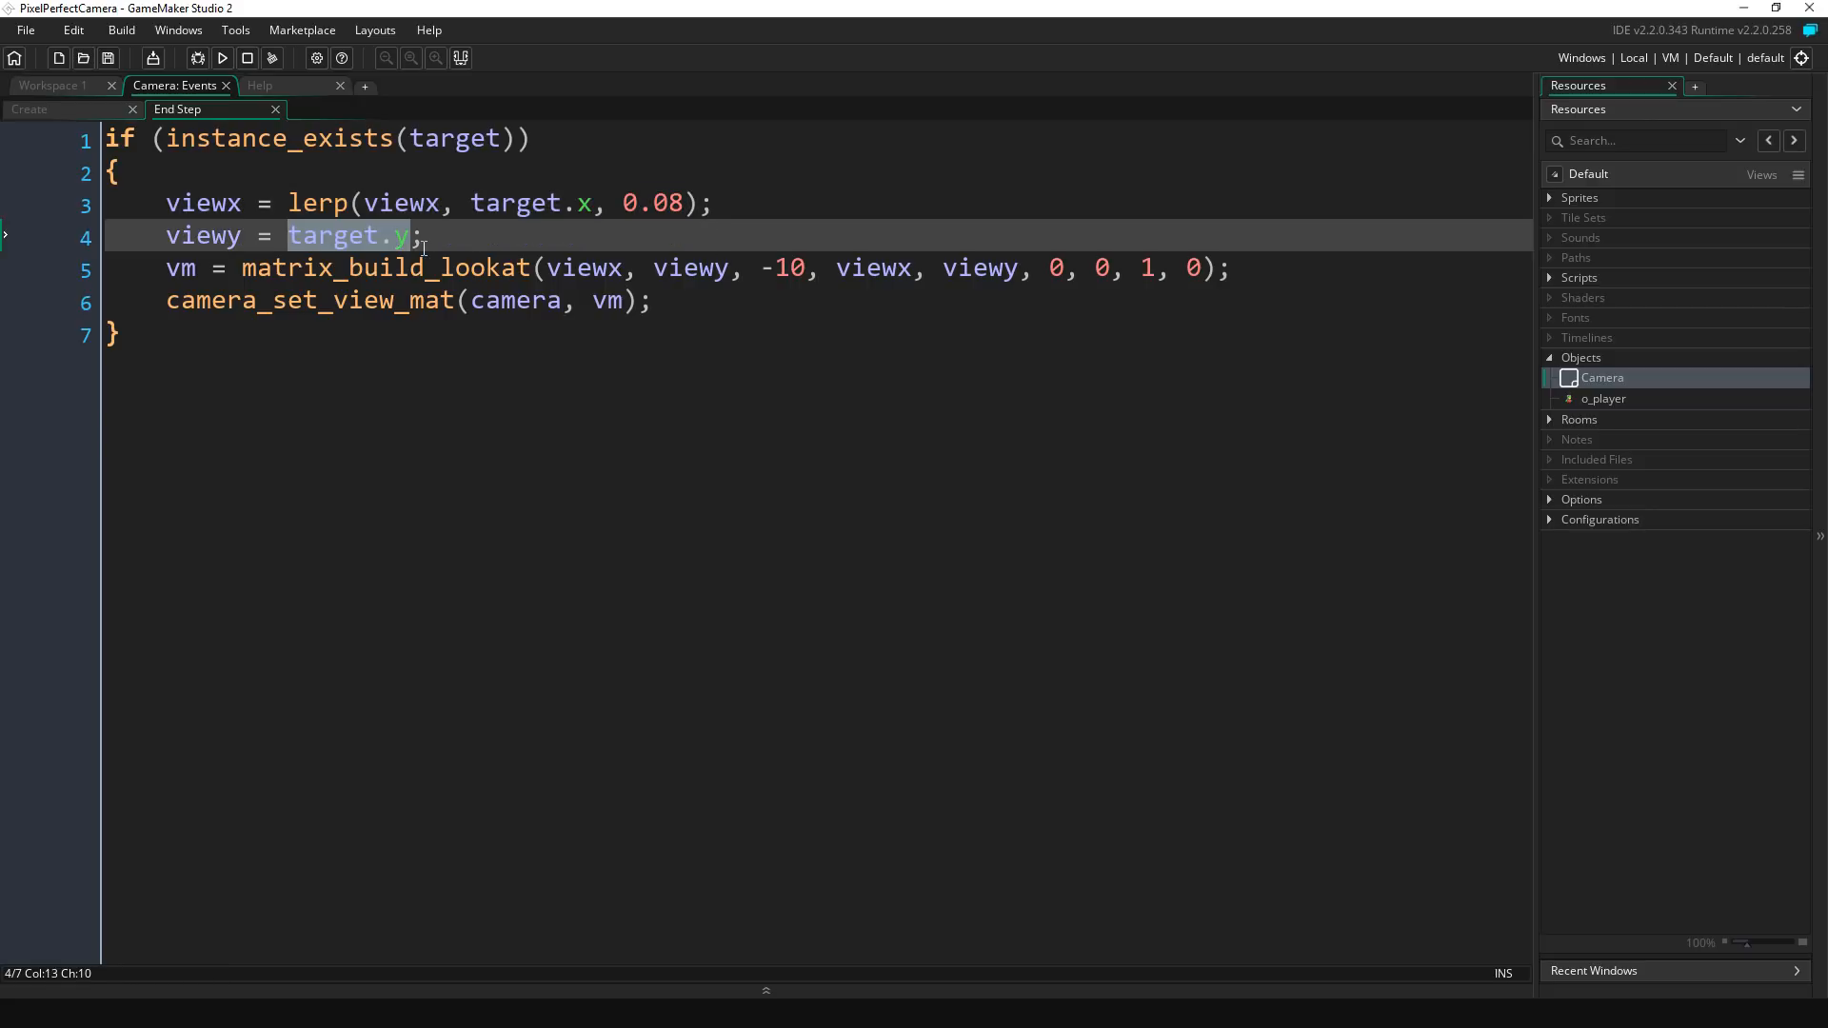
{"action": "type", "text": "lerp("}
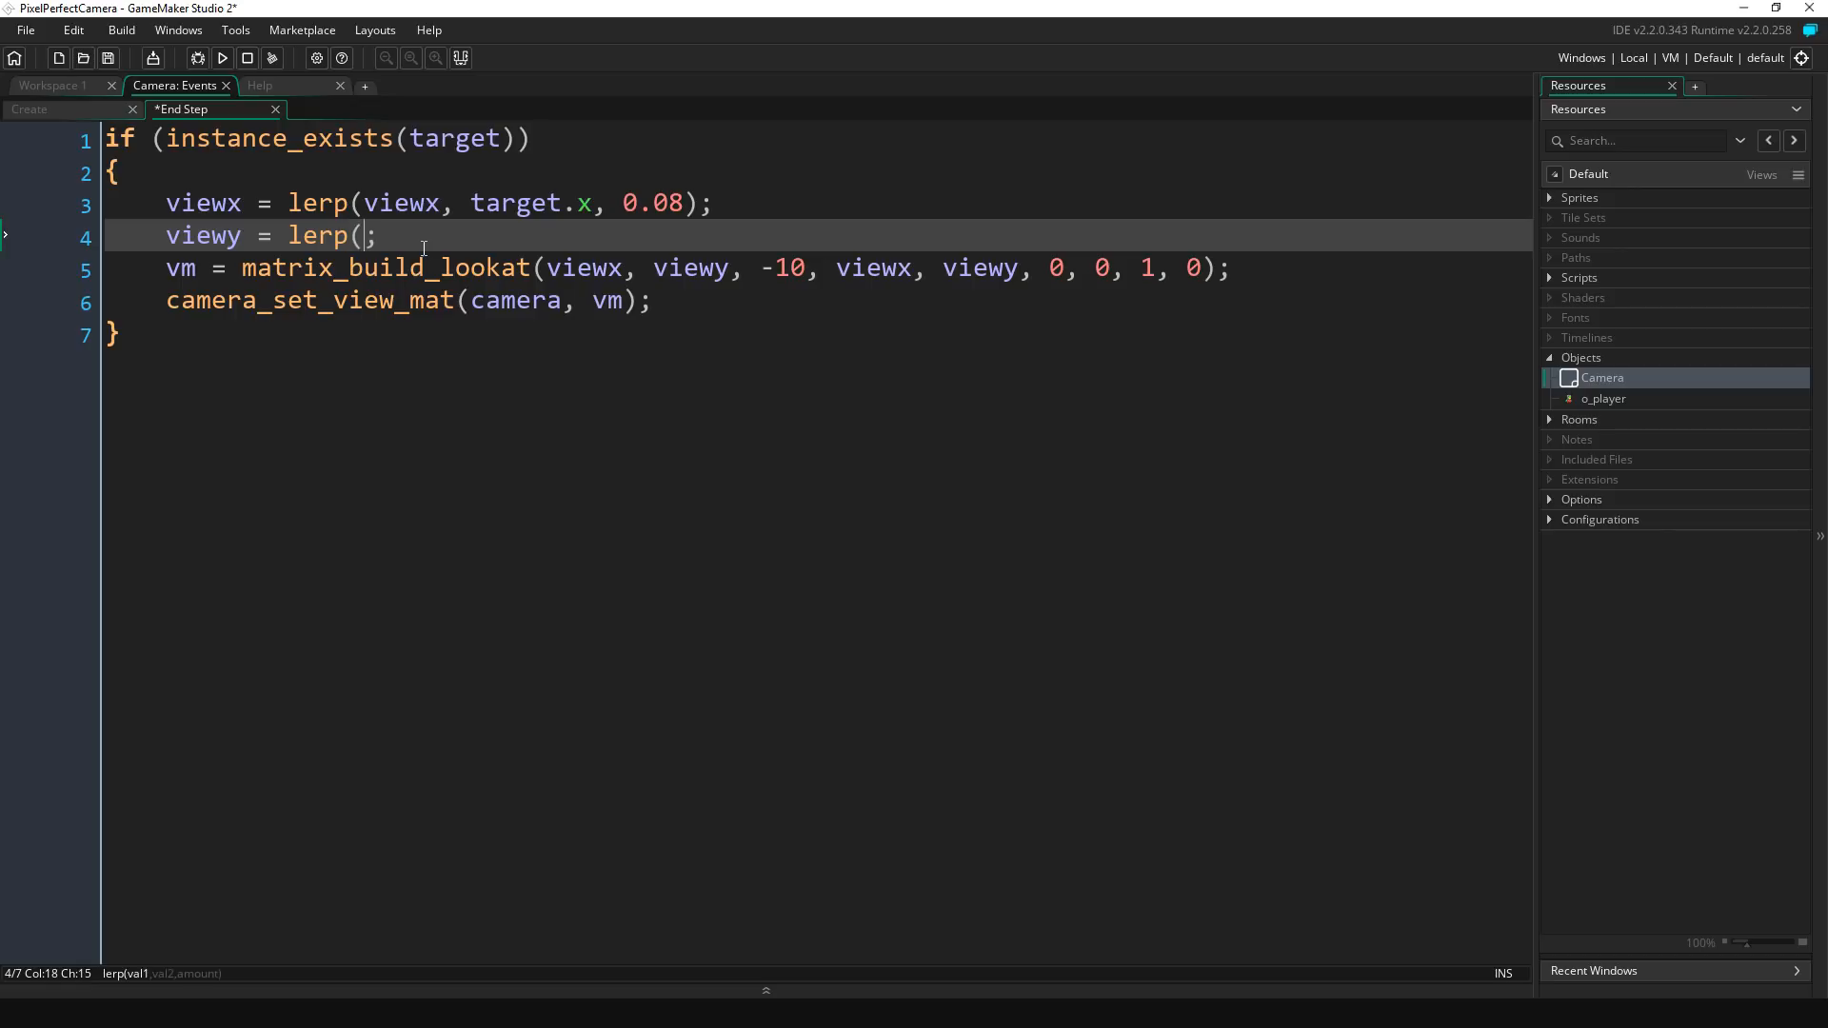
{"action": "type", "text": "viewy,"}
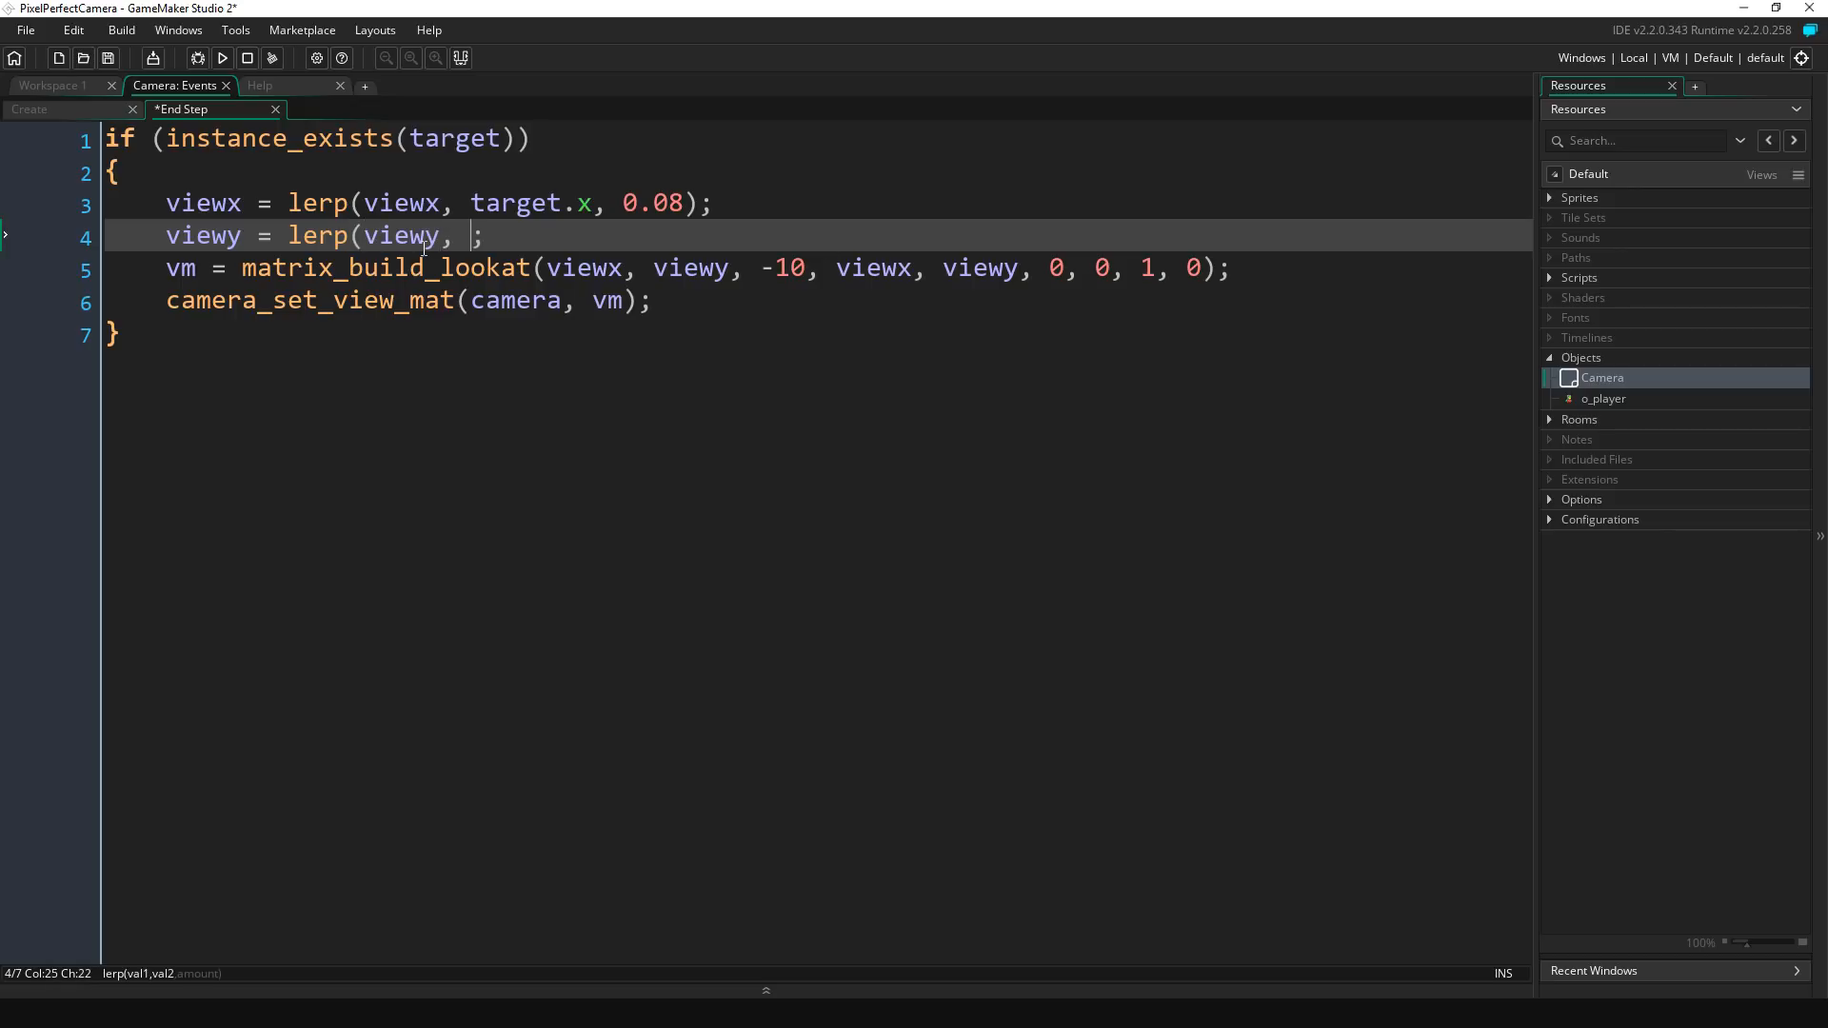
{"action": "type", "text": "target."}
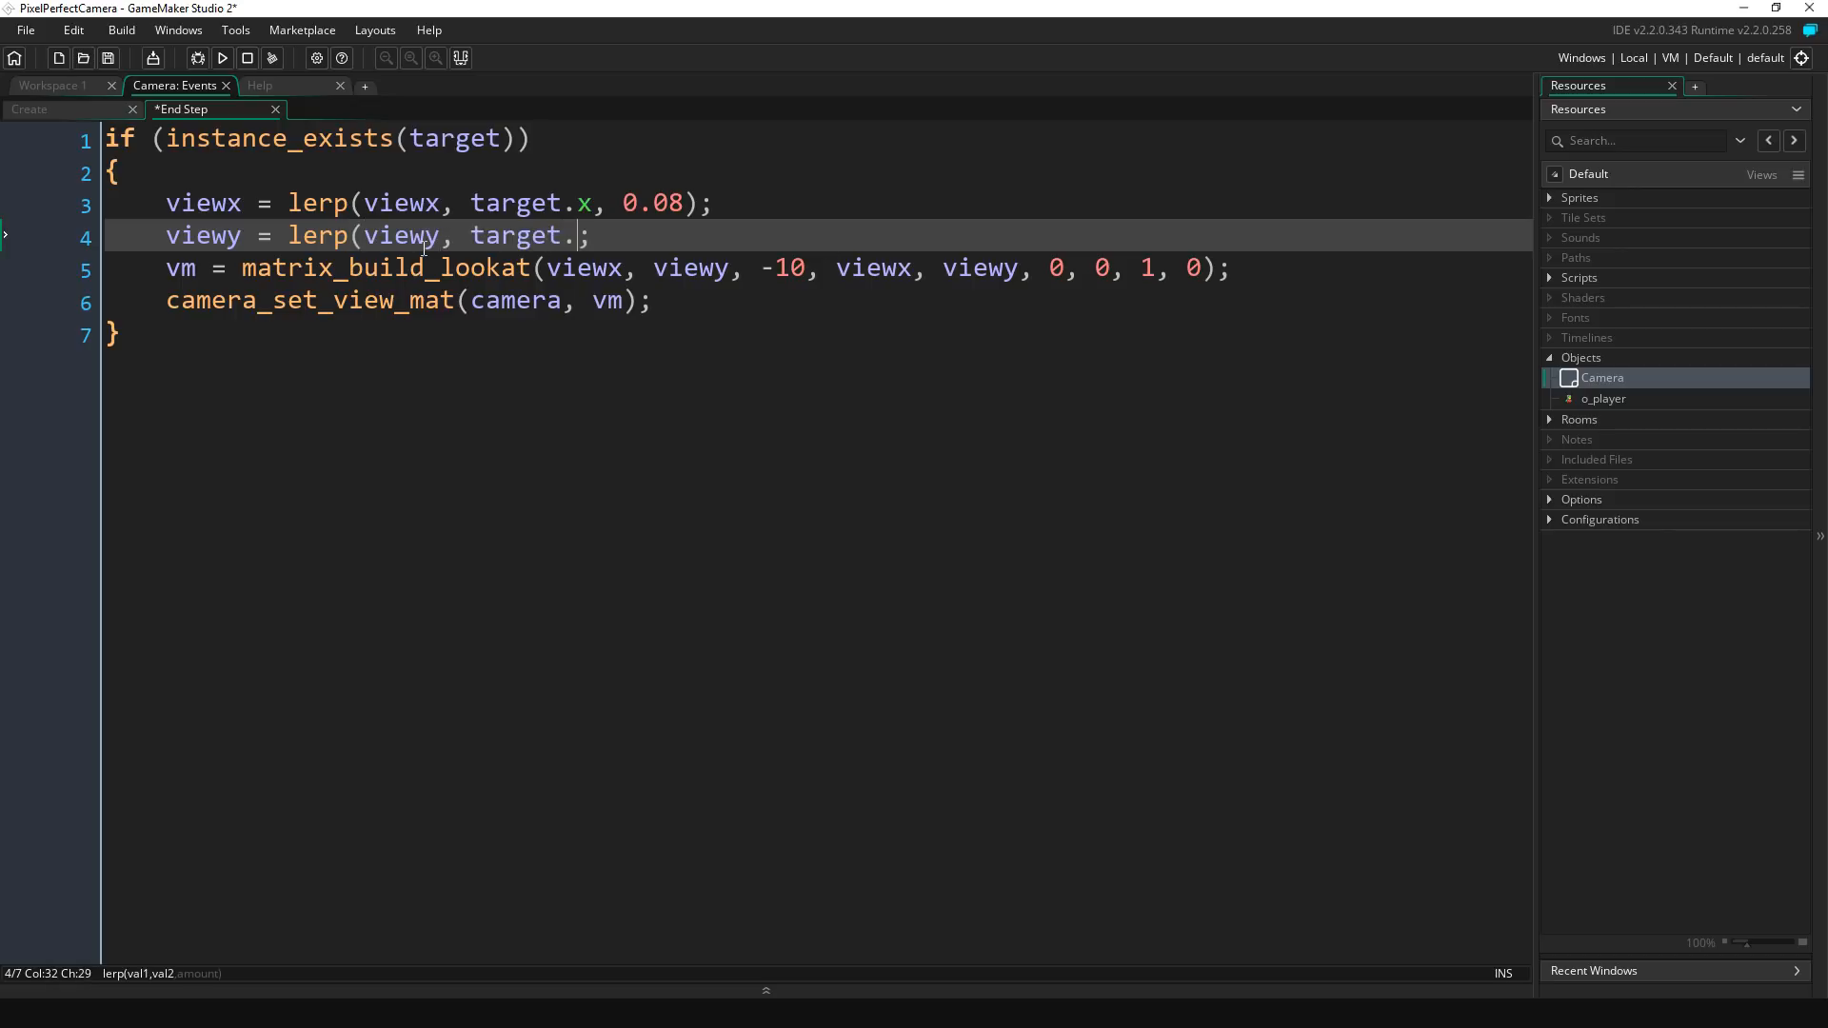
{"action": "type", "text": "y, 0.08)"}
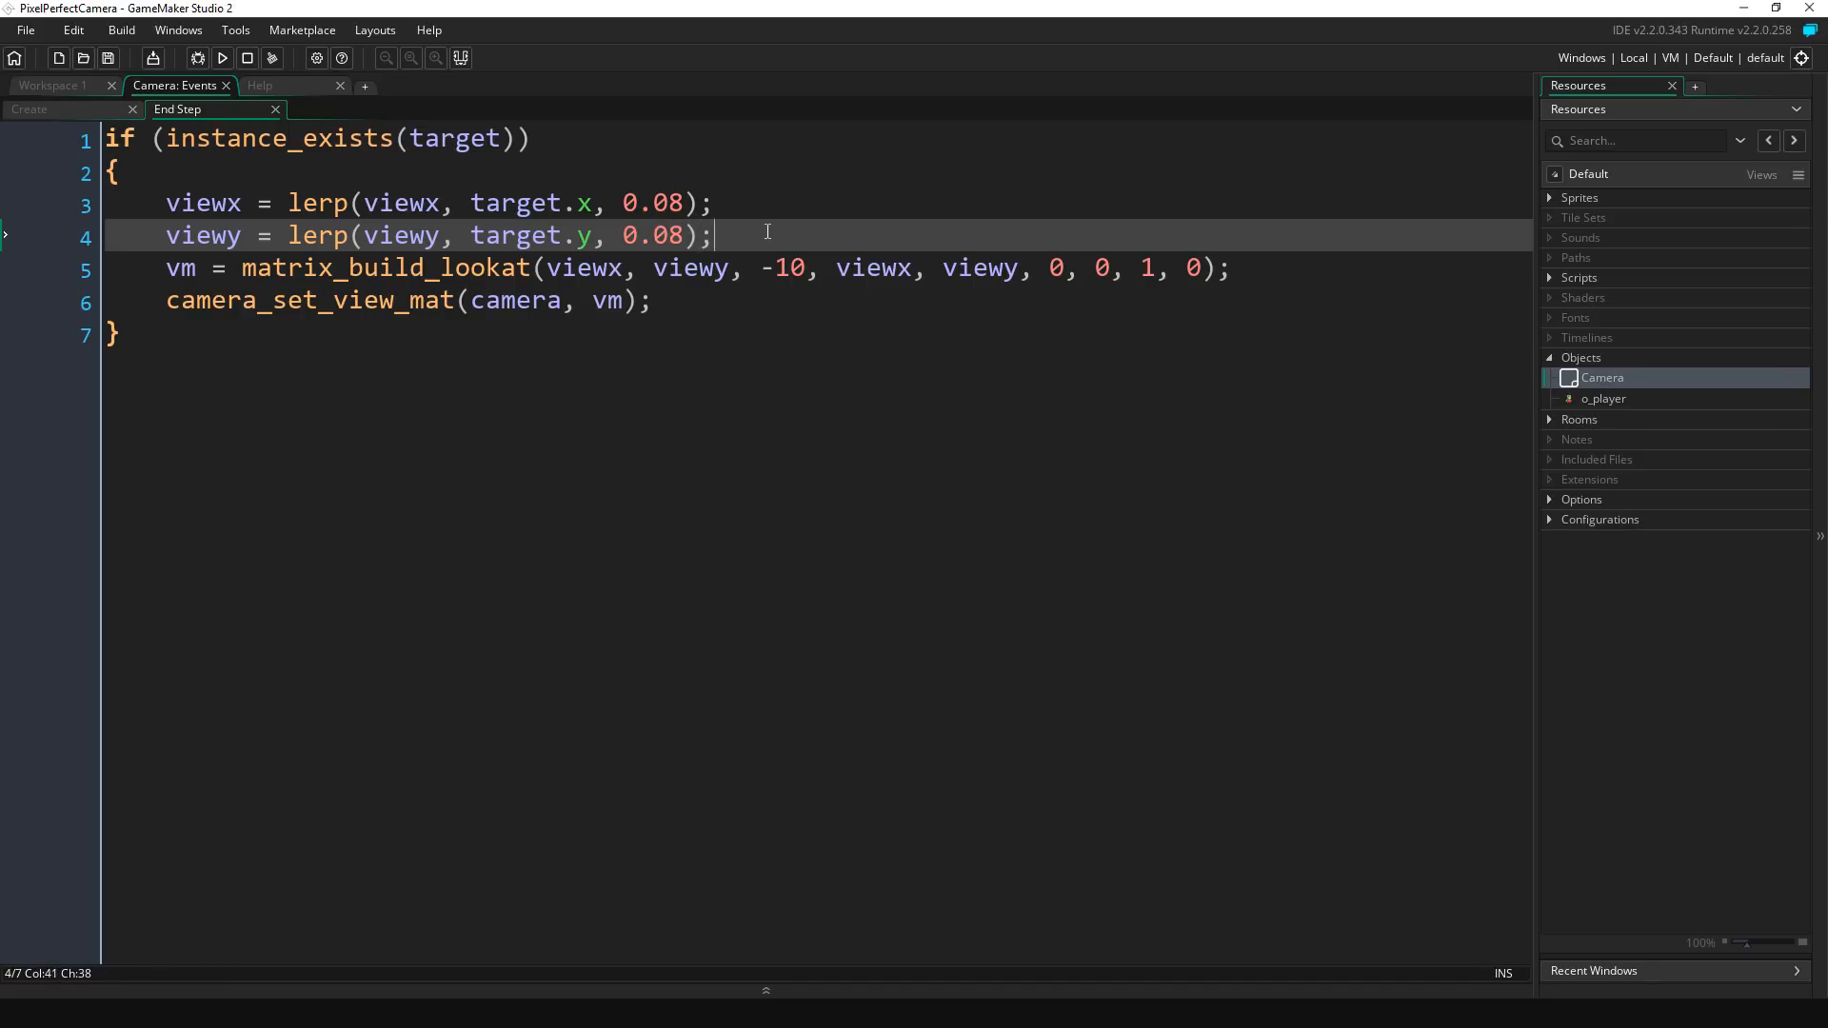
{"action": "left_click", "coordinate": [223, 58]}
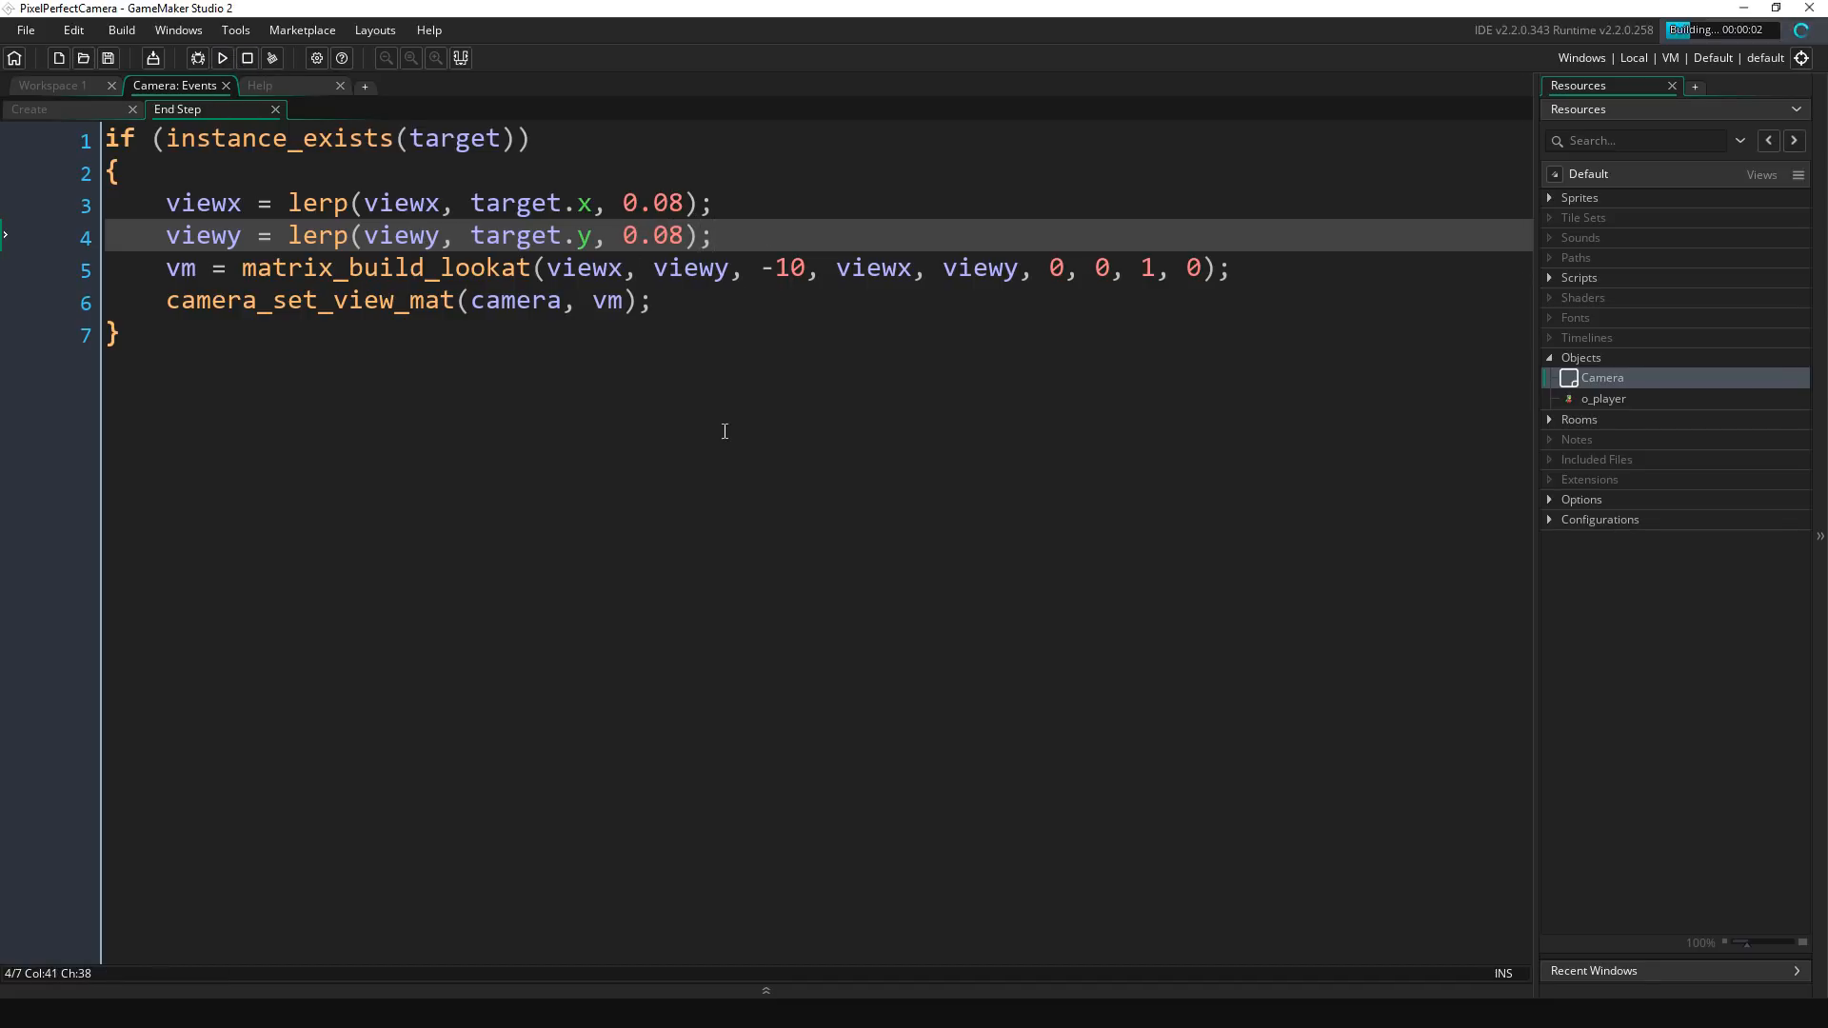
{"action": "mouse_move", "coordinate": [715, 475]}
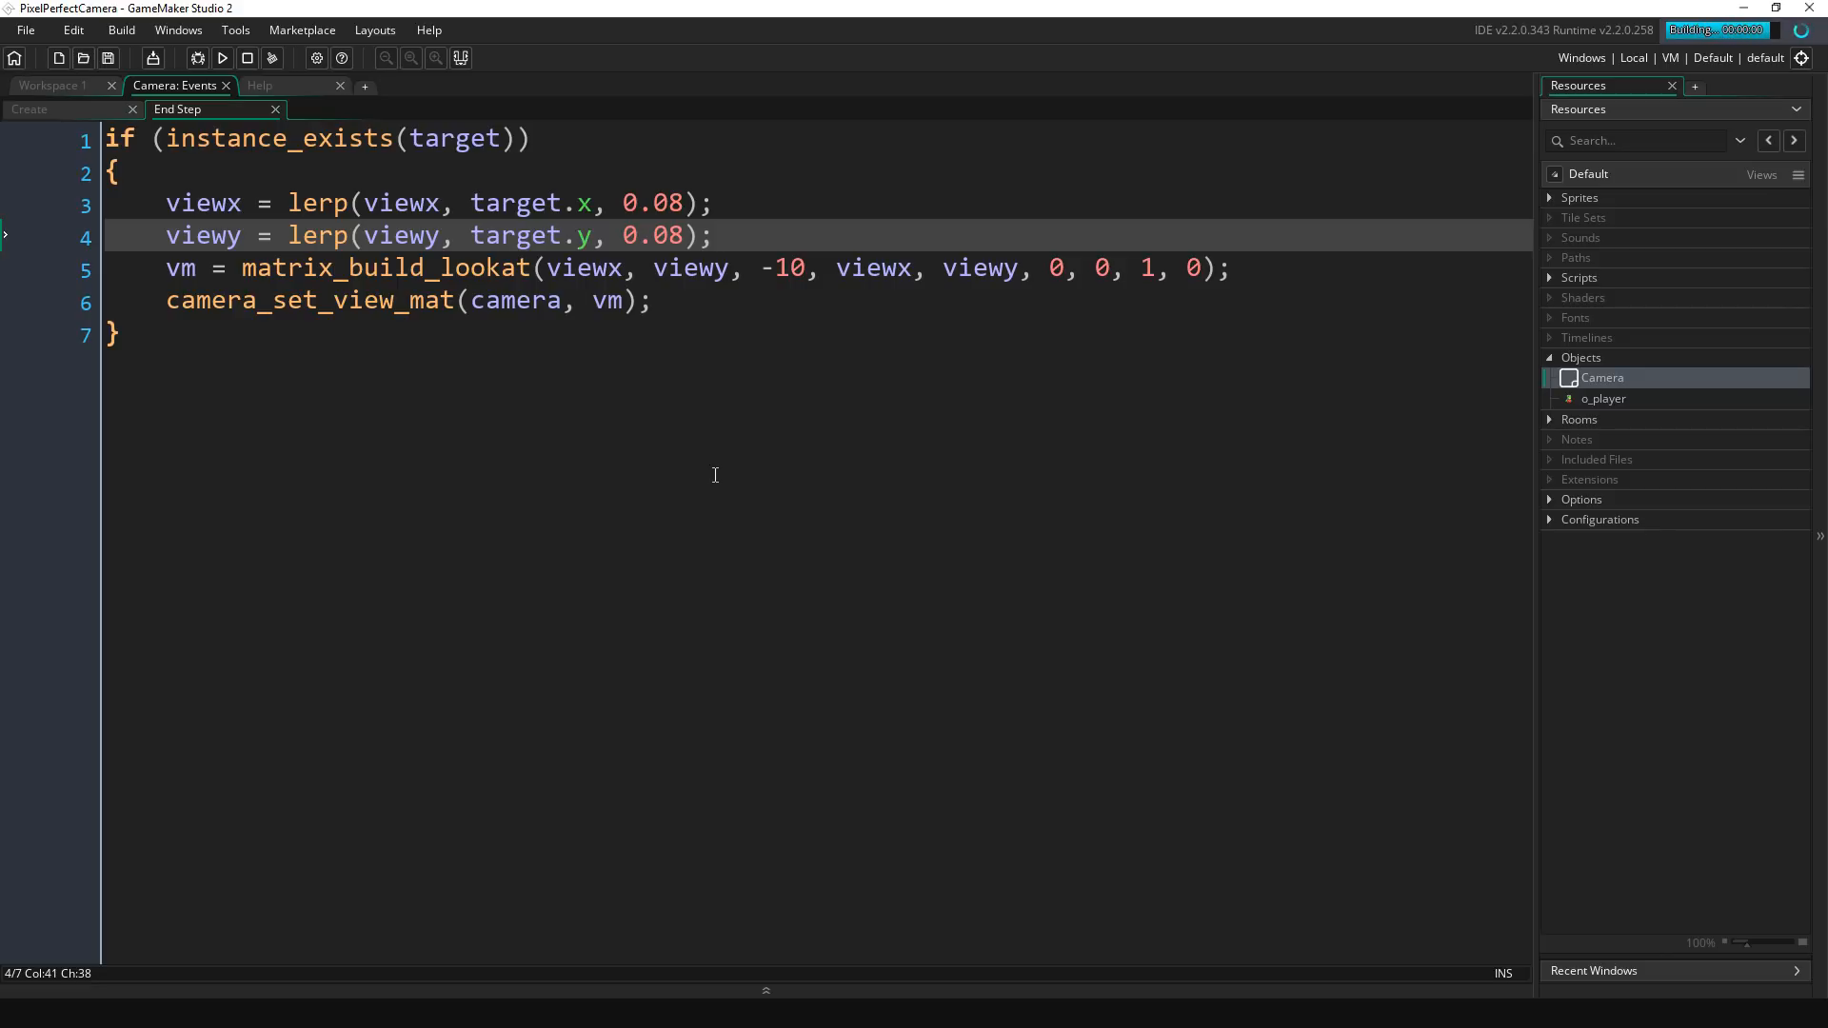